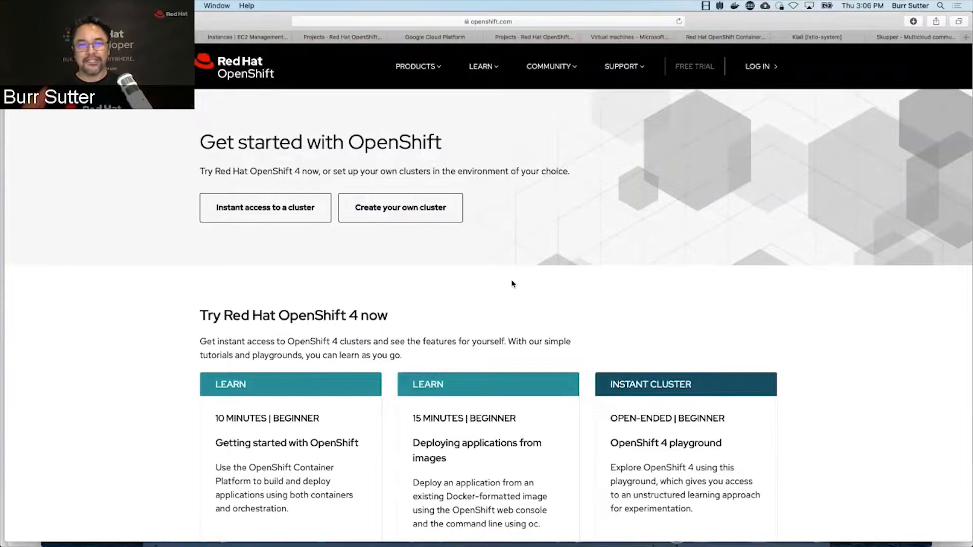
mouse_move(511, 280)
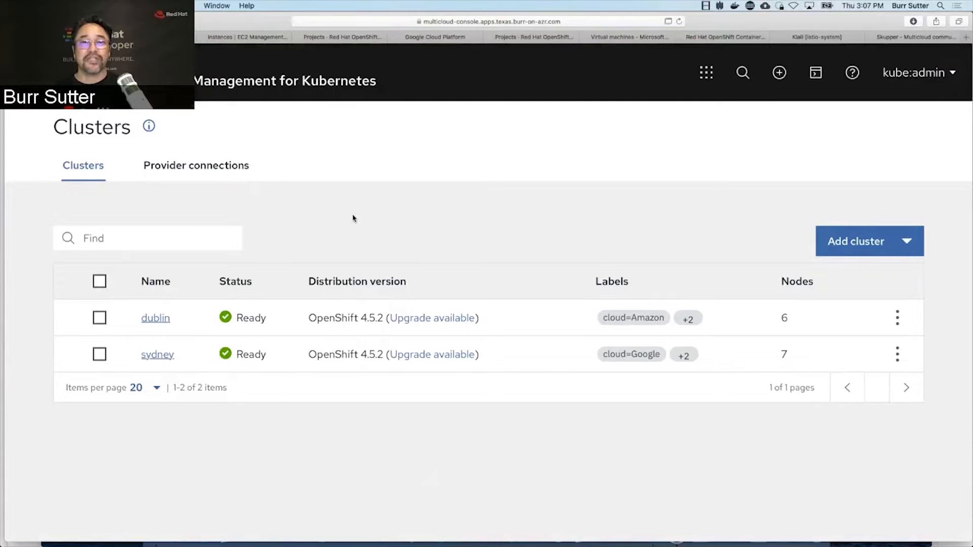
mouse_move(660, 208)
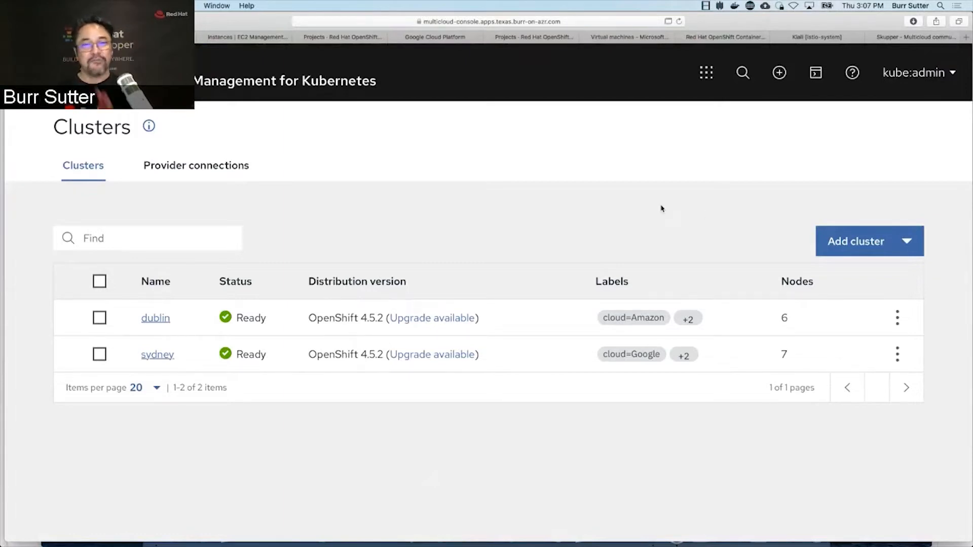
Start creating a new cluster named burrcluster hosted on Google Cloud
click(868, 241)
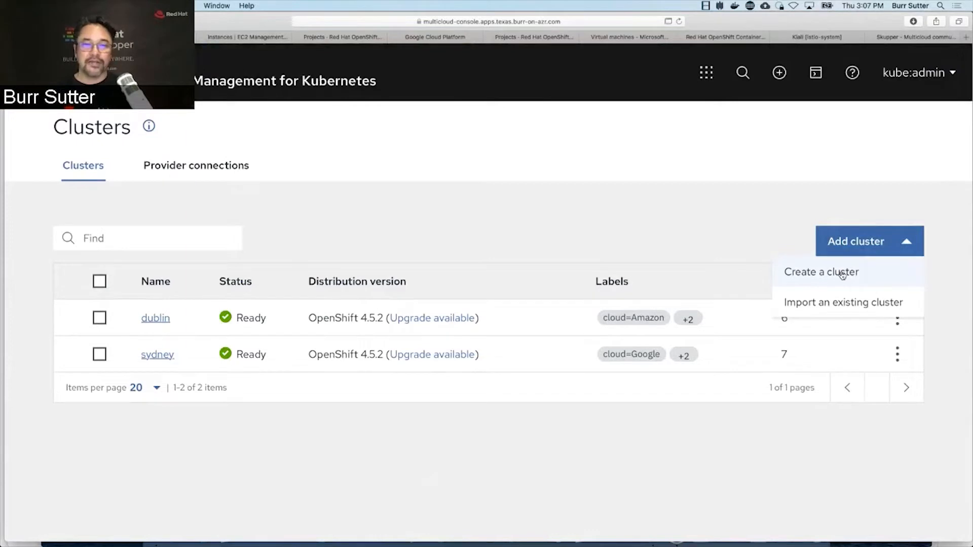
click(821, 272)
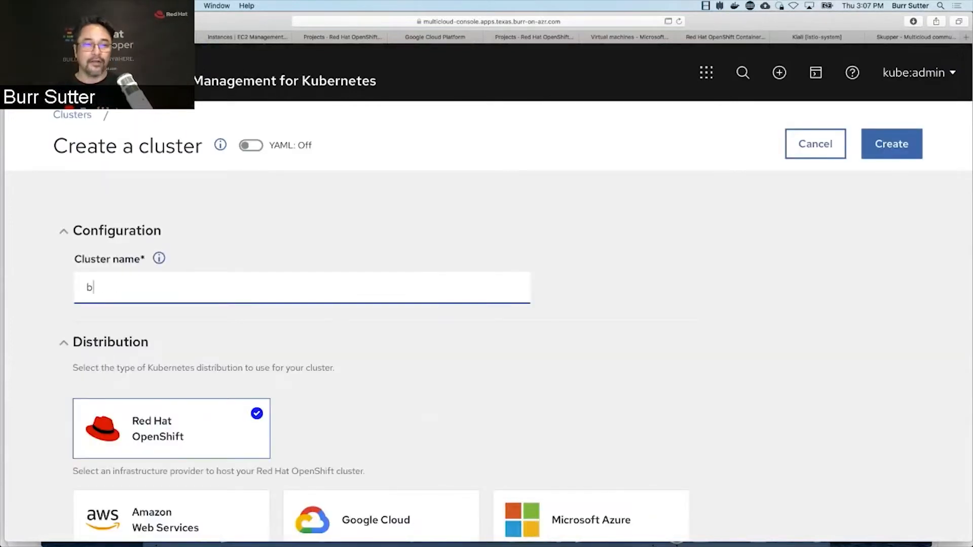
text(urrcluster)
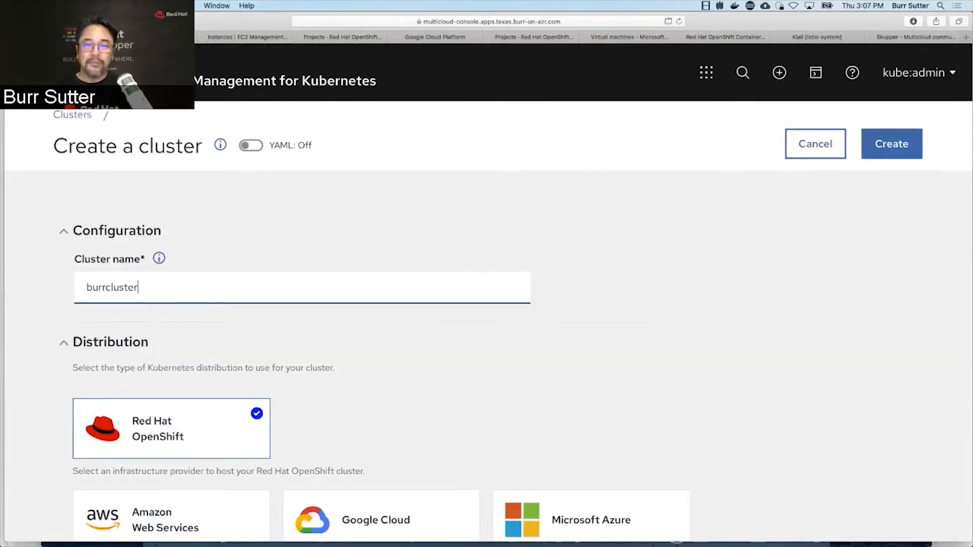
scroll(down, 3)
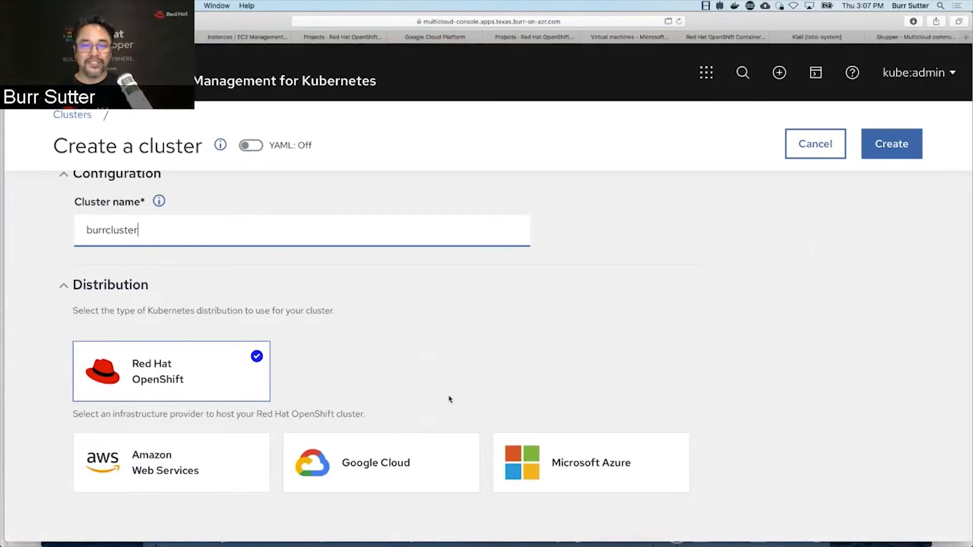
click(380, 462)
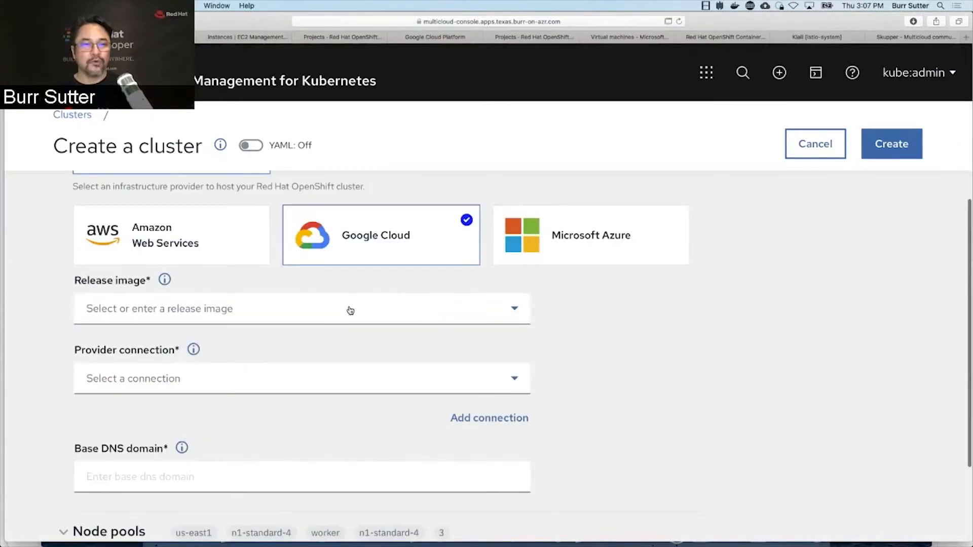
Choose the OpenShift 4.5.2 release image and the gcp provider connection for burrcluster
click(302, 308)
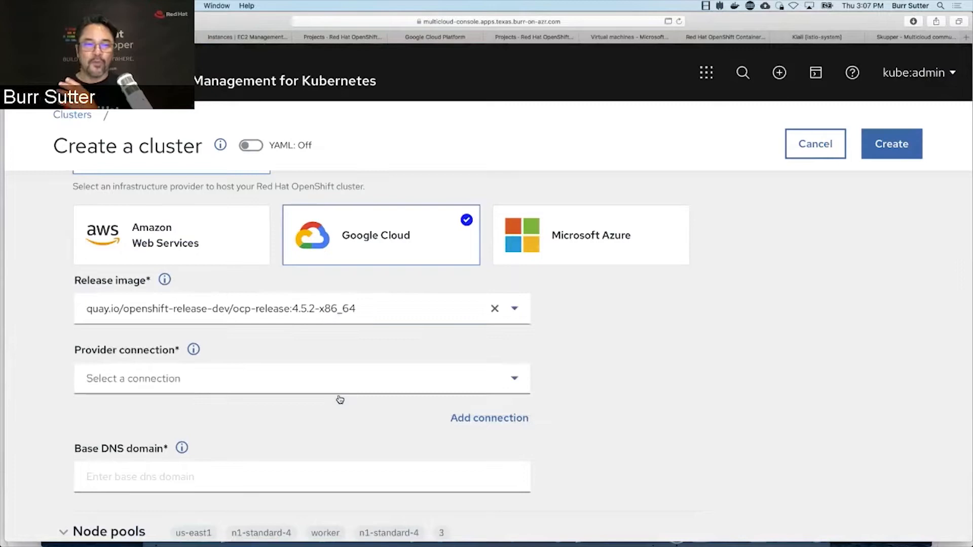
click(302, 378)
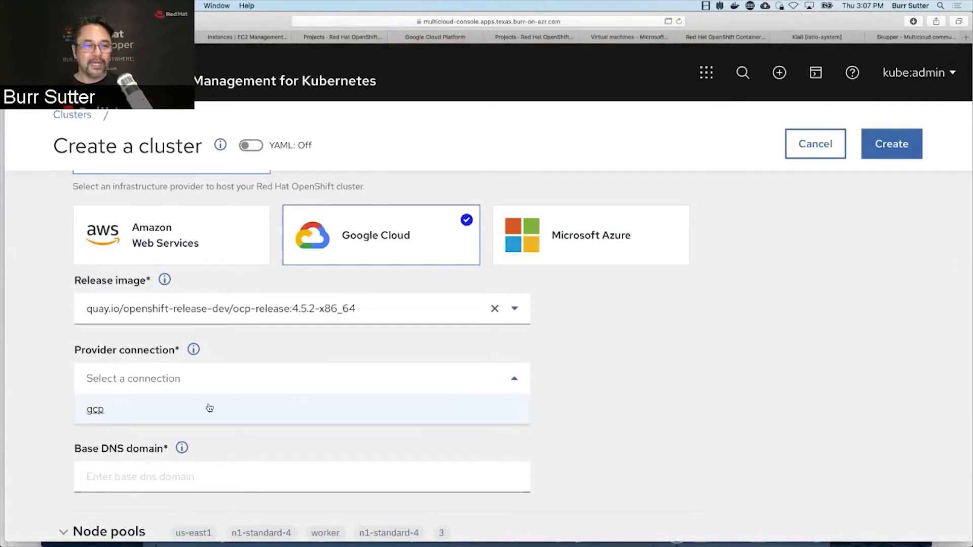
click(96, 408)
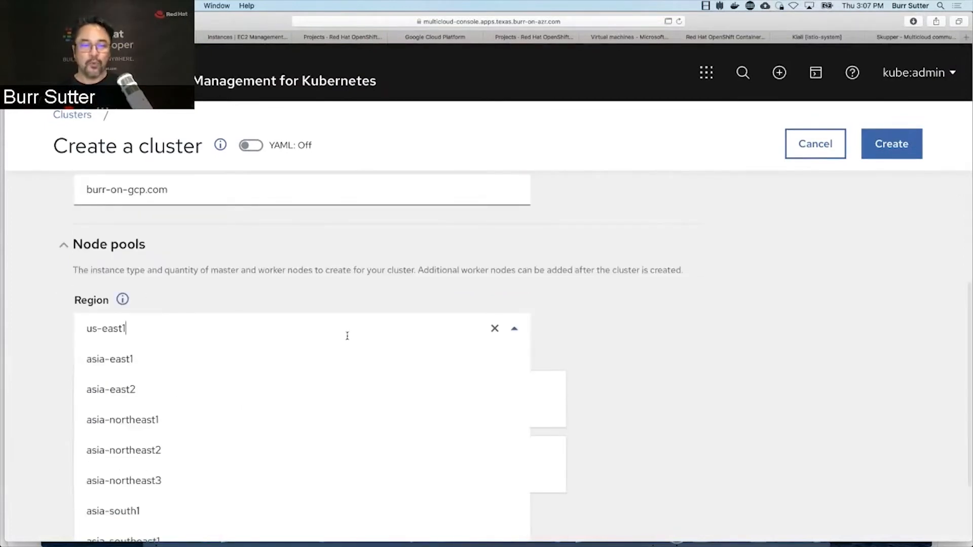
scroll(down, 3)
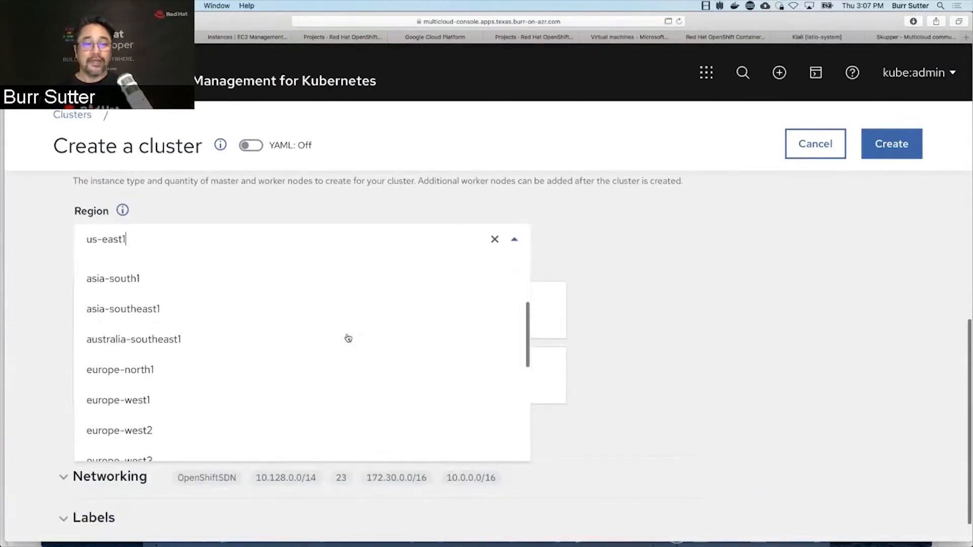
mouse_move(253, 339)
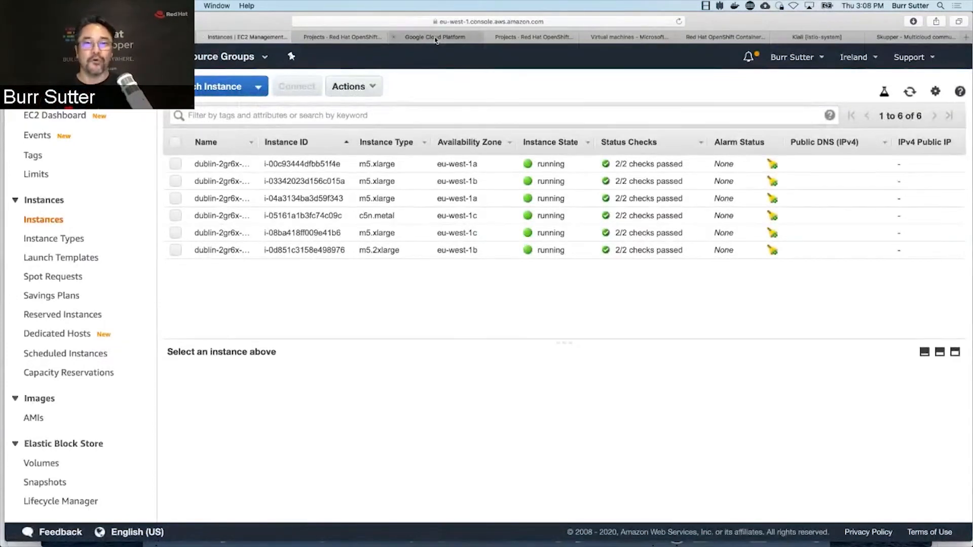
Review the sydney Google Cloud instances and texas Azure VMs, then return to the OpenShift console
click(436, 37)
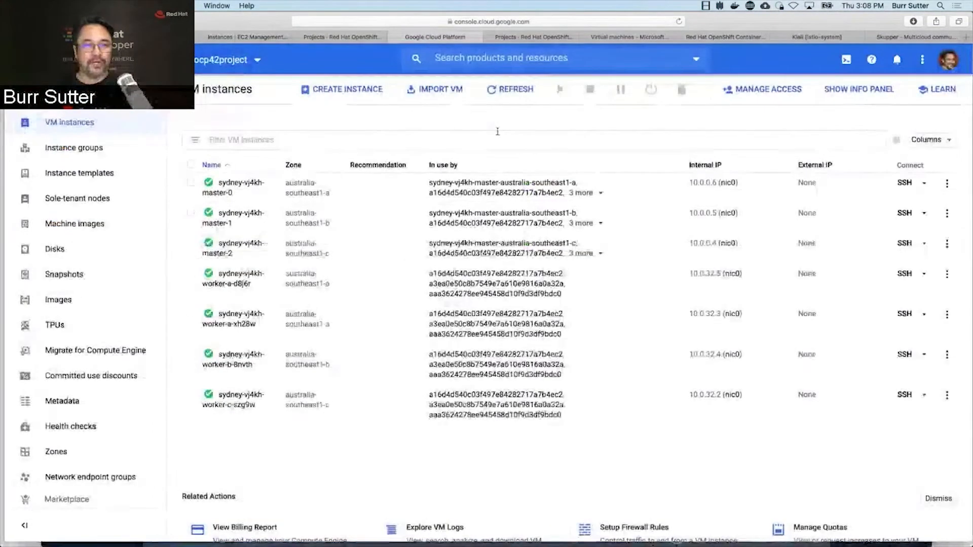
mouse_move(621, 40)
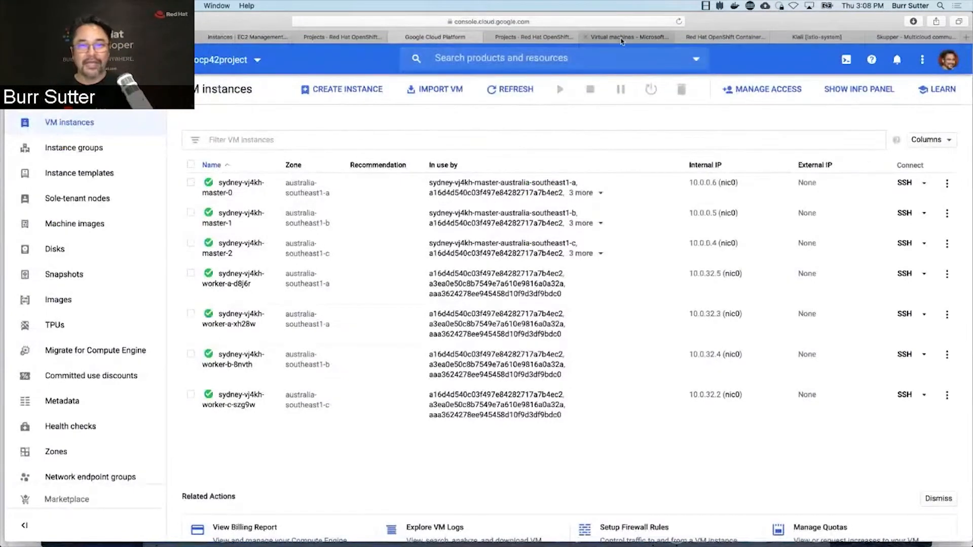
click(627, 37)
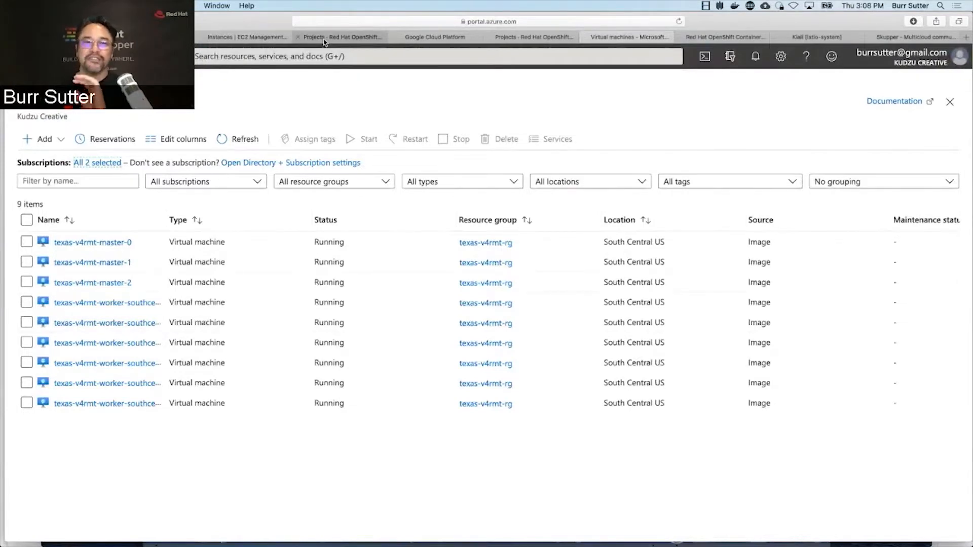
click(341, 37)
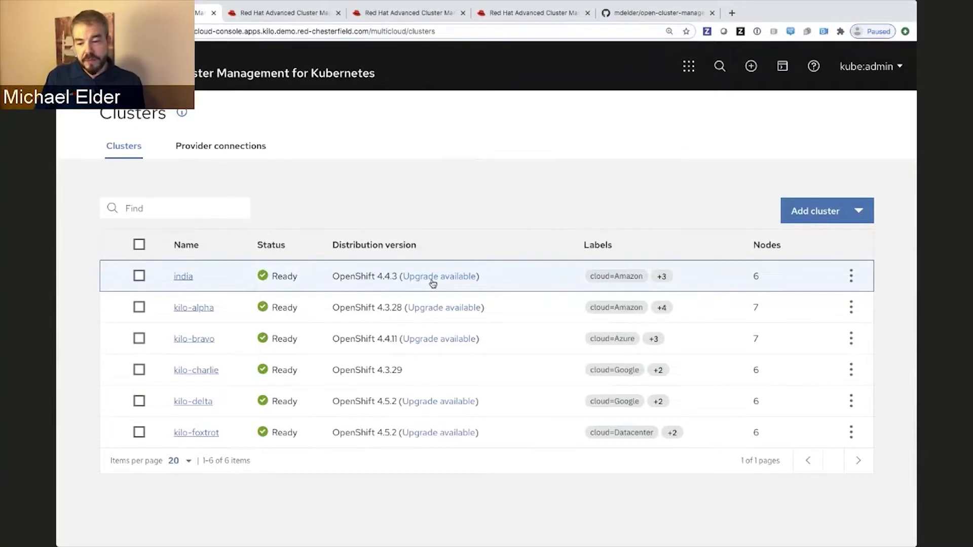
mouse_move(436, 315)
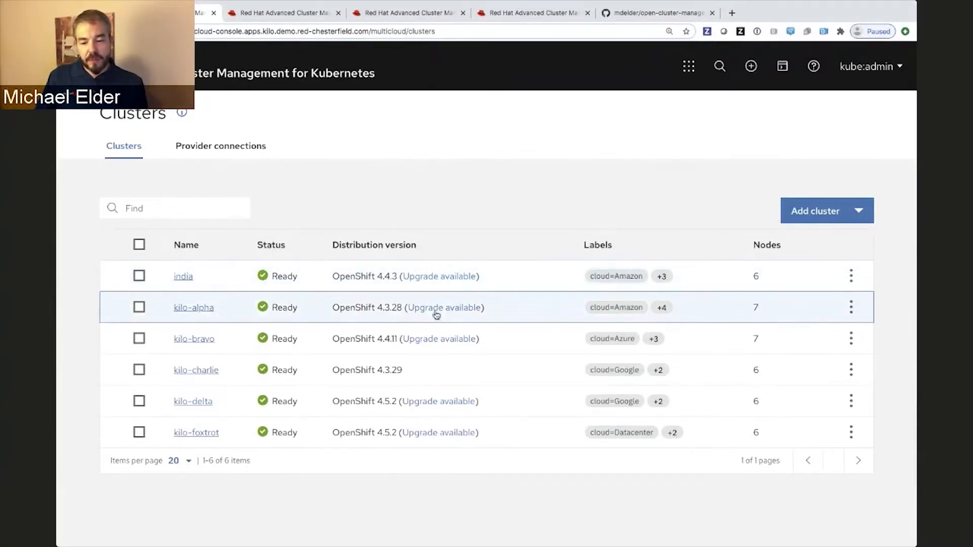
Review kilo-alpha's upgrade, then confirm a bulk upgrade of india, kilo-alpha and kilo-bravo
click(443, 307)
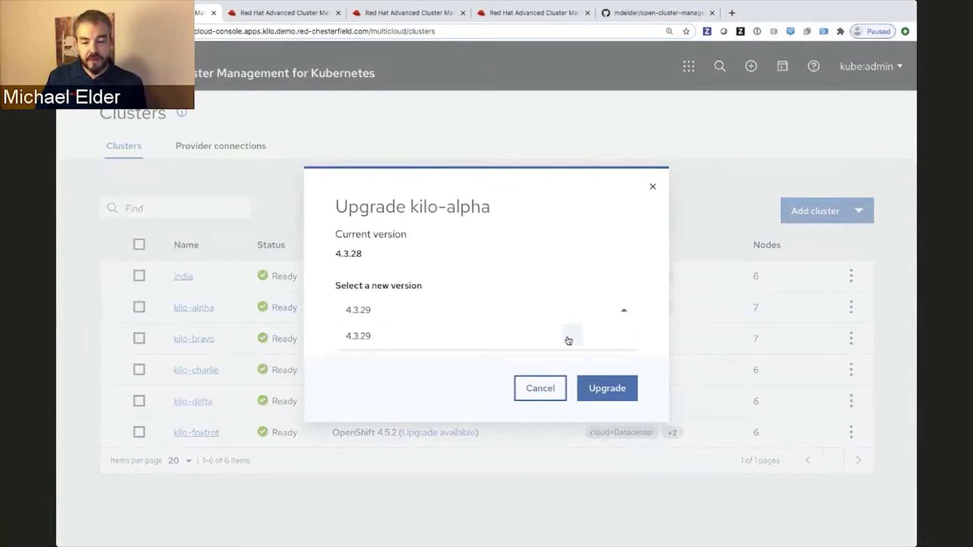
click(538, 388)
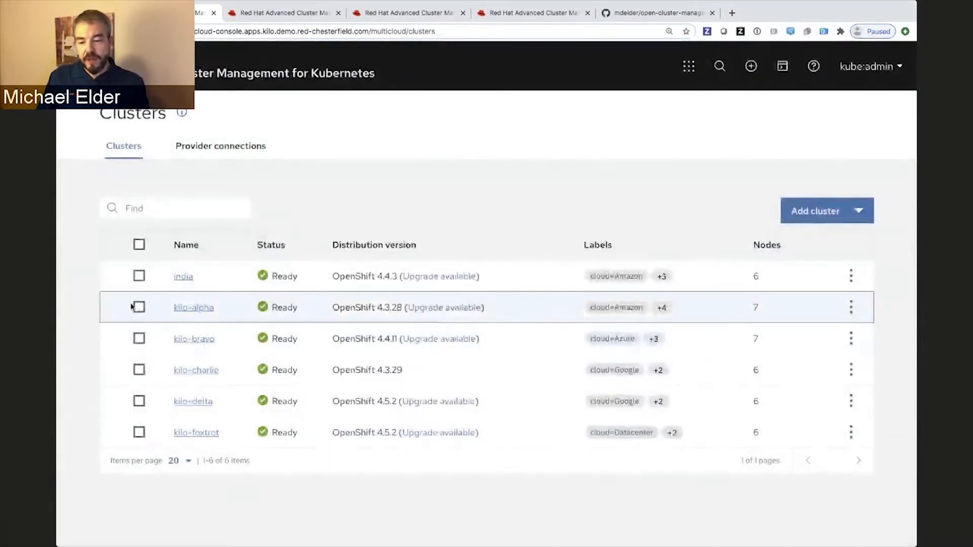
click(138, 339)
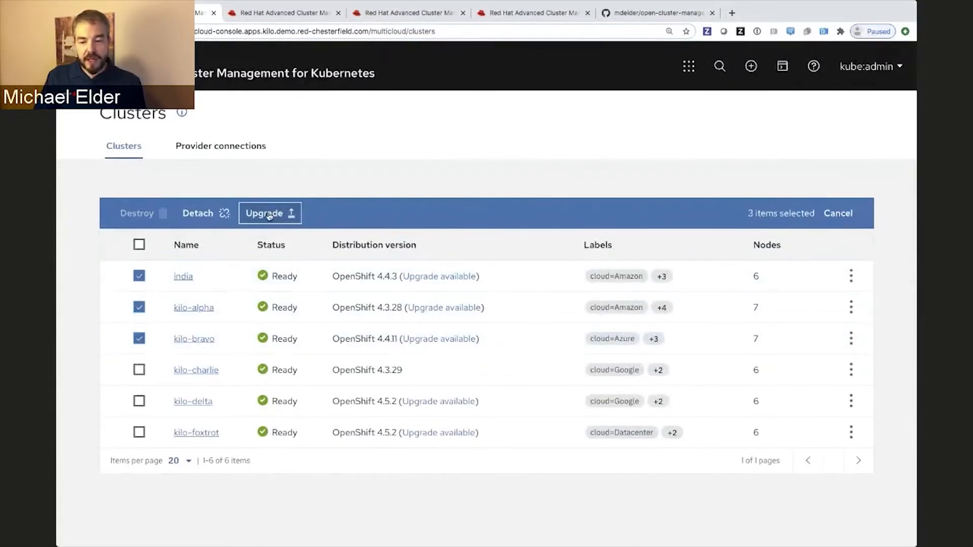
click(270, 213)
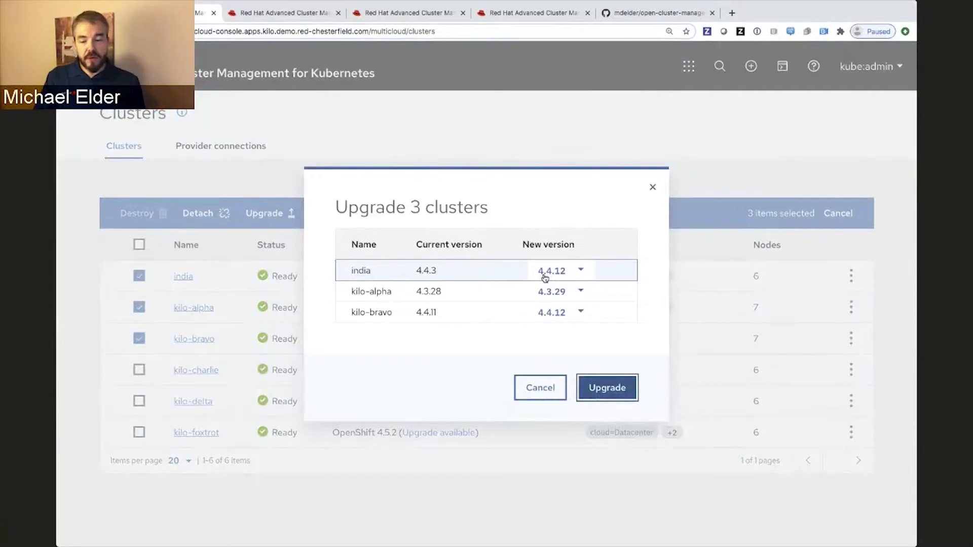
click(538, 387)
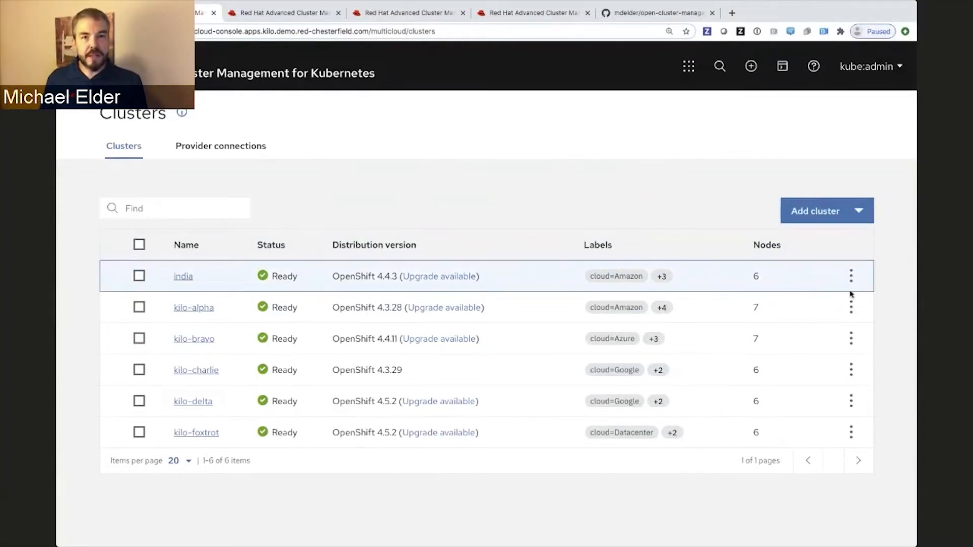
Find everything related to the kilo-alpha cluster in search, then clear it
click(850, 307)
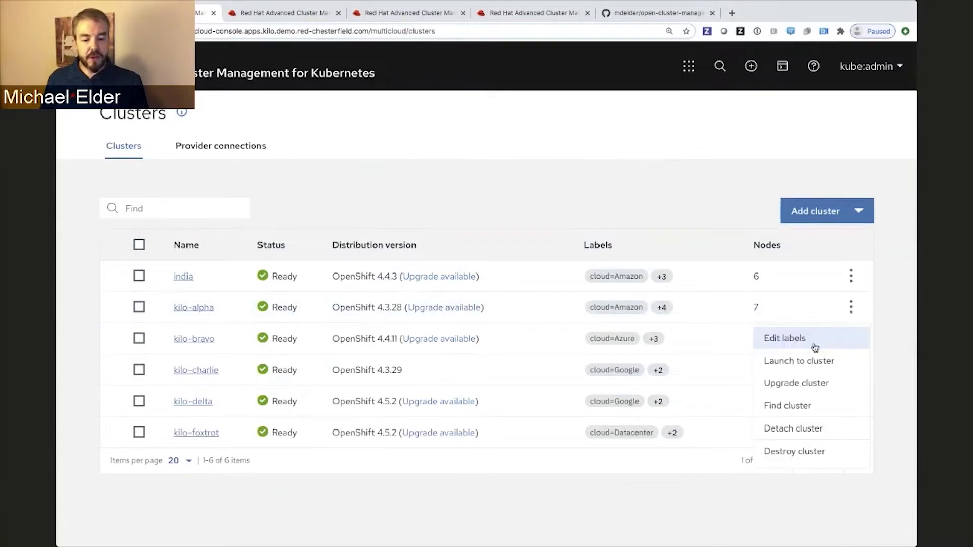
click(786, 406)
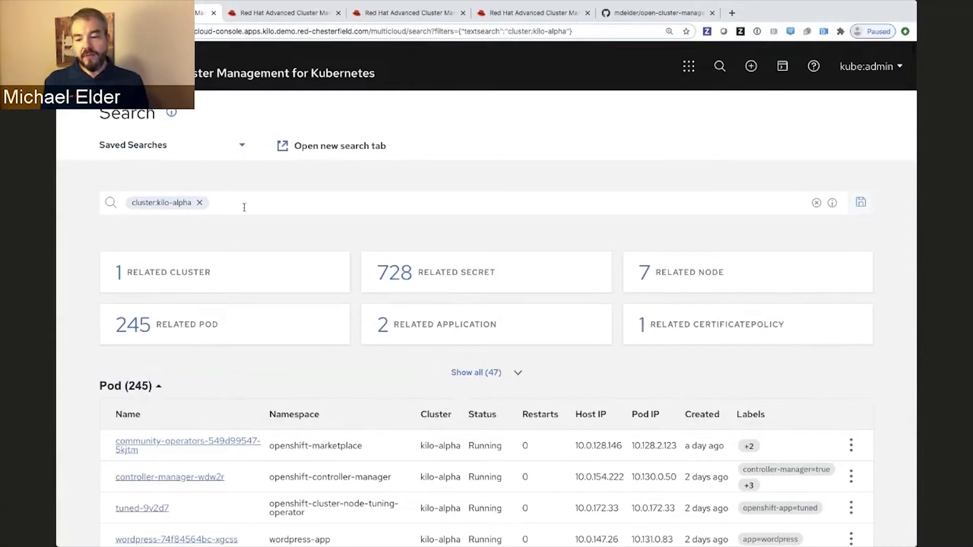
click(200, 202)
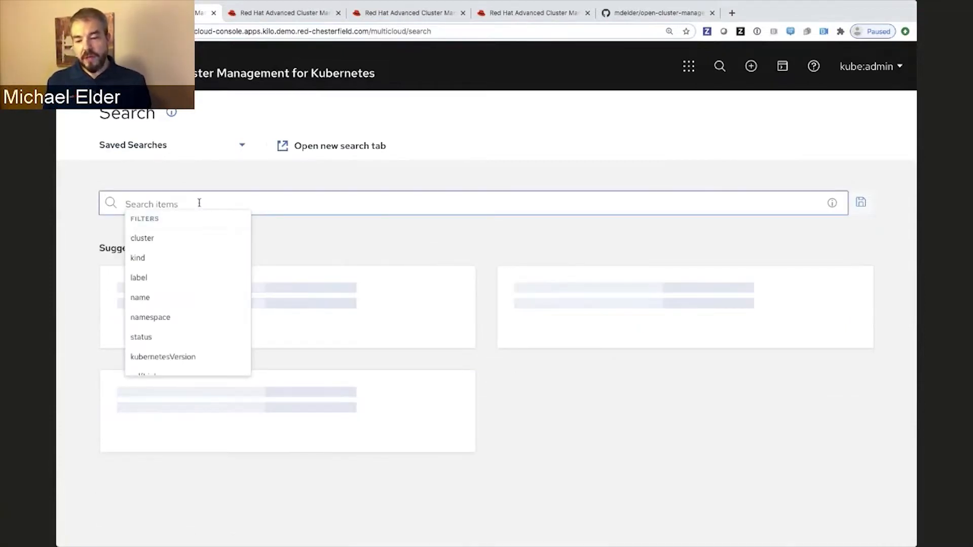
Search by namespace wordpress-app to list its clusters, pods, application and service
text(namespace)
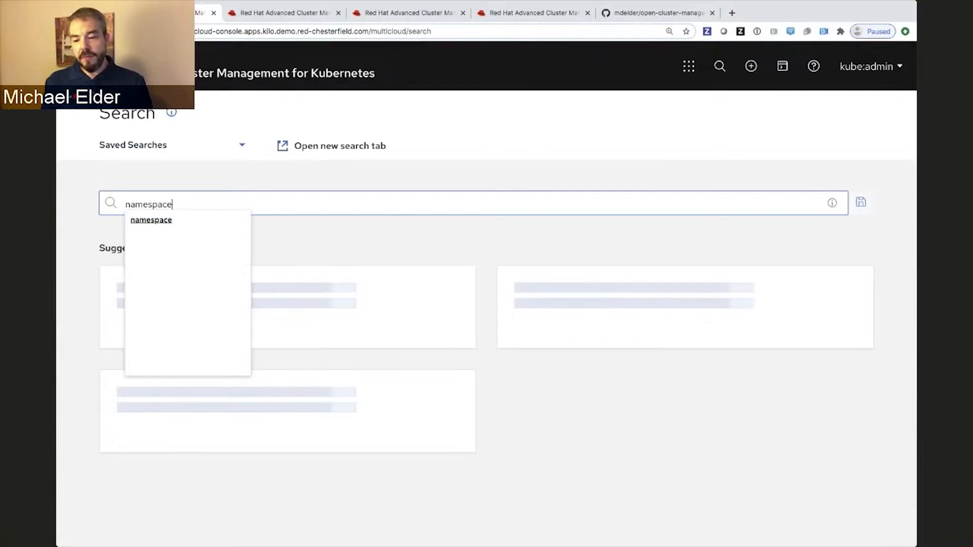
click(151, 220)
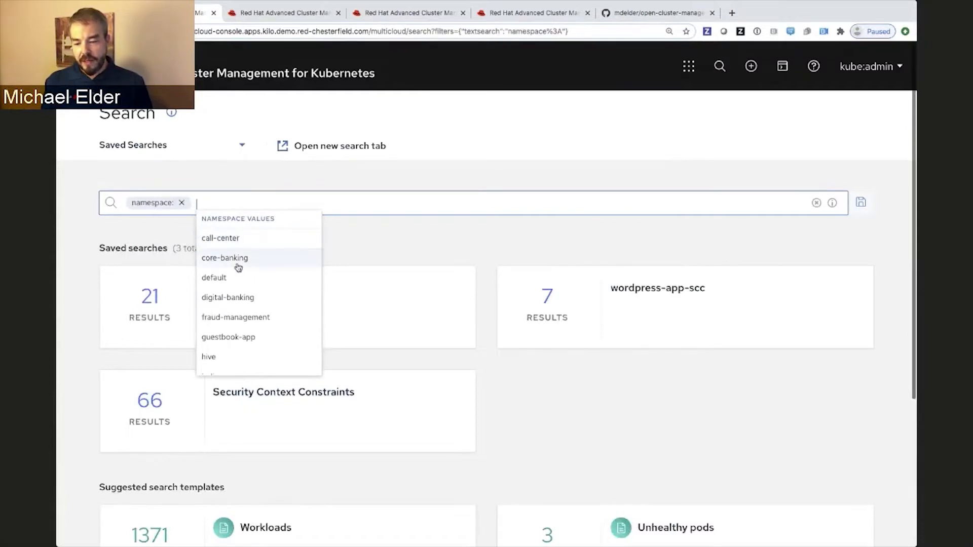
text(wordpress-app)
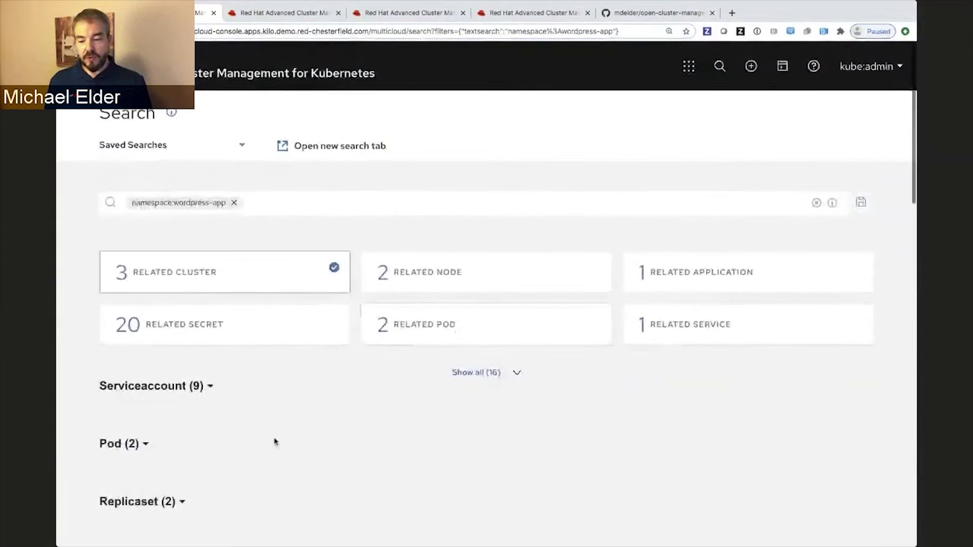
click(223, 271)
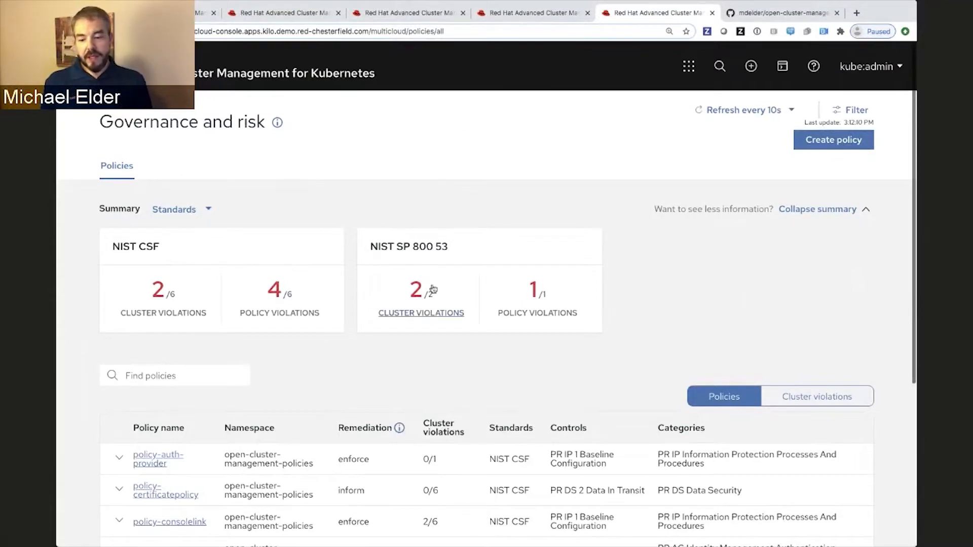
click(158, 458)
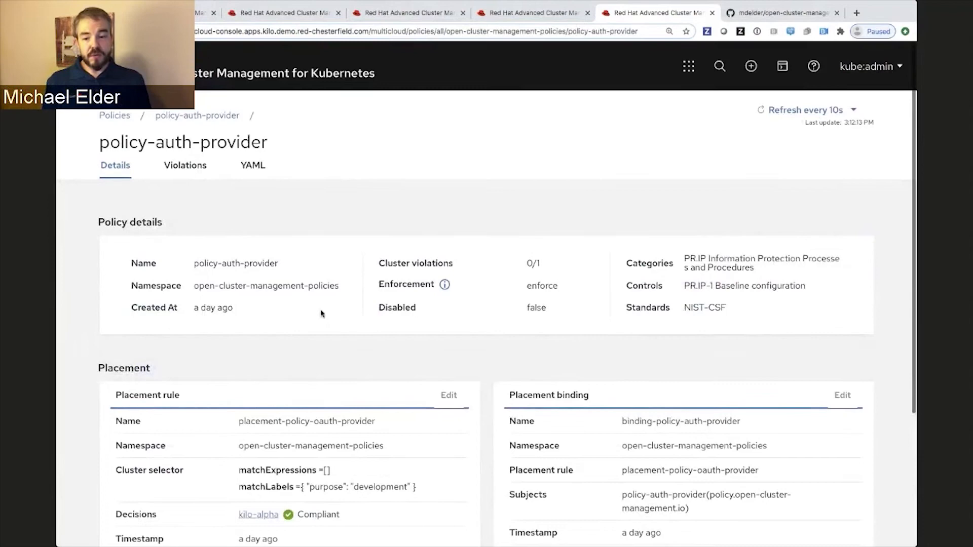
scroll(down, 3)
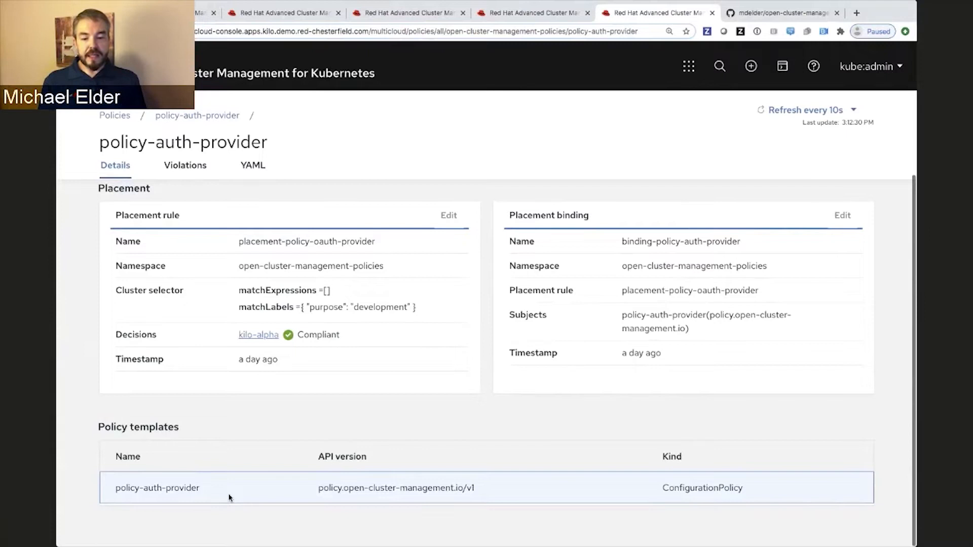
mouse_move(195, 389)
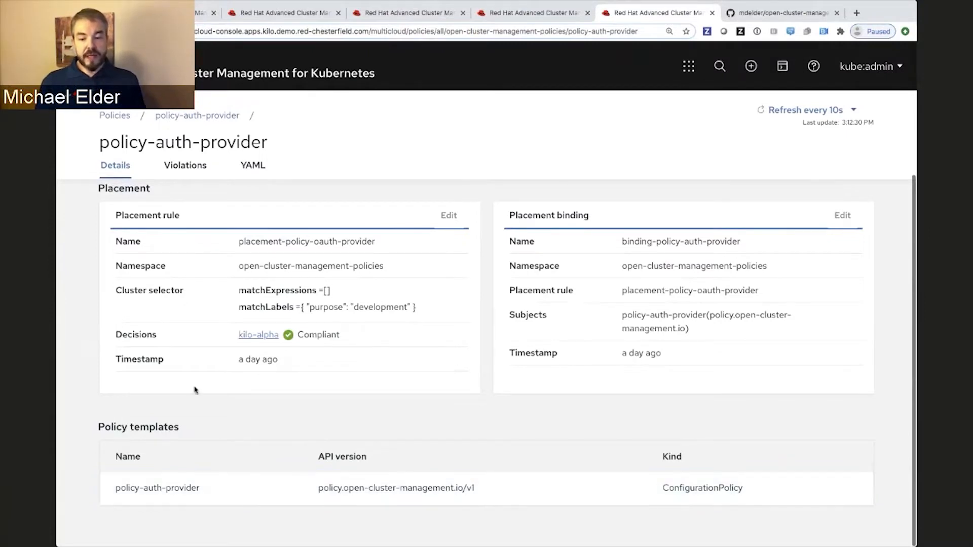
mouse_move(287, 335)
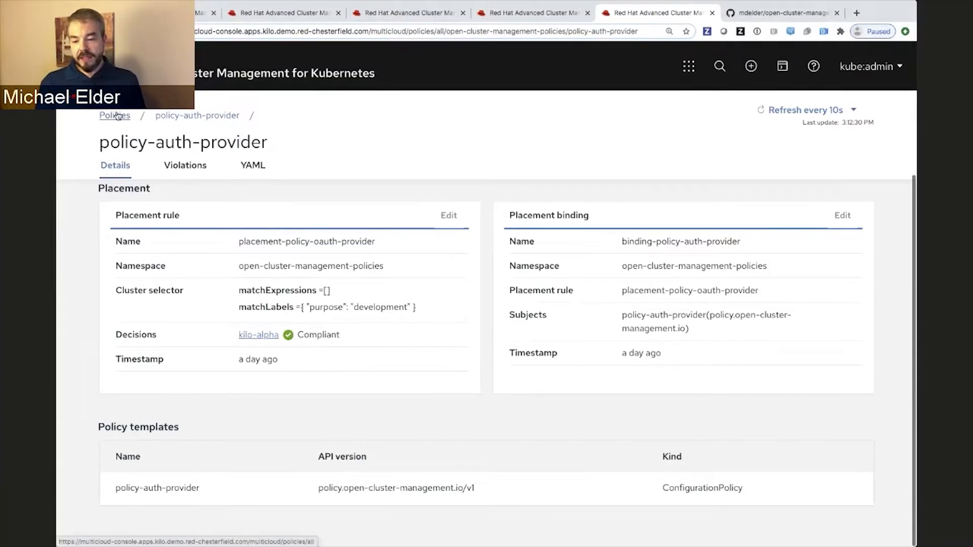
View the clusters violating policy-imagemanifestvuln, kilo-alpha and kilo-bravo, expanding kilo-bravo's entry
click(115, 115)
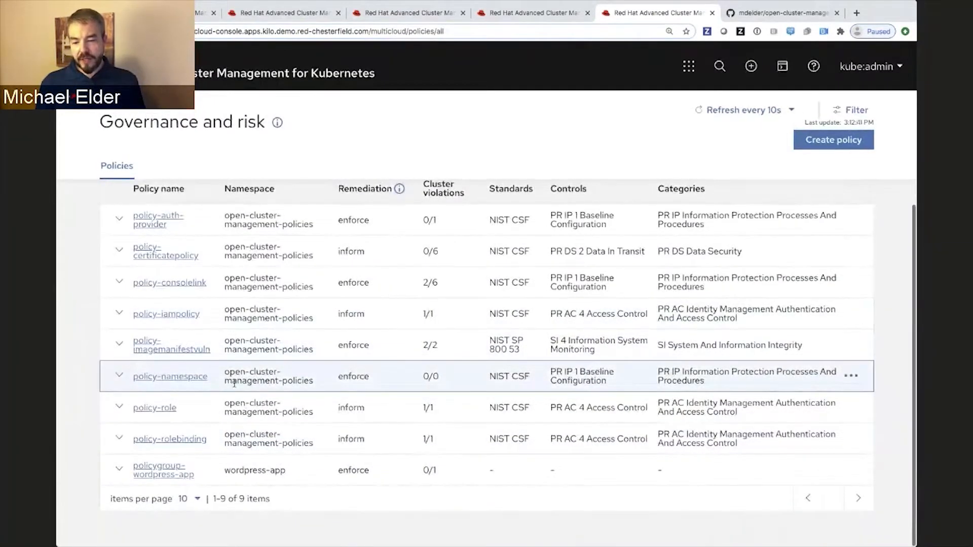
mouse_move(338, 363)
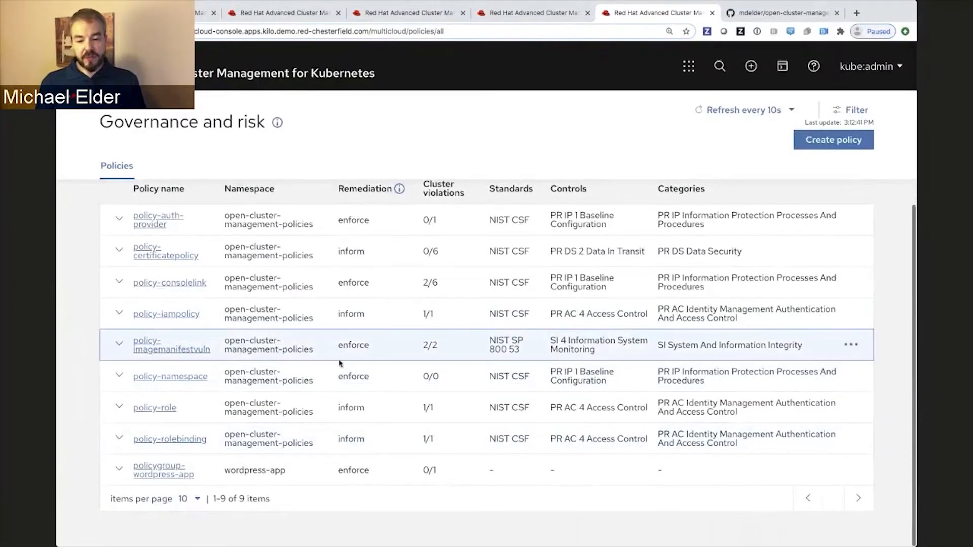
click(850, 345)
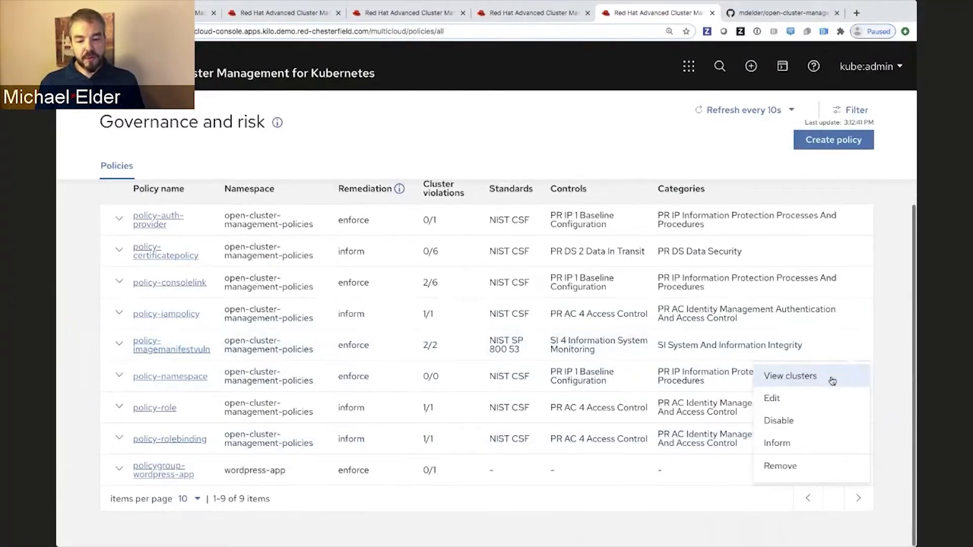
click(789, 375)
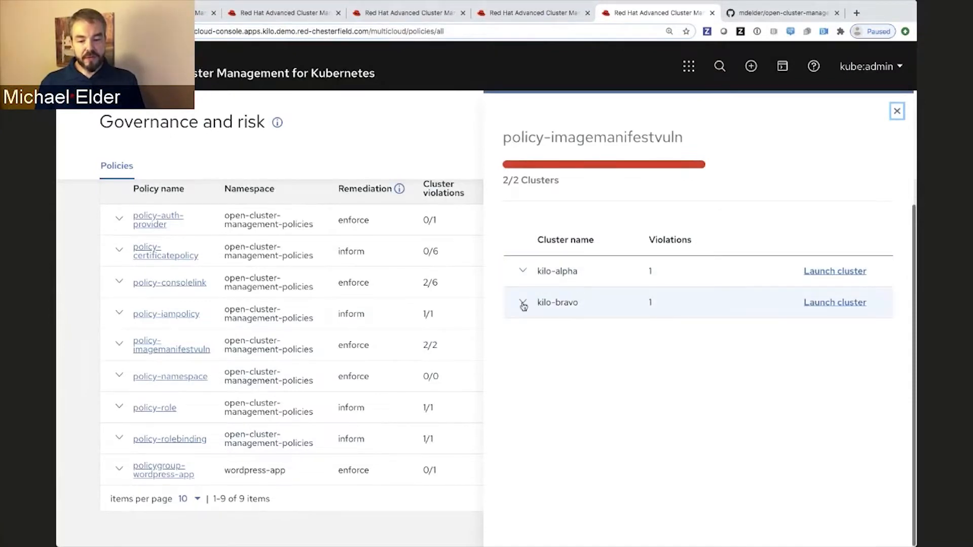
click(523, 305)
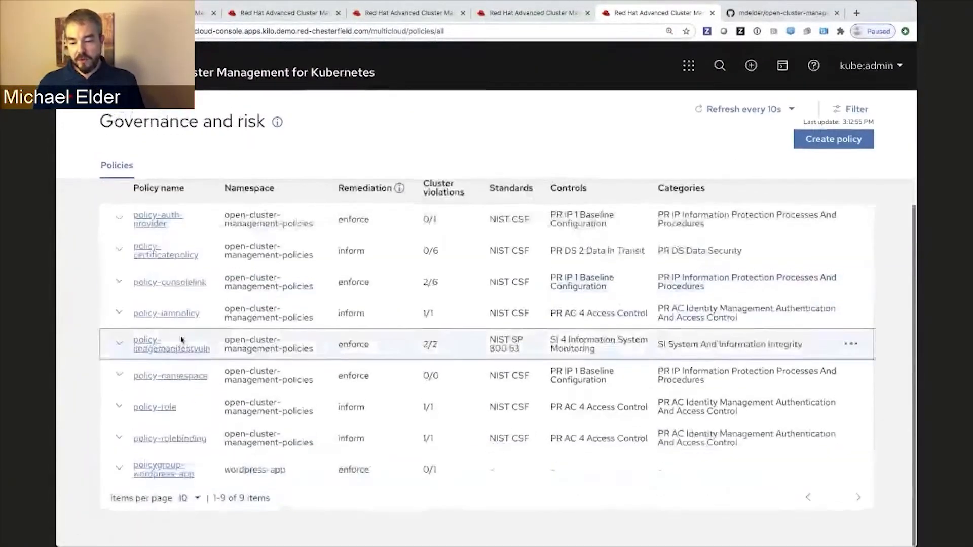
Inspect policy-imagemanifestvuln's placement rule YAML selecting enforceSecureImages true clusters
click(170, 343)
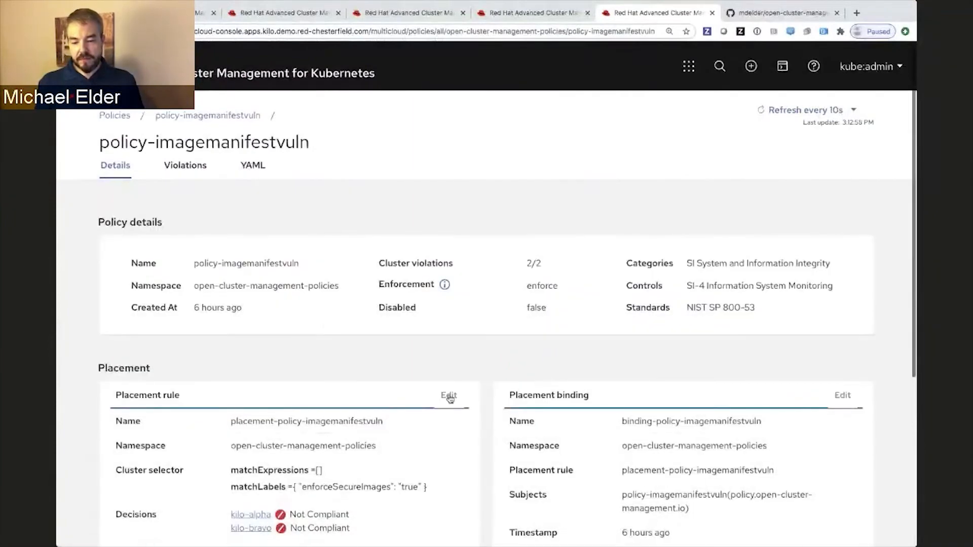
click(449, 395)
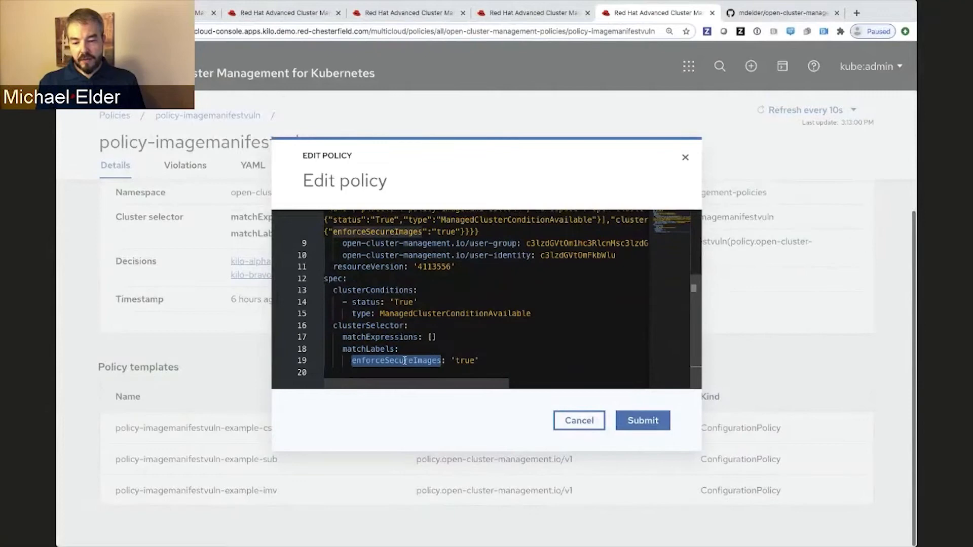
click(578, 419)
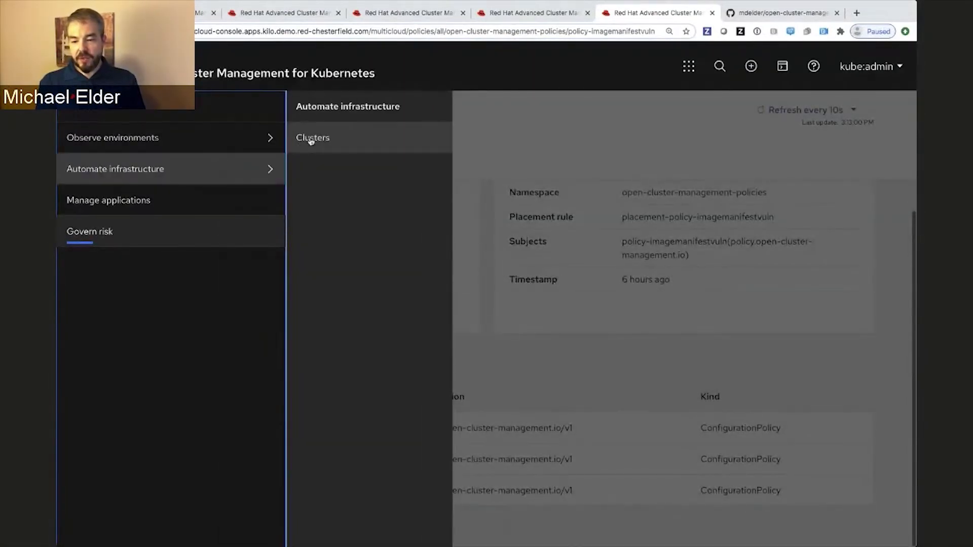
Label cluster kilo-charlie with enforceSecureImages=true so the policy applies to it
click(313, 137)
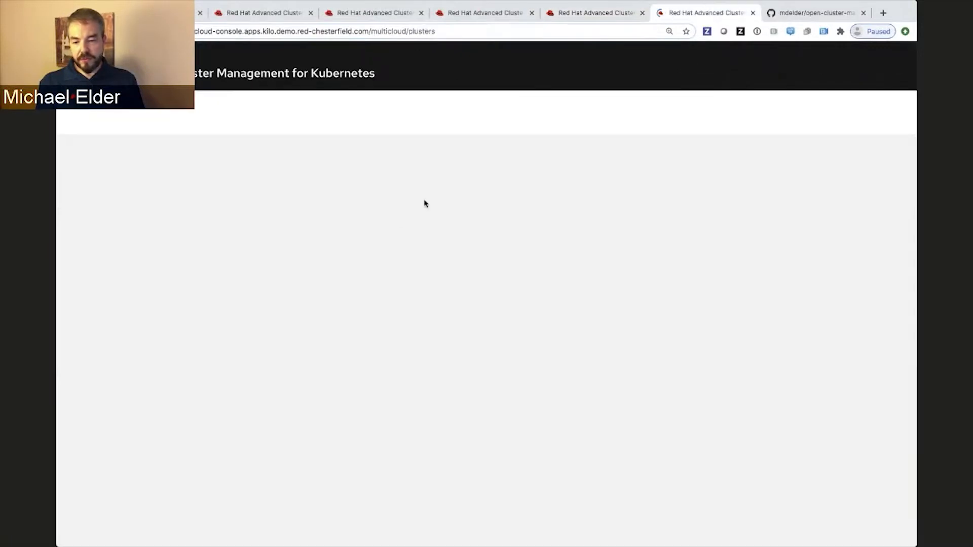
mouse_move(269, 314)
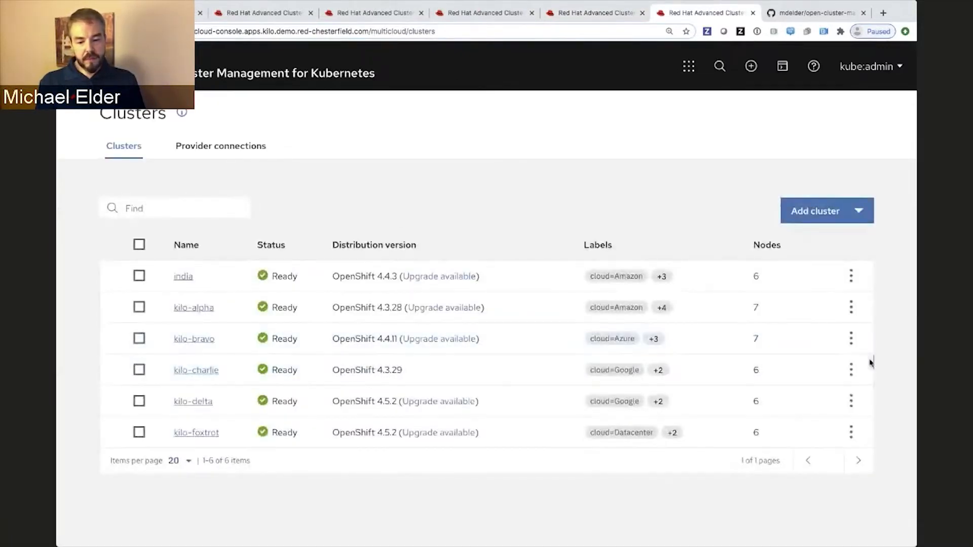
click(850, 369)
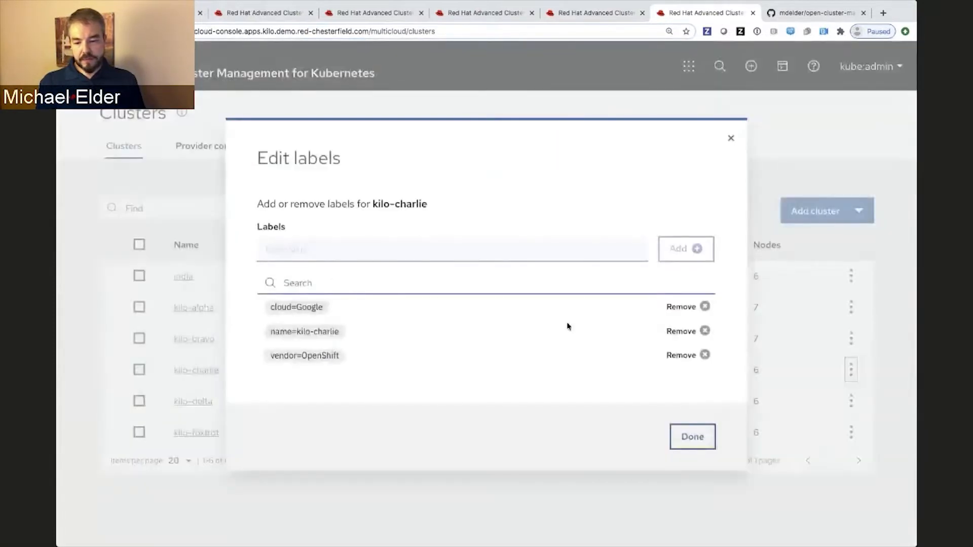
text(enforceSecureImages=true)
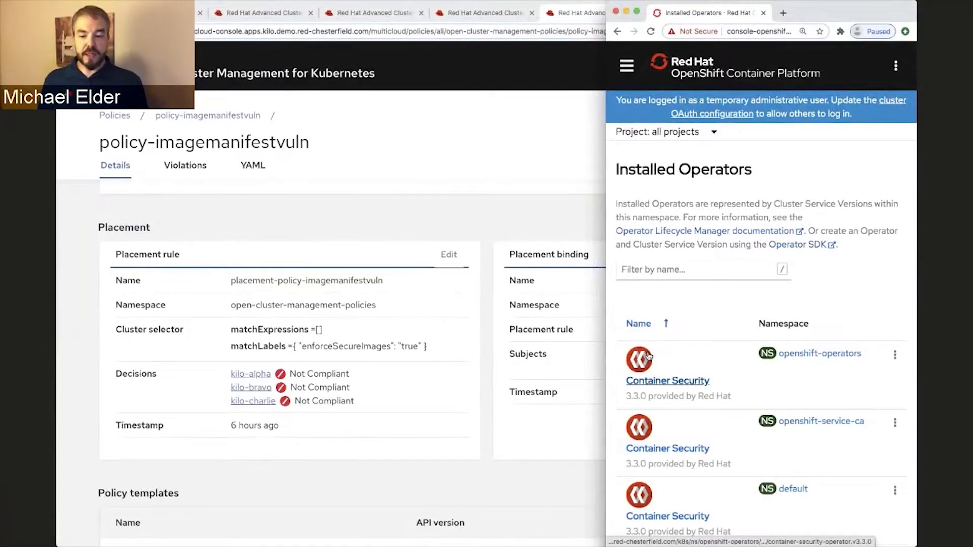
click(592, 12)
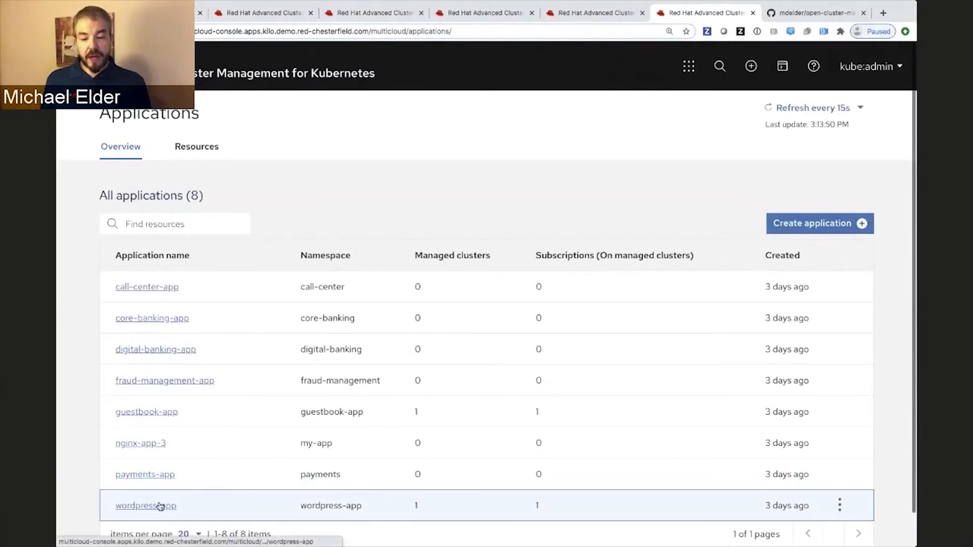
View wordpress-app's resource topology, its dev-clusters rule with purpose=development, and subscription node
click(144, 504)
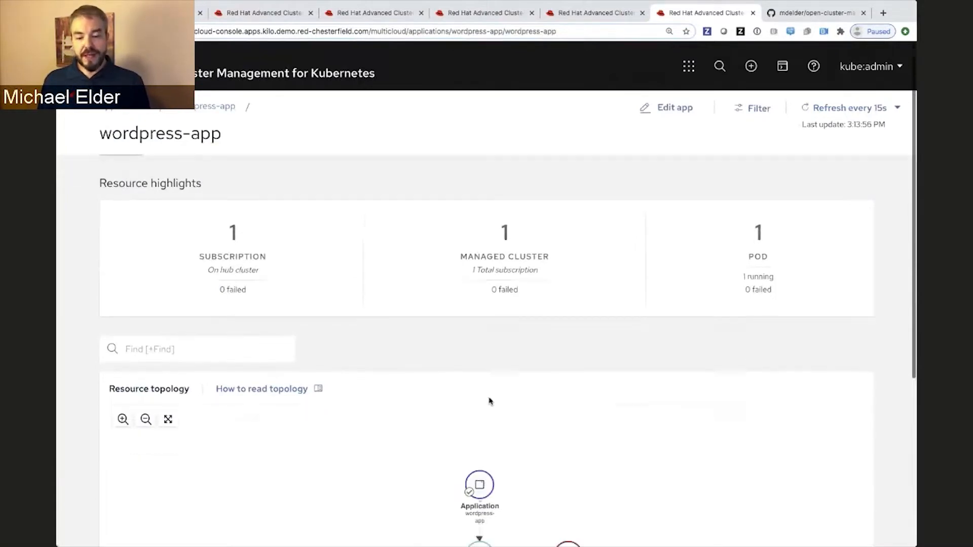
scroll(down, 3)
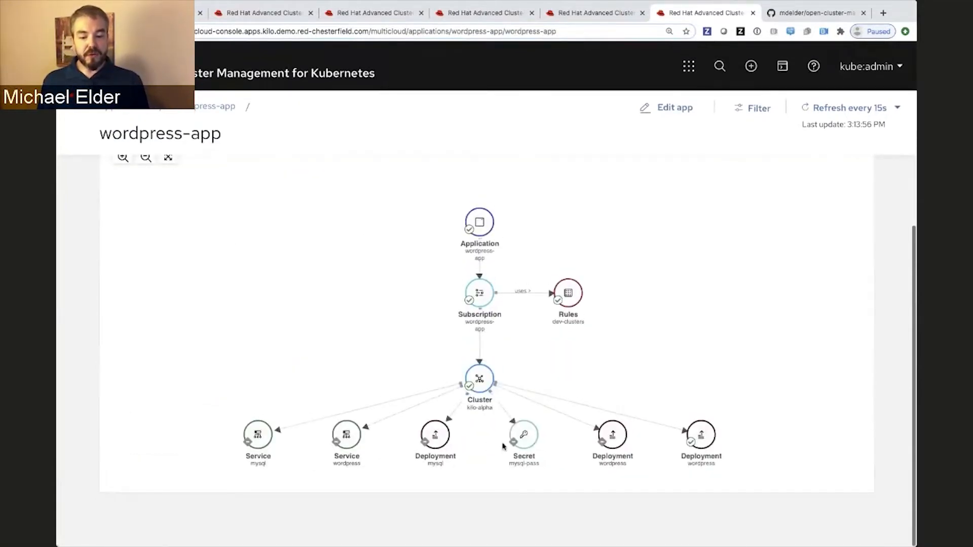
click(565, 292)
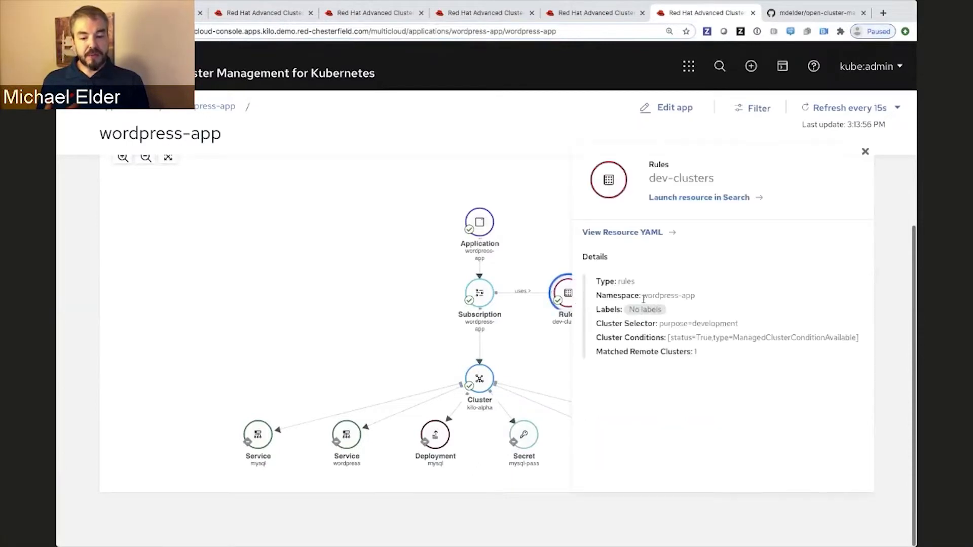
mouse_move(685, 341)
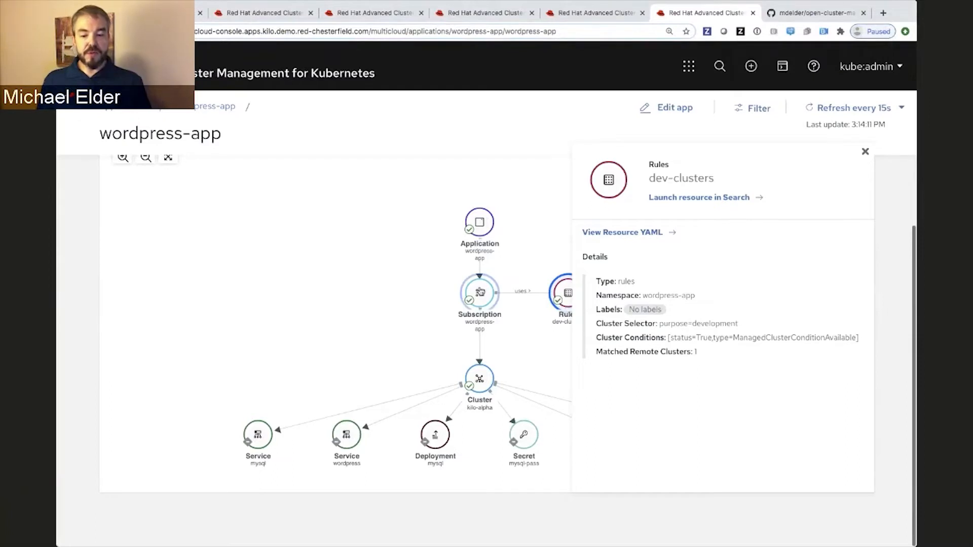
click(480, 291)
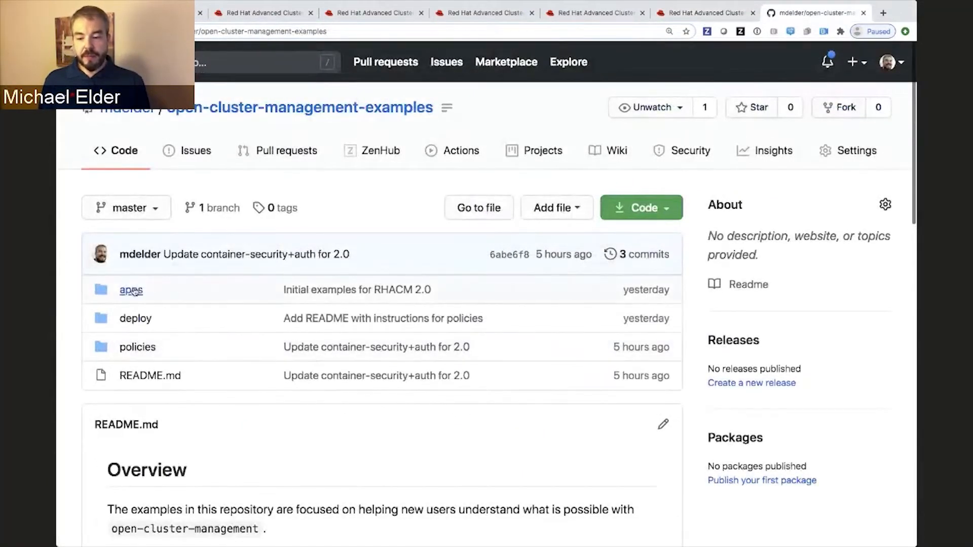
Read apps/wordpress-app.yaml with its Channel, Application and Subscription definitions on GitHub
click(131, 289)
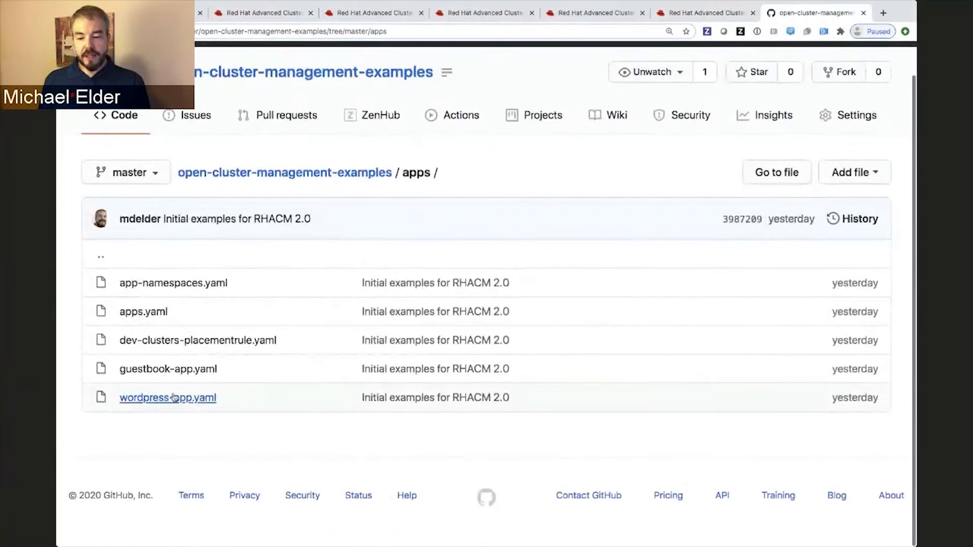
click(167, 397)
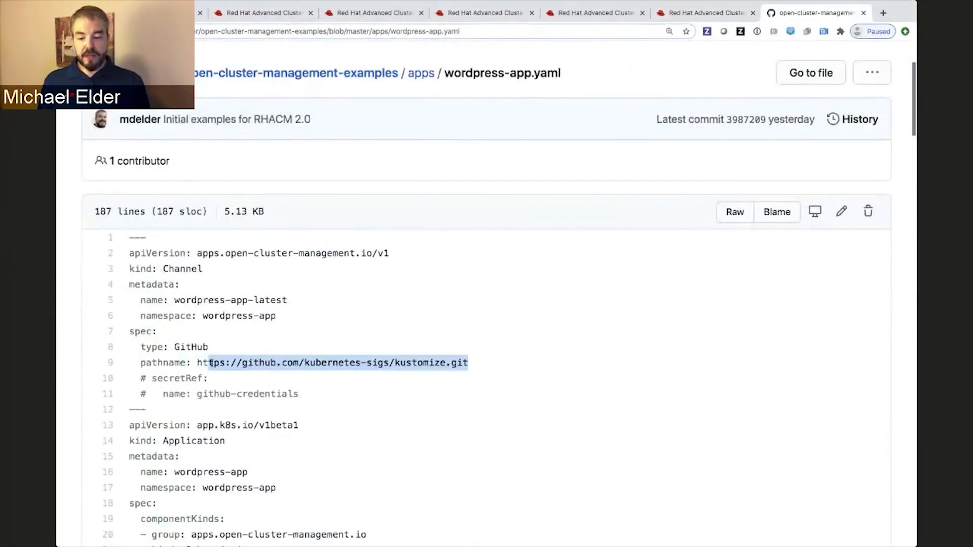
scroll(down, 3)
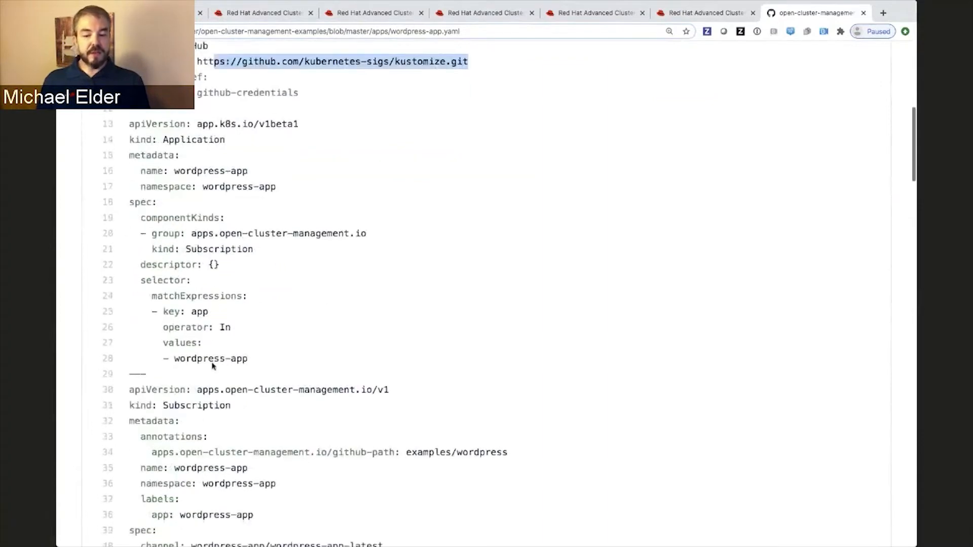
click(594, 12)
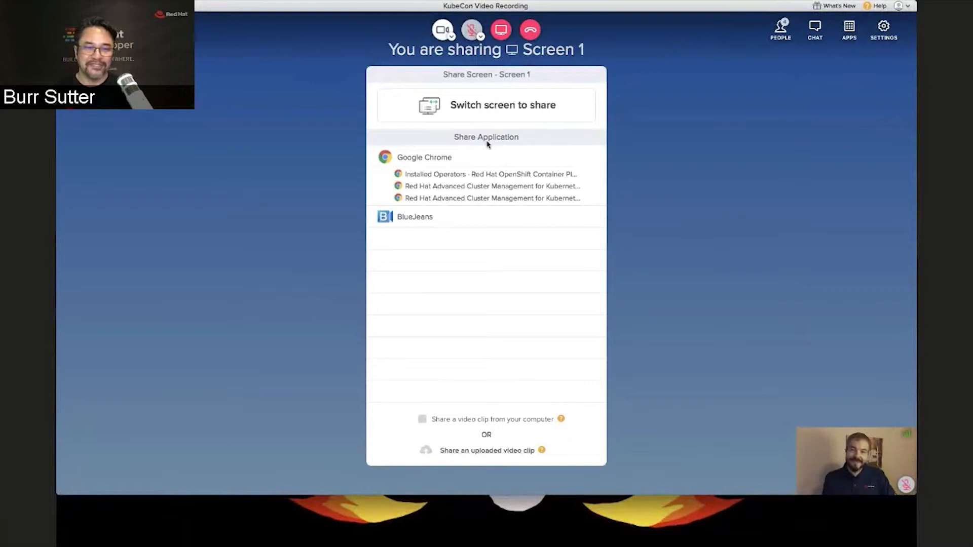
mouse_move(630, 84)
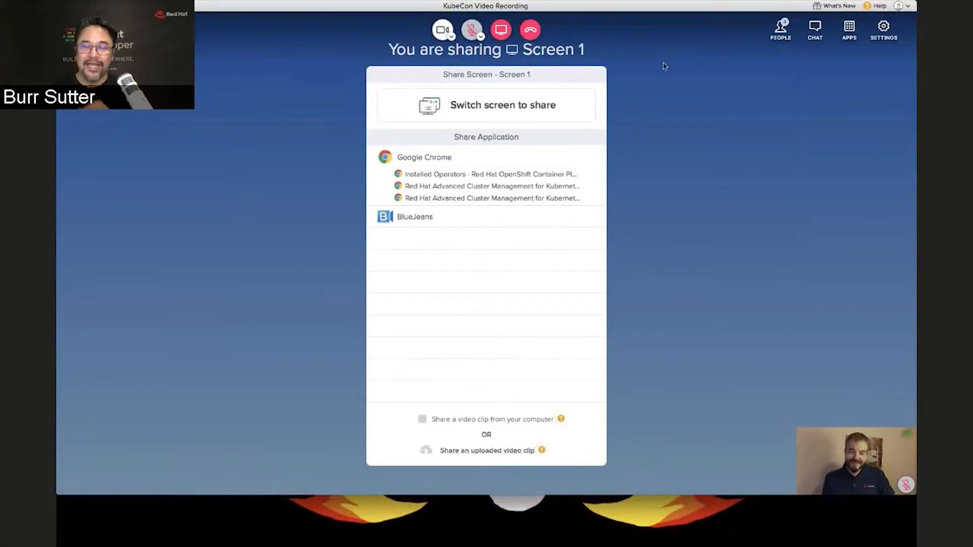
Bring up the BlueJeans screen-sharing chooser listing Screen 1 and Chrome windows
click(781, 30)
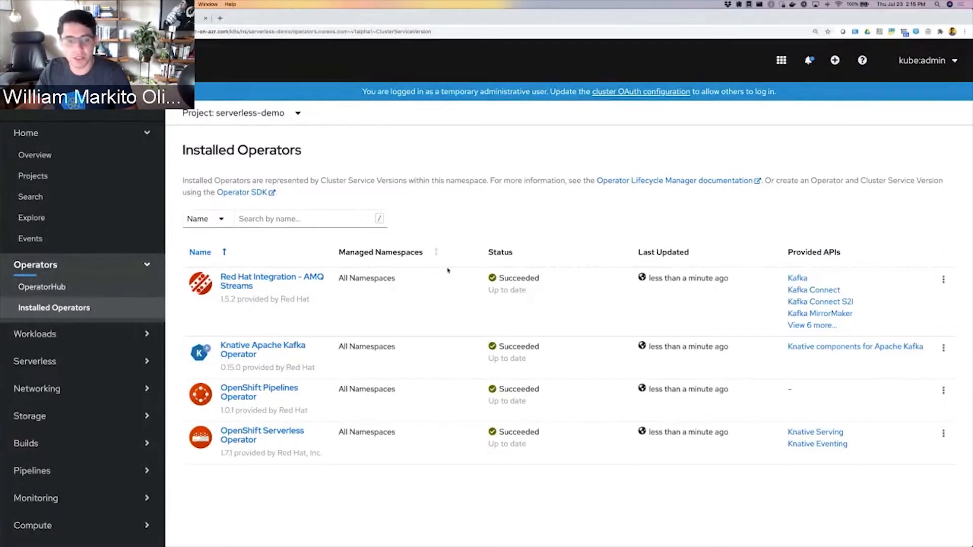
mouse_move(410, 298)
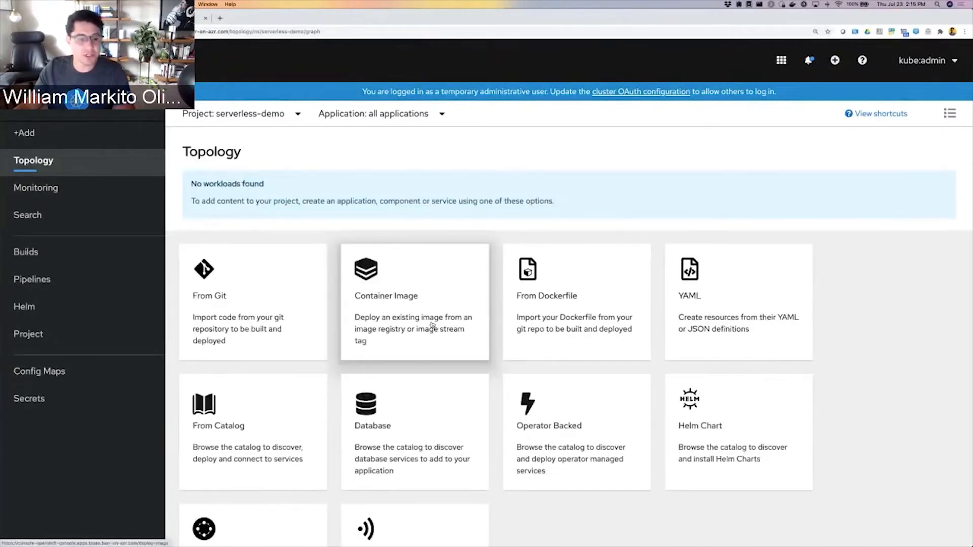
Deploy event-display from an external container image as a Knative Service resource type
click(413, 301)
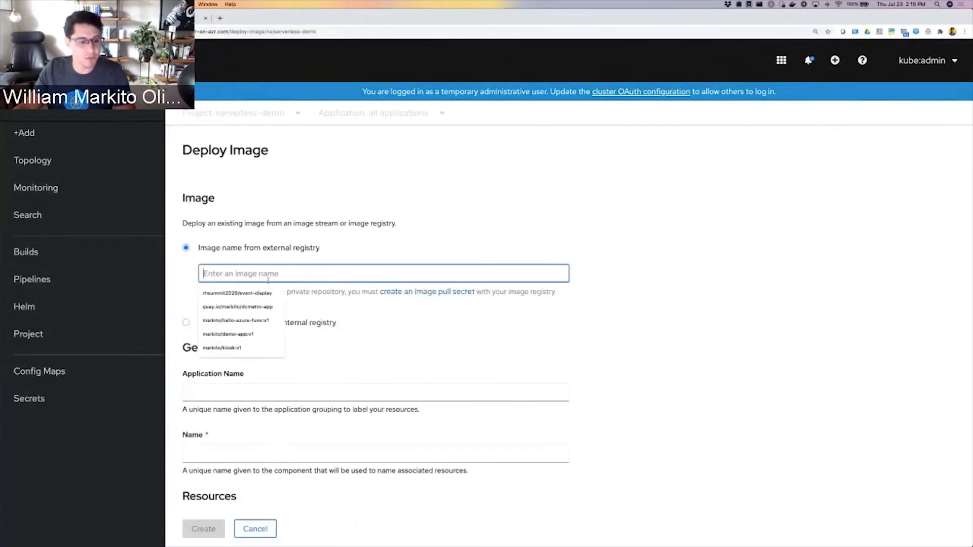
click(236, 292)
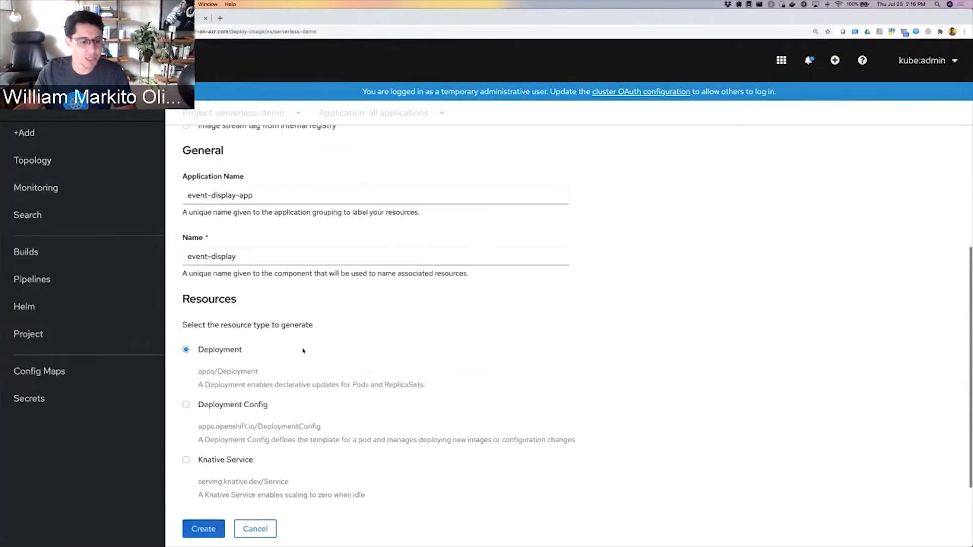
scroll(down, 3)
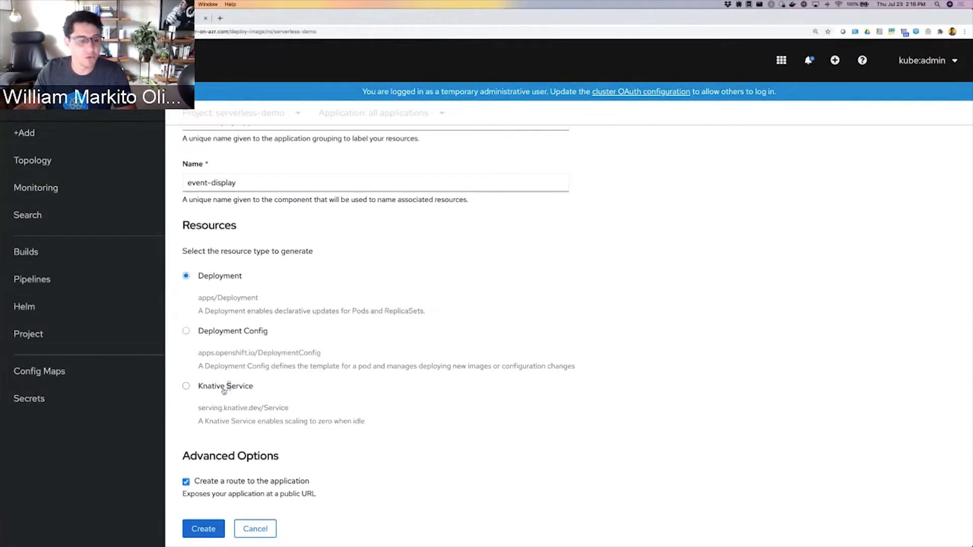
click(187, 386)
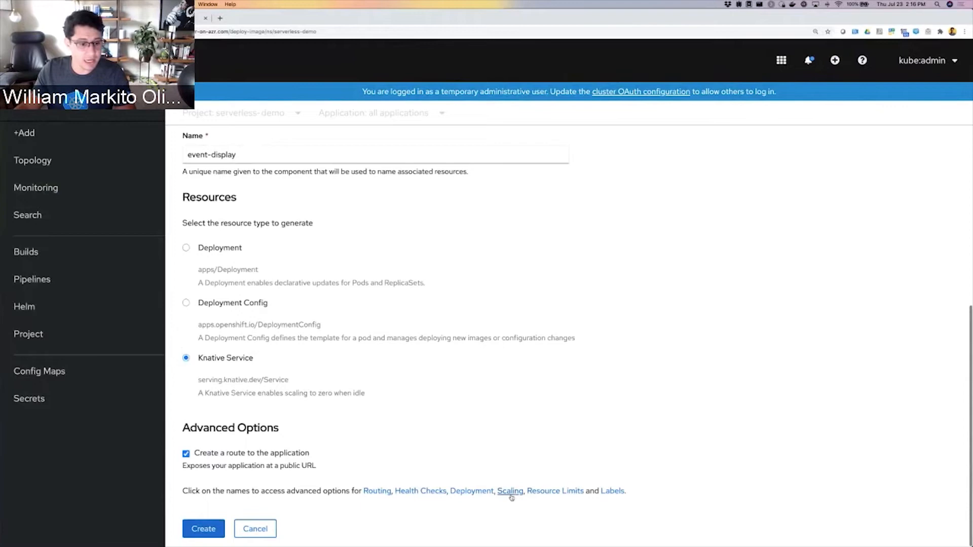
Set scaling concurrency target and limit to 1 and create the event-display service
click(510, 491)
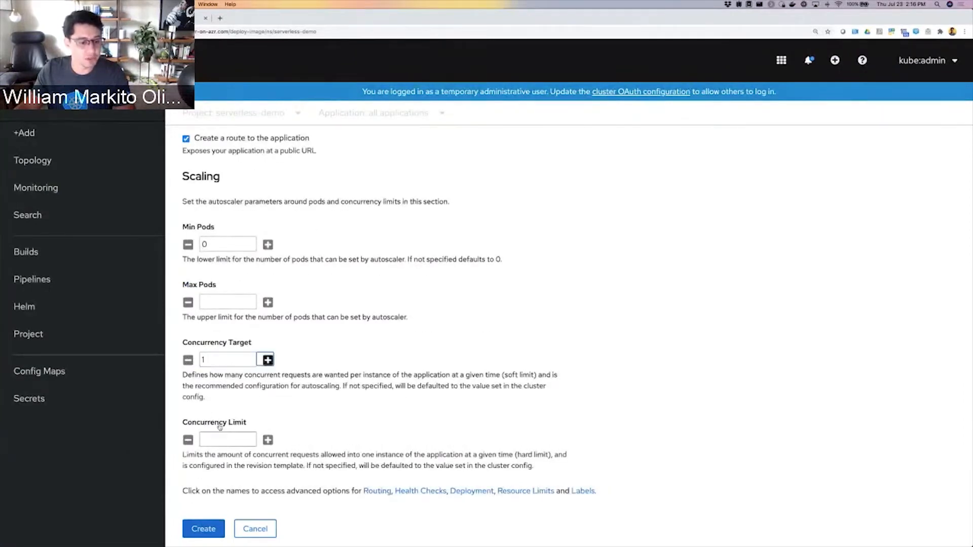
click(267, 439)
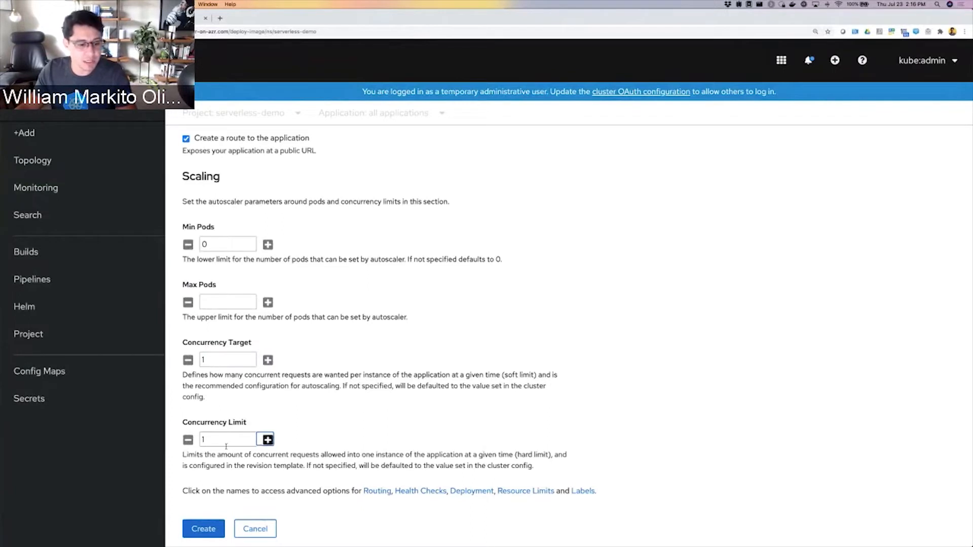
click(203, 529)
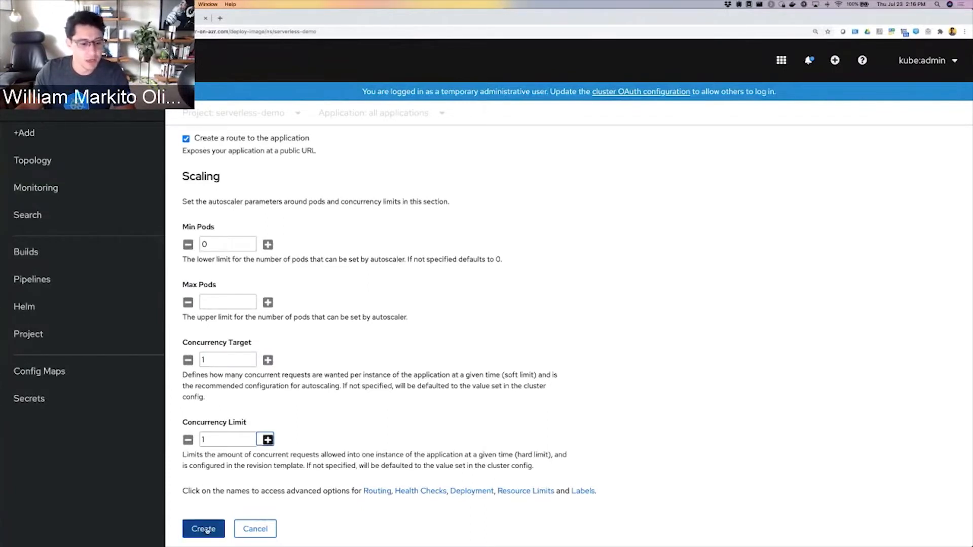
click(202, 529)
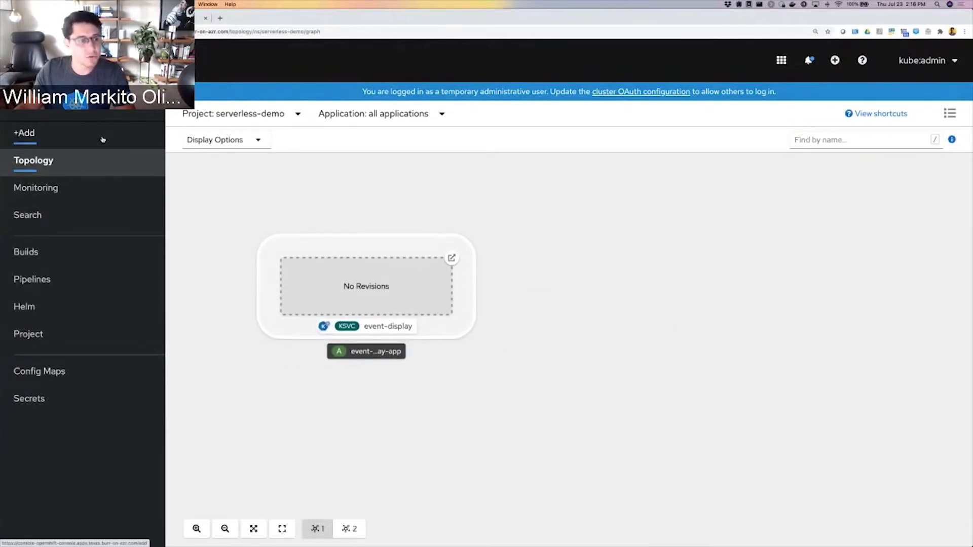
click(25, 133)
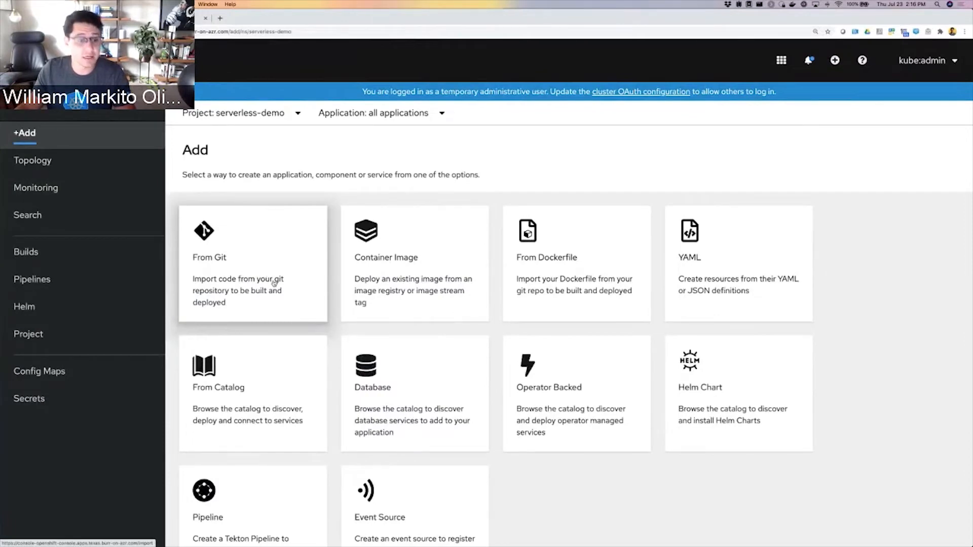
click(253, 257)
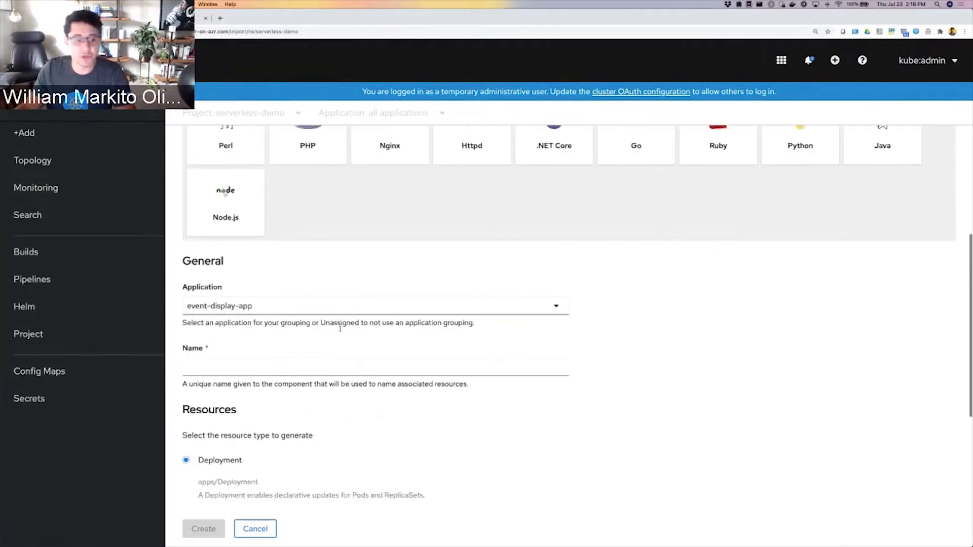
scroll(down, 3)
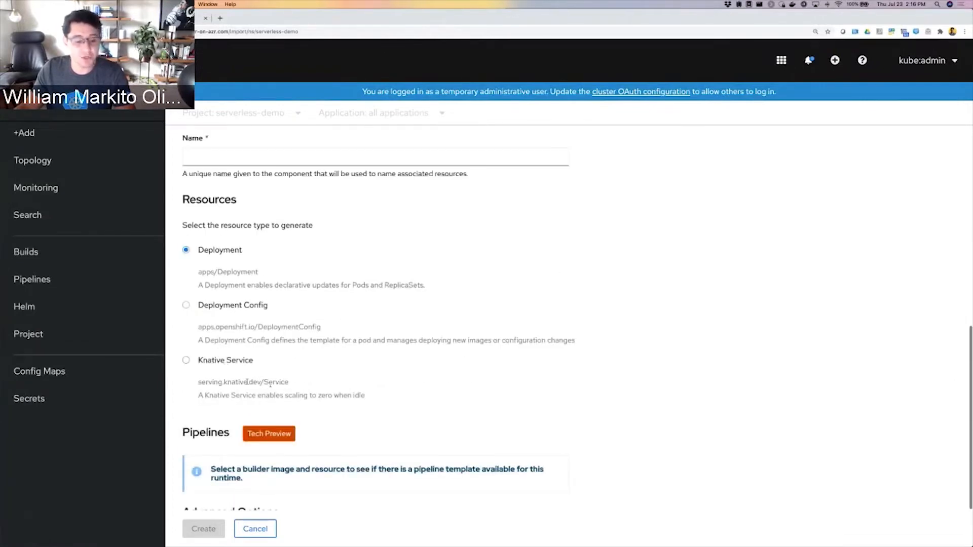
click(254, 529)
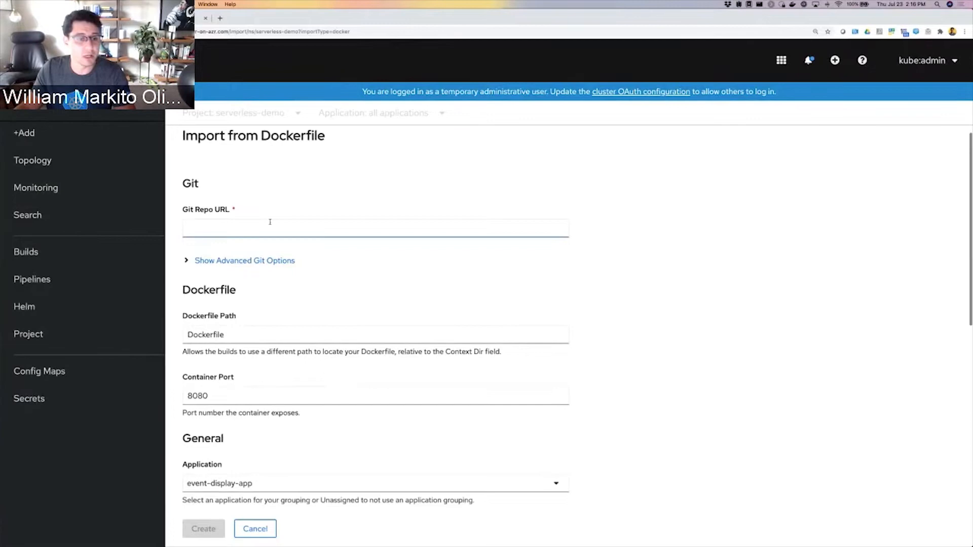
scroll(down, 3)
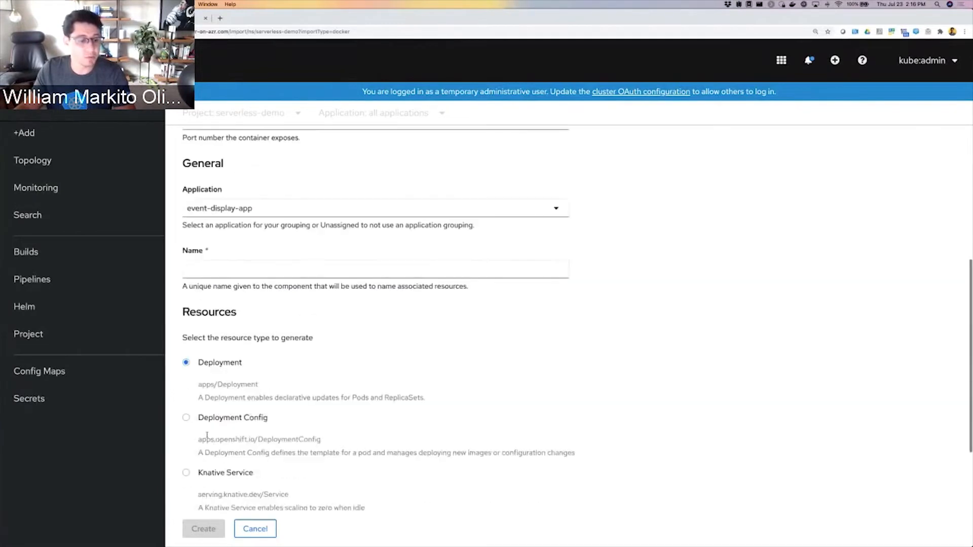
scroll(down, 3)
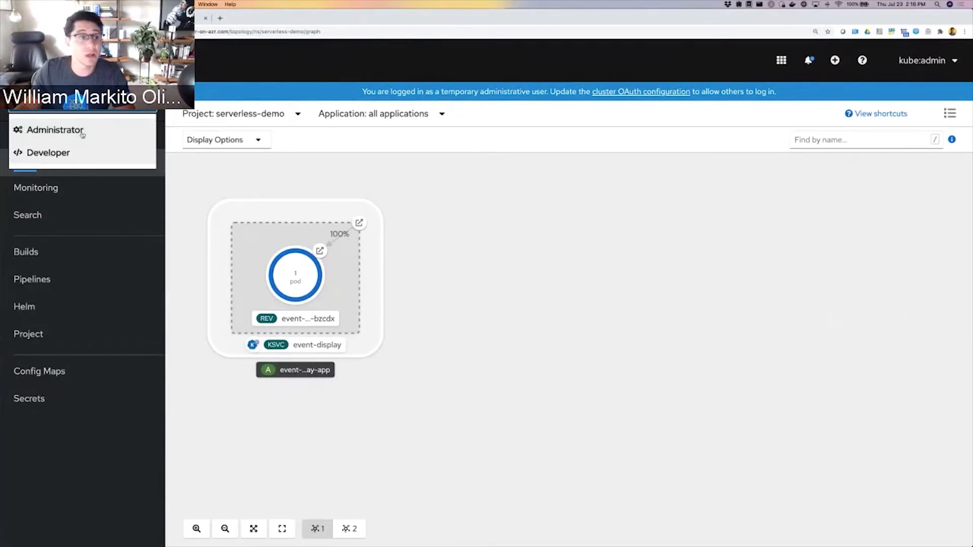
click(56, 130)
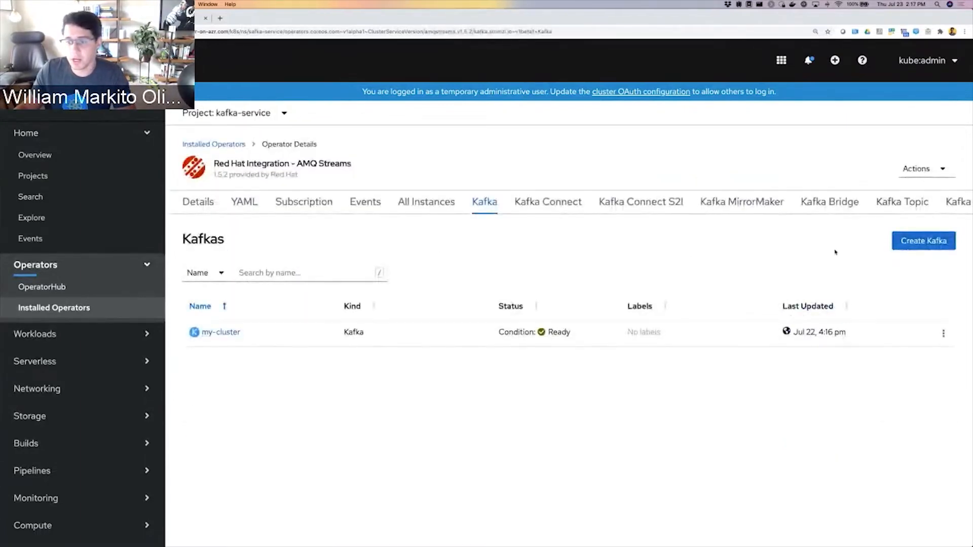
Create Kafka cluster my-kafka-cluster with 3 brokers on version 2.5.0 via AMQ Streams
click(922, 241)
text(m)
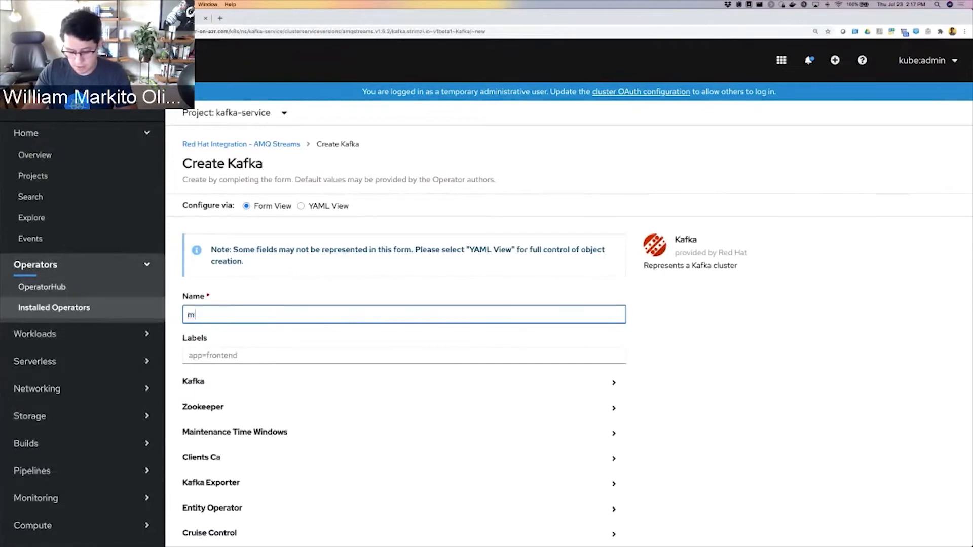
text(y-kafka-cluster)
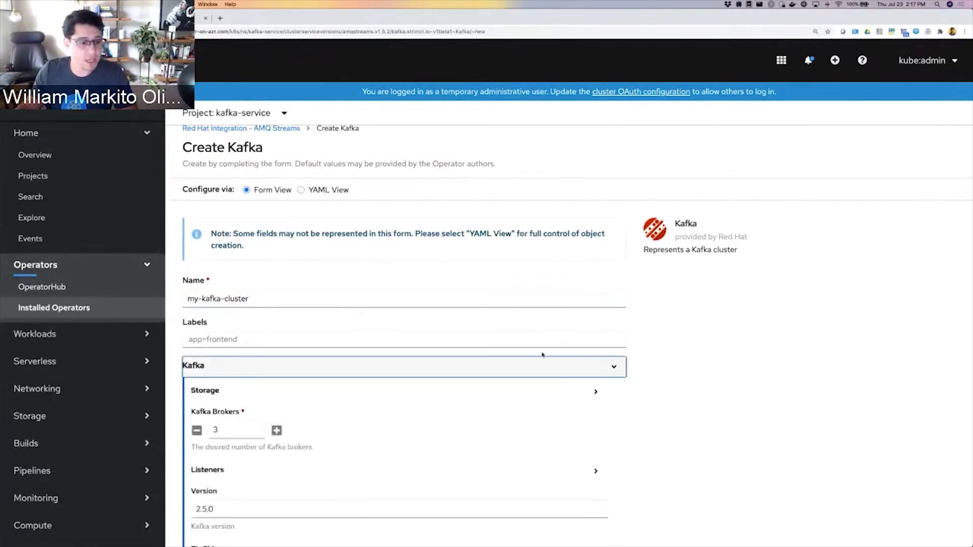
scroll(down, 3)
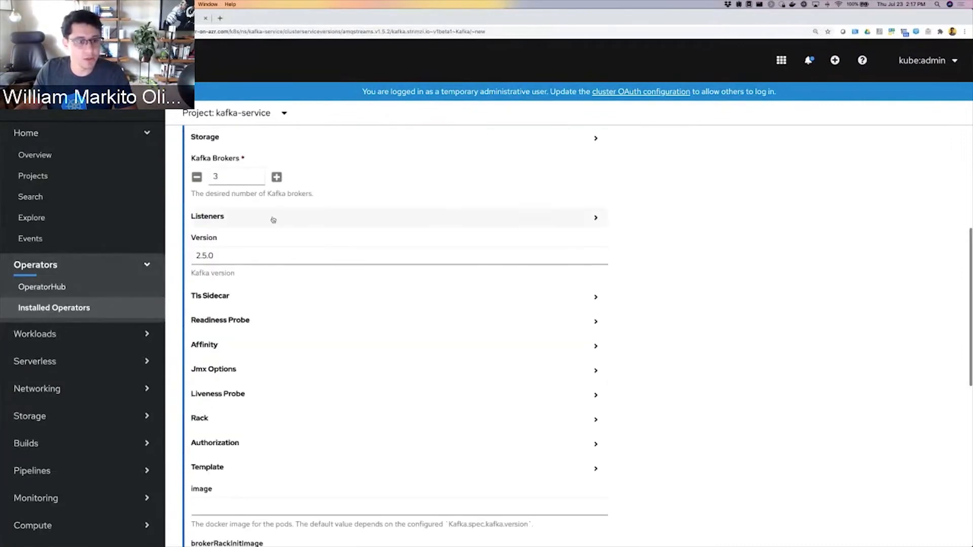
scroll(down, 3)
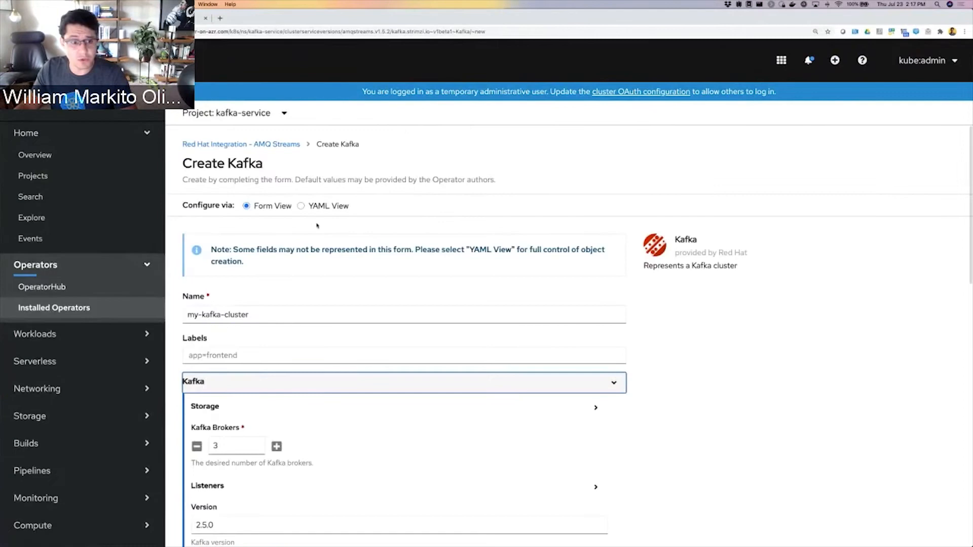
mouse_move(305, 436)
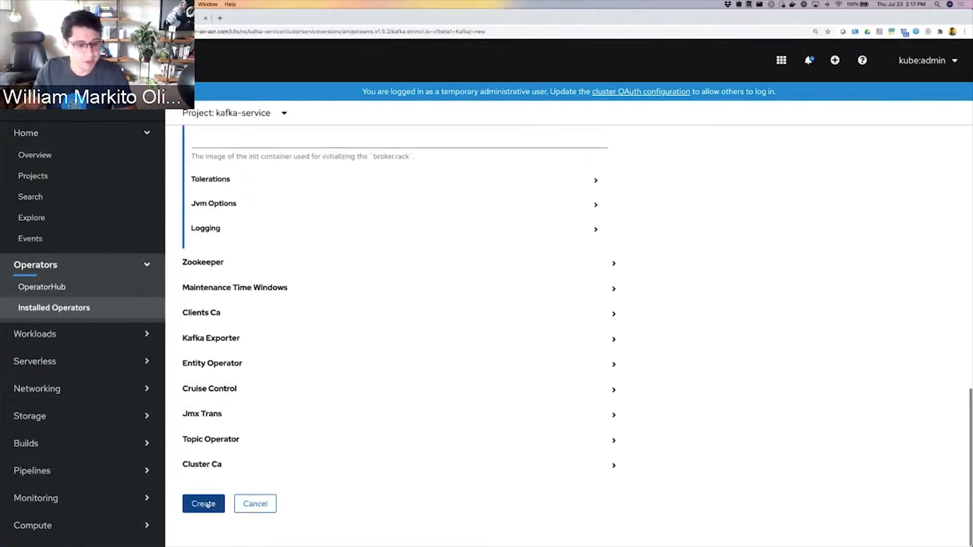
click(203, 503)
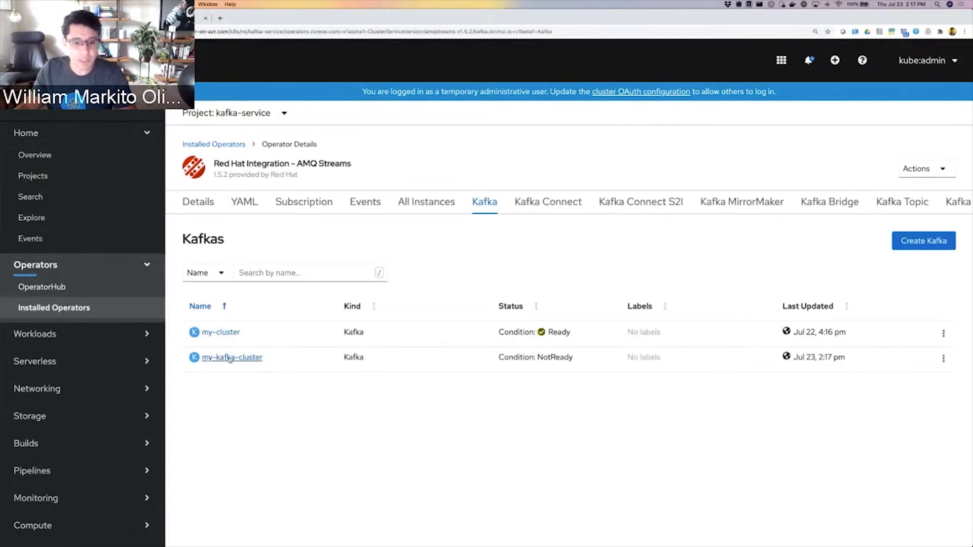
View the details and resources of the new my-kafka-cluster
click(232, 357)
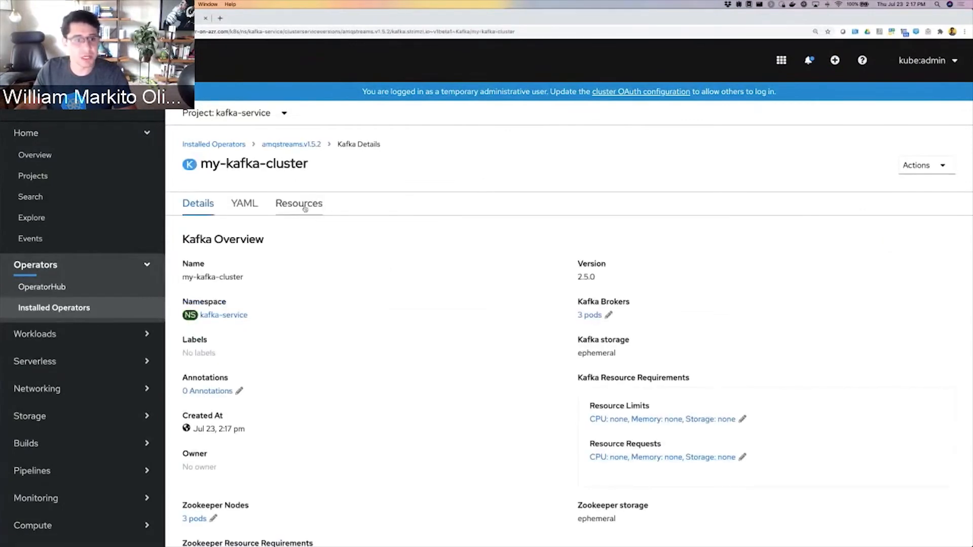
click(298, 202)
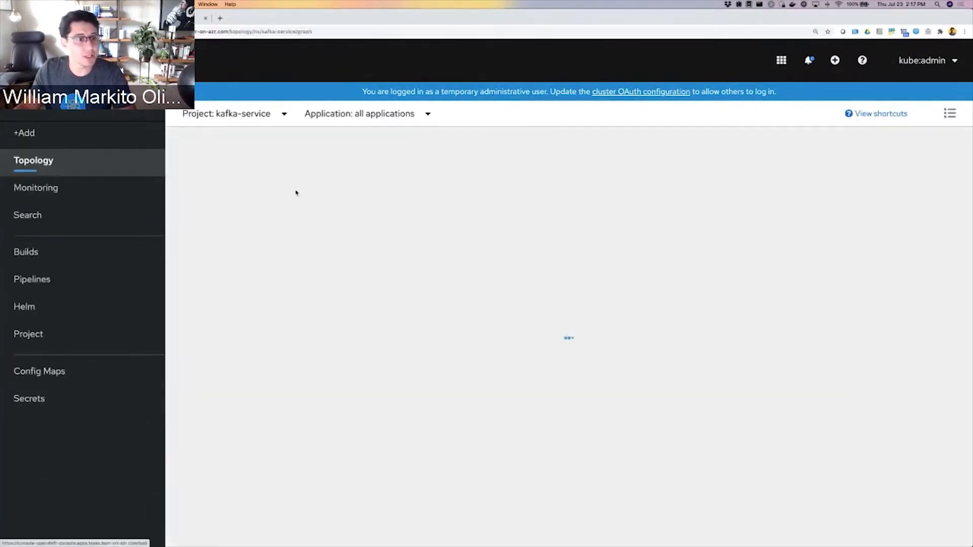
In serverless-demo, add a KafkaSource with bootstrap my-cluster-kafka-bootstrap.kafka-service.svc:9092 feeding event-display
click(234, 114)
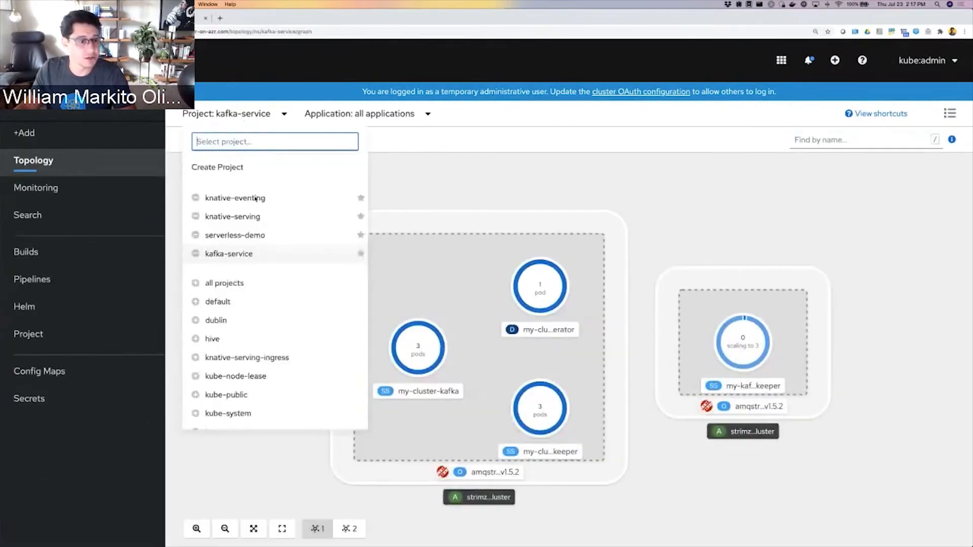
click(234, 234)
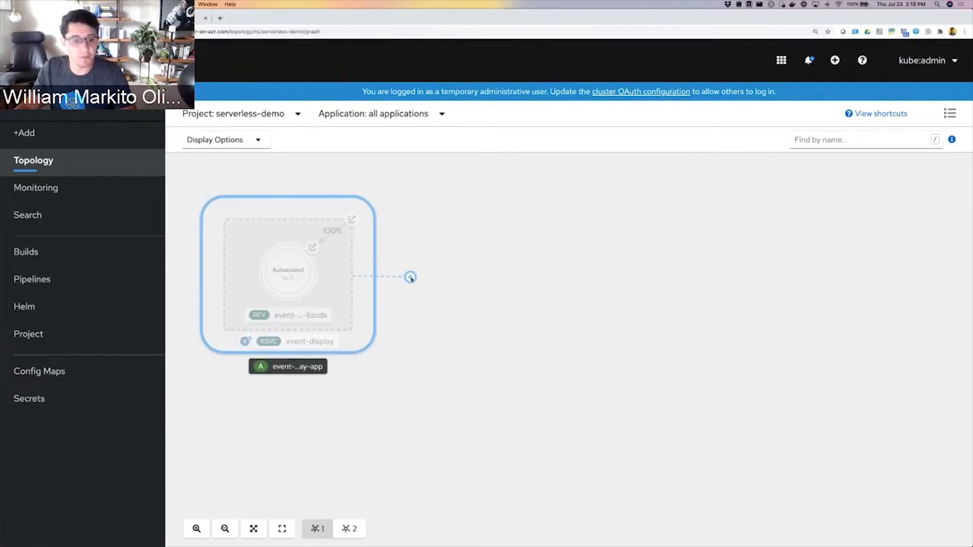
click(410, 277)
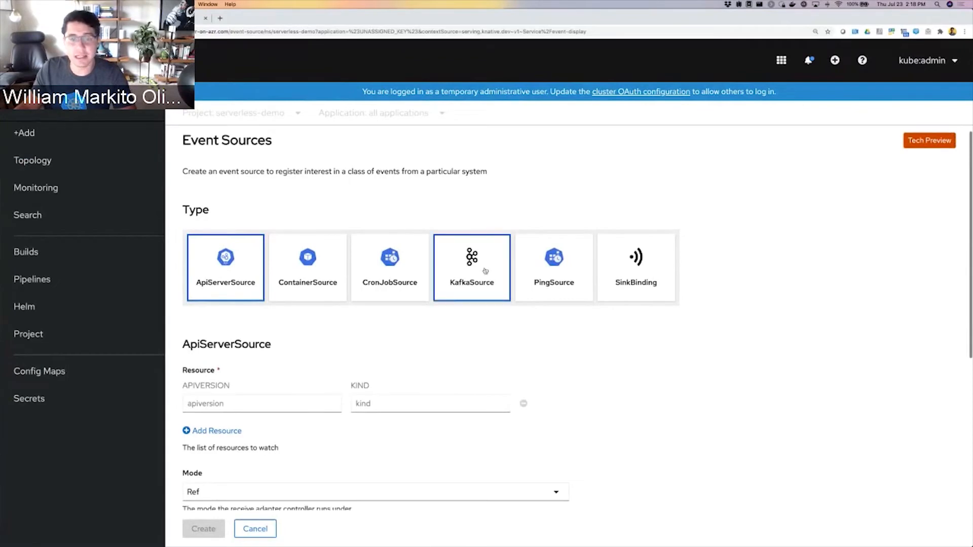
scroll(down, 3)
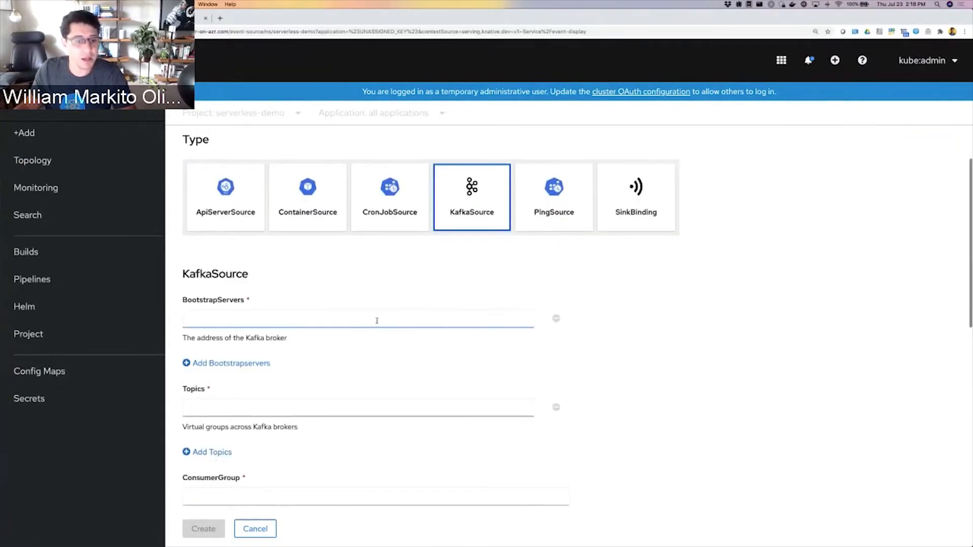
text(my-cluster-kafka-bootstrap.kafka-service.svc:9092)
click(374, 496)
text(my-group)
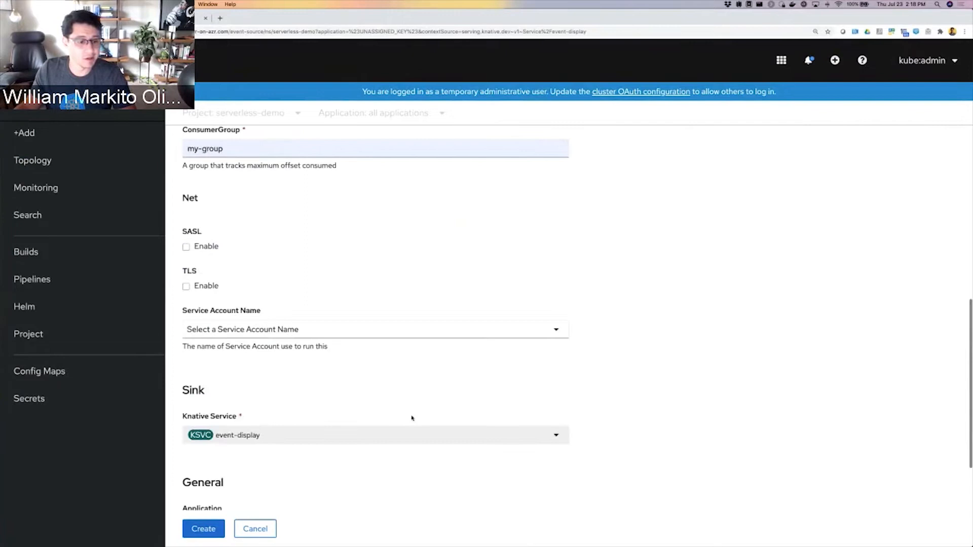
Create kafka-source and place it beside event-display in the topology
scroll(down, 3)
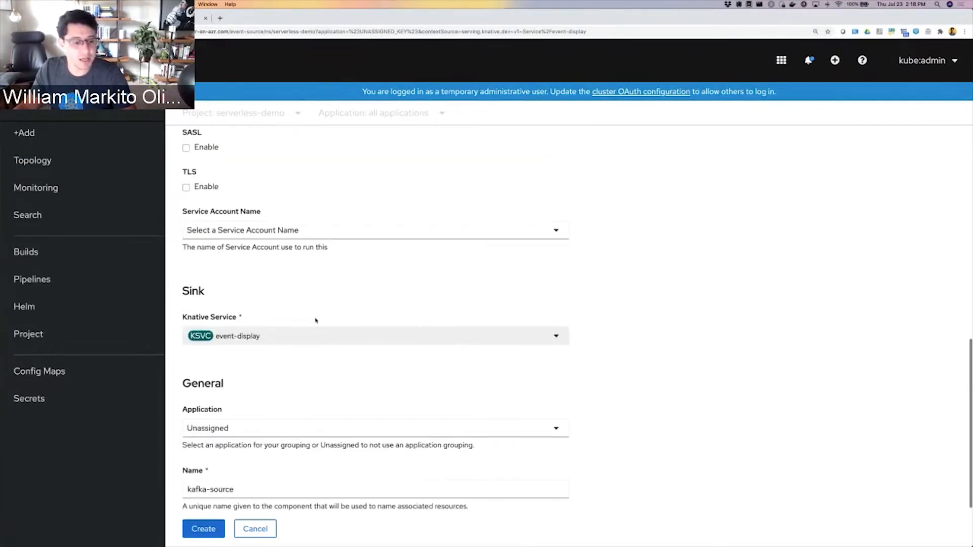
scroll(down, 3)
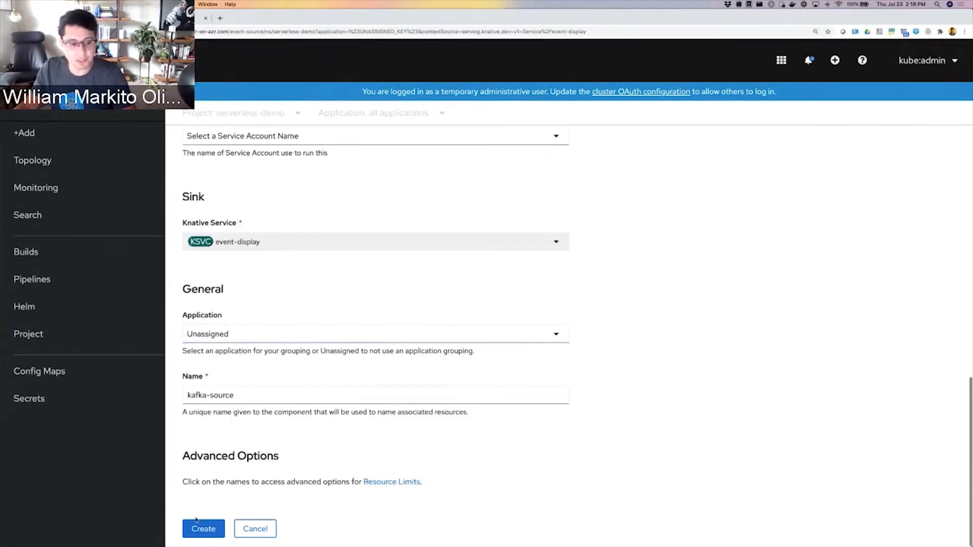
click(203, 529)
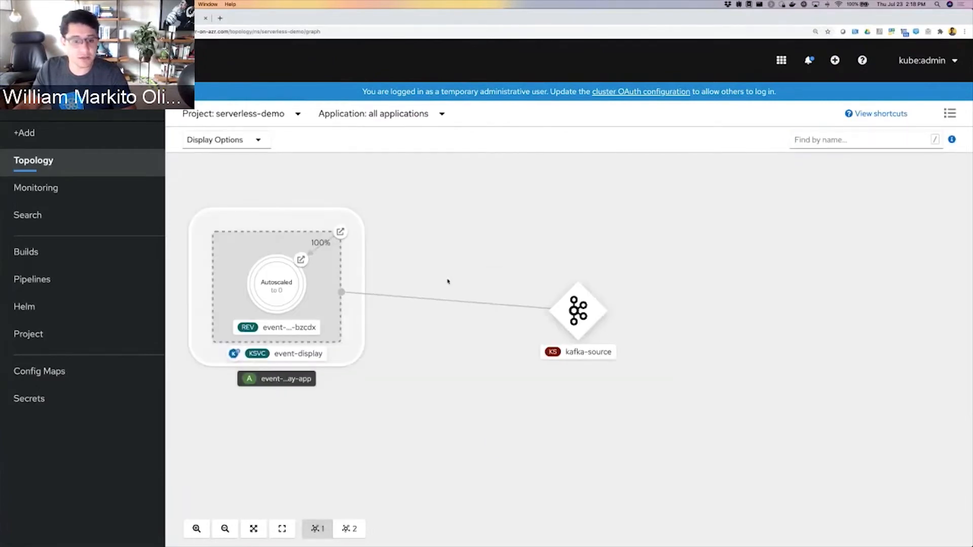
drag(576, 310, 446, 281)
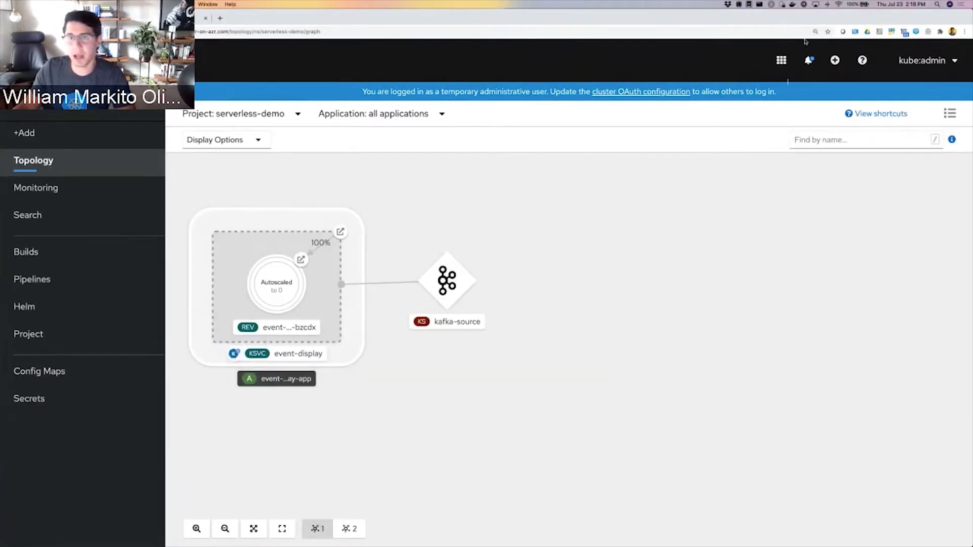
Send a third test message from the kafka-console-producer terminal and see it in event-display's pod log
click(781, 60)
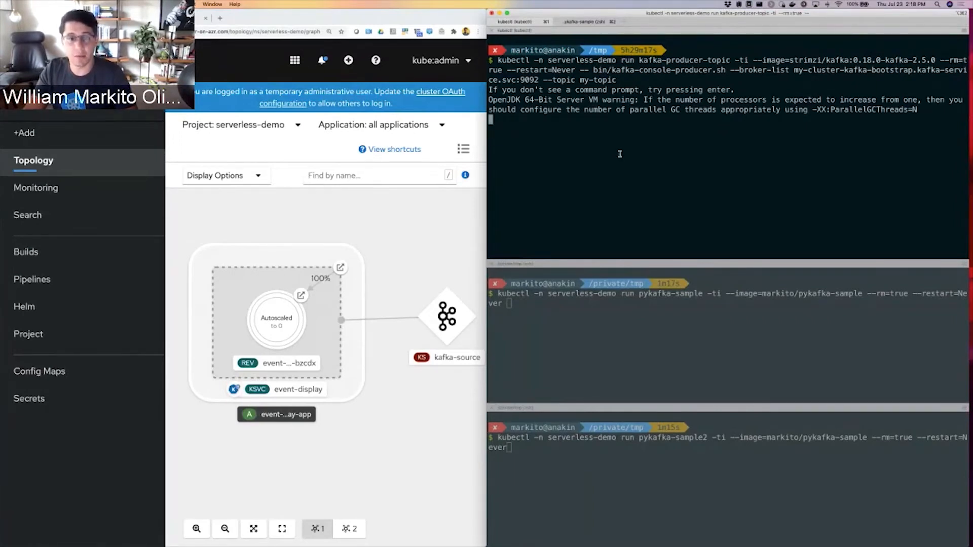
text(Test message 2)
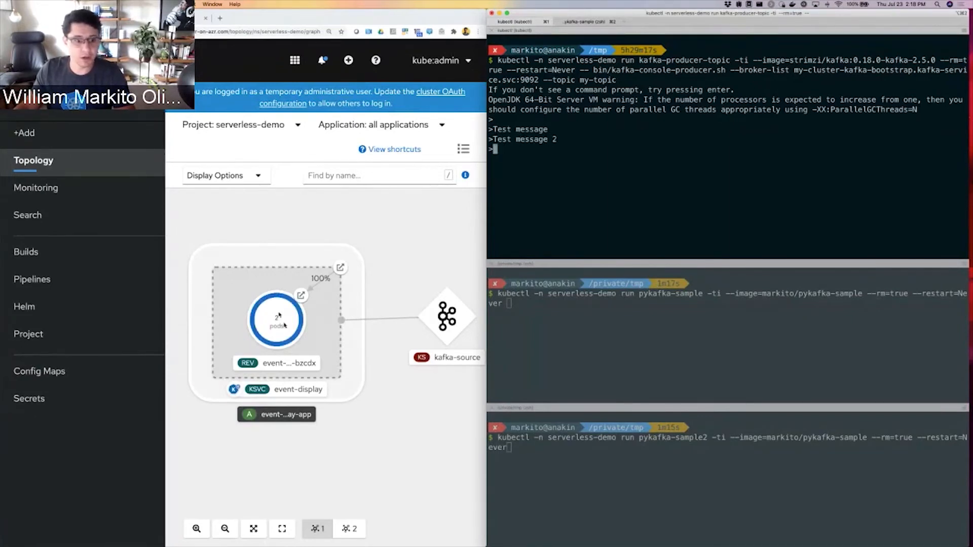
click(276, 319)
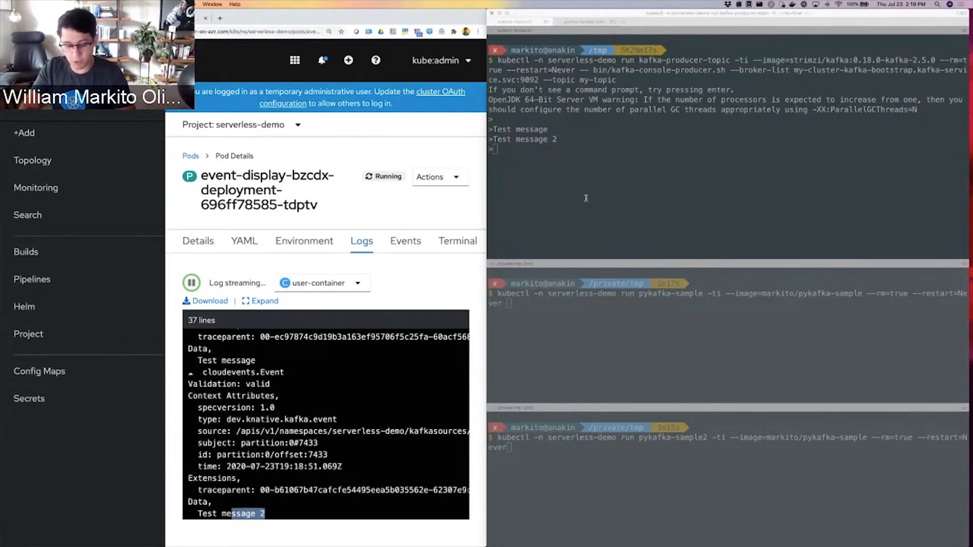
text(Test 2)
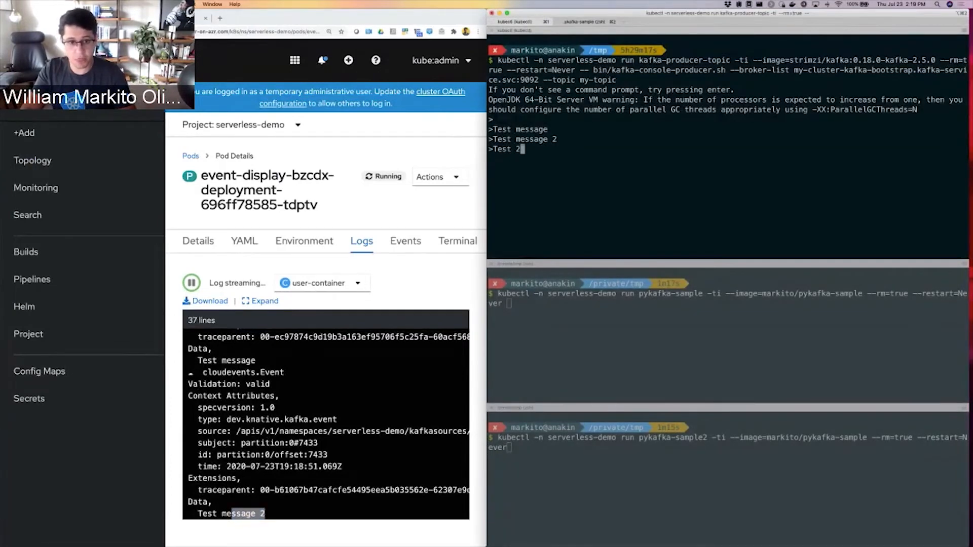
text(3)
key(enter)
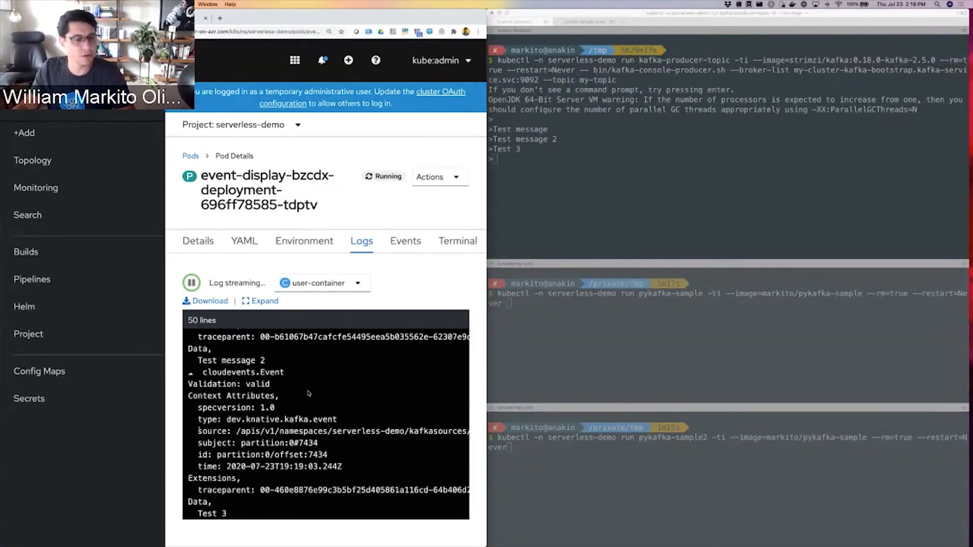
click(704, 357)
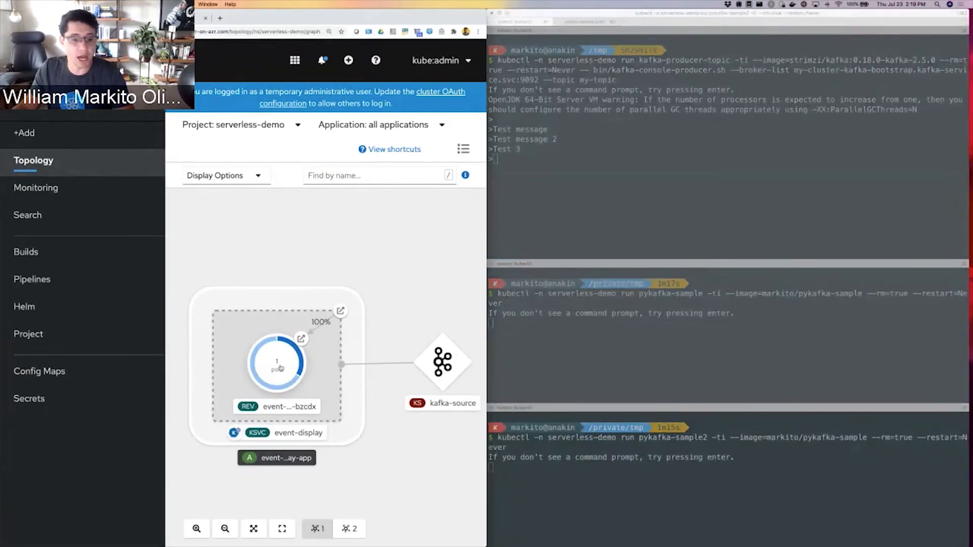
Inspect an event-display pod's order-shipped JSON log line, then see the service at 3 pods in Topology
click(275, 361)
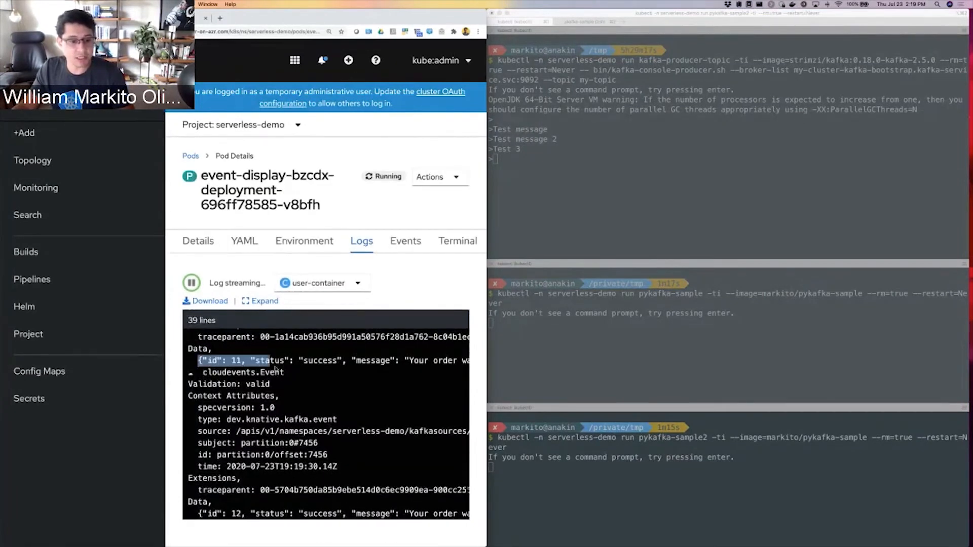
drag(199, 360, 459, 360)
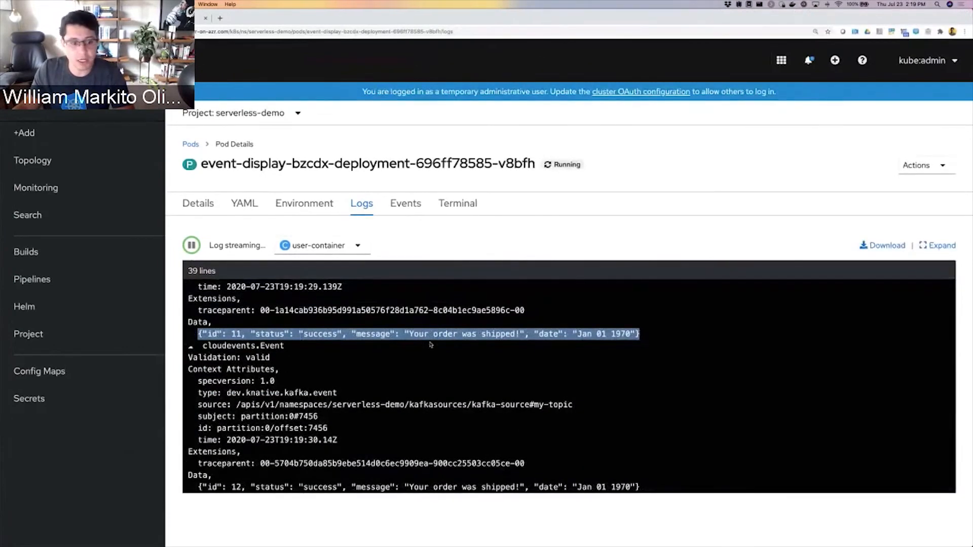
click(34, 160)
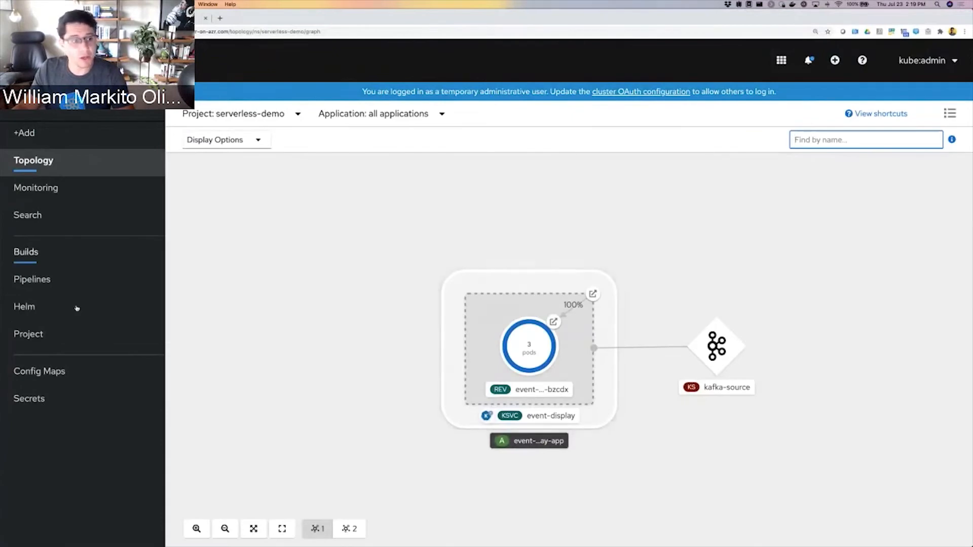
Start a new pipeline in the Pipeline Builder with git-clone as its first task
click(31, 280)
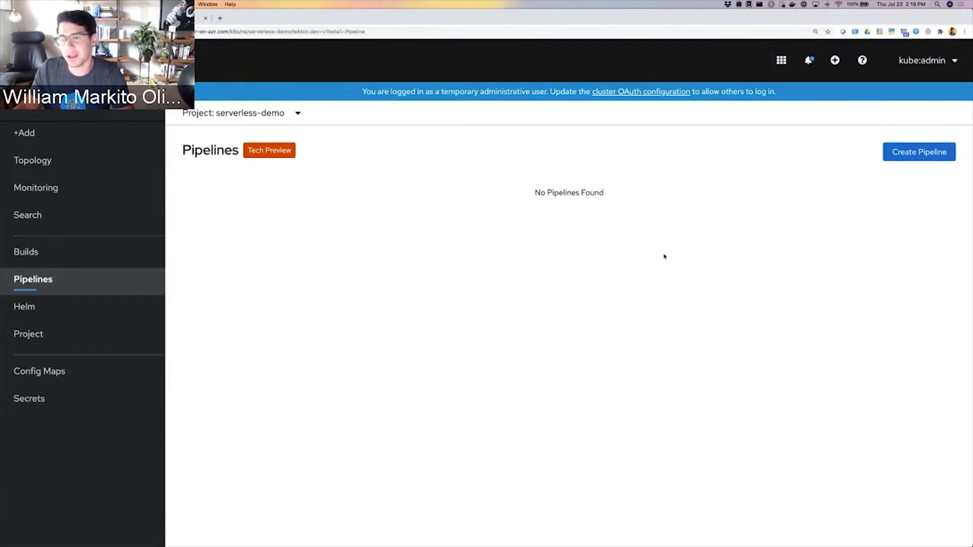
mouse_move(655, 261)
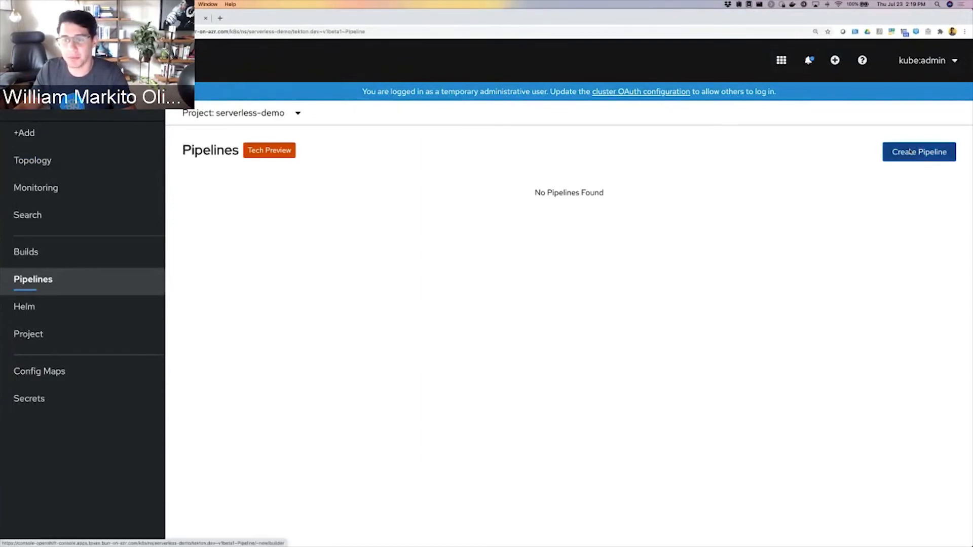
click(918, 151)
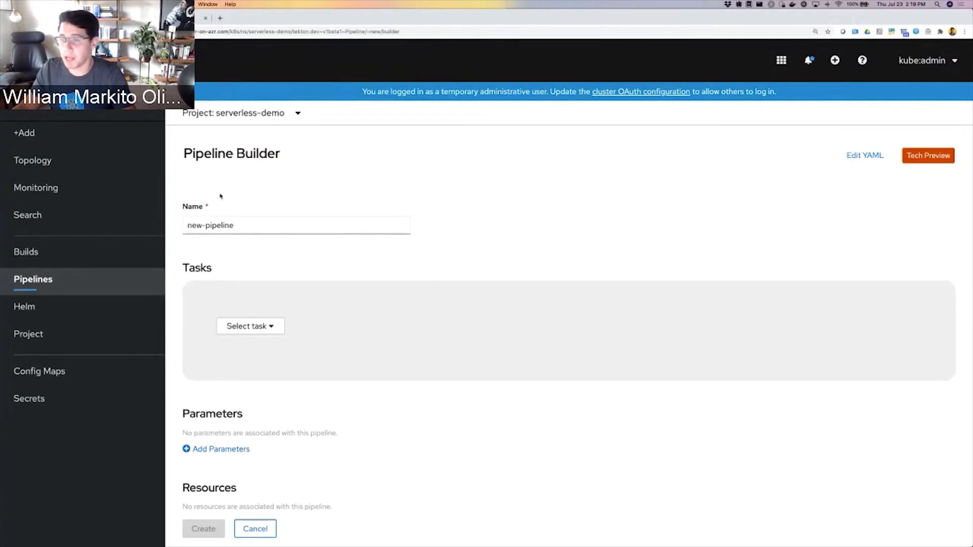
click(250, 325)
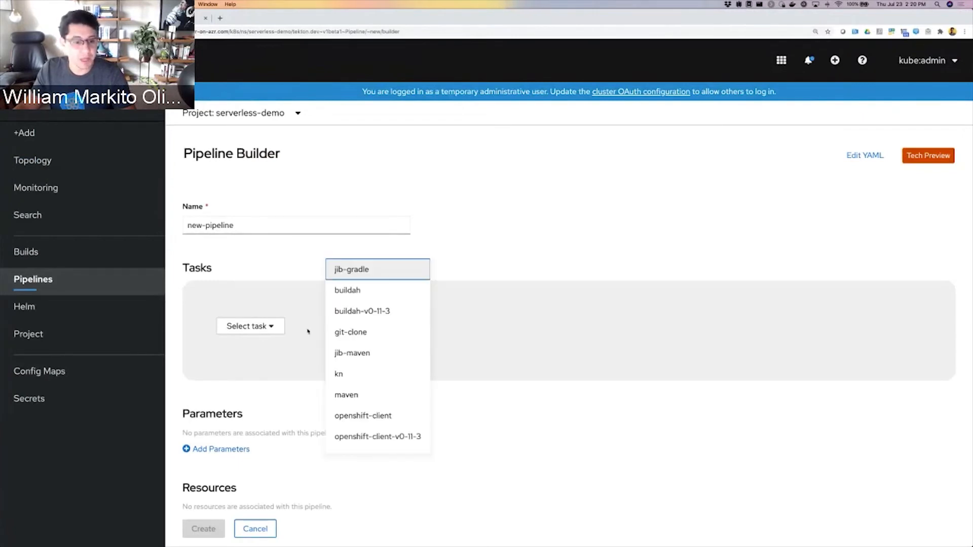
click(351, 333)
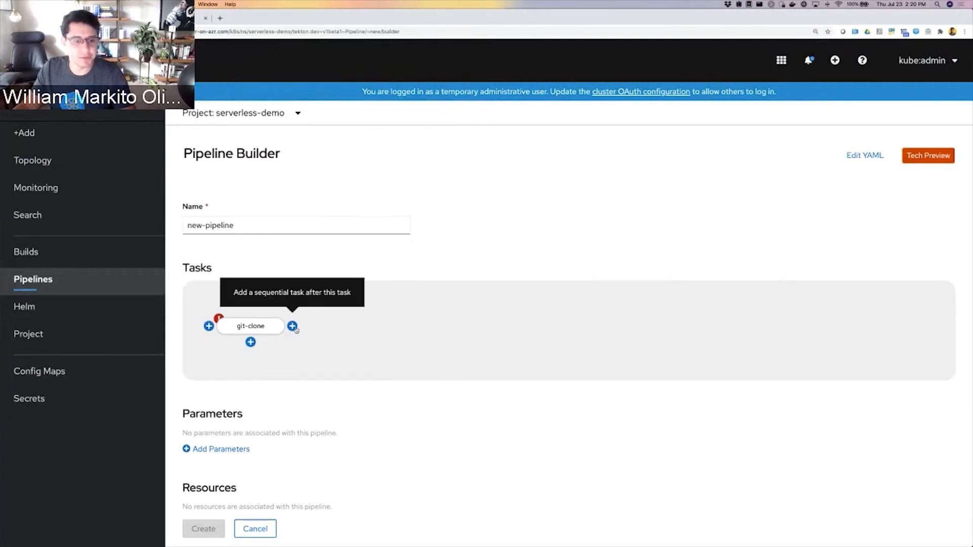
Chain jib-gradle and kn tasks after git-clone and request YAML editing
click(292, 325)
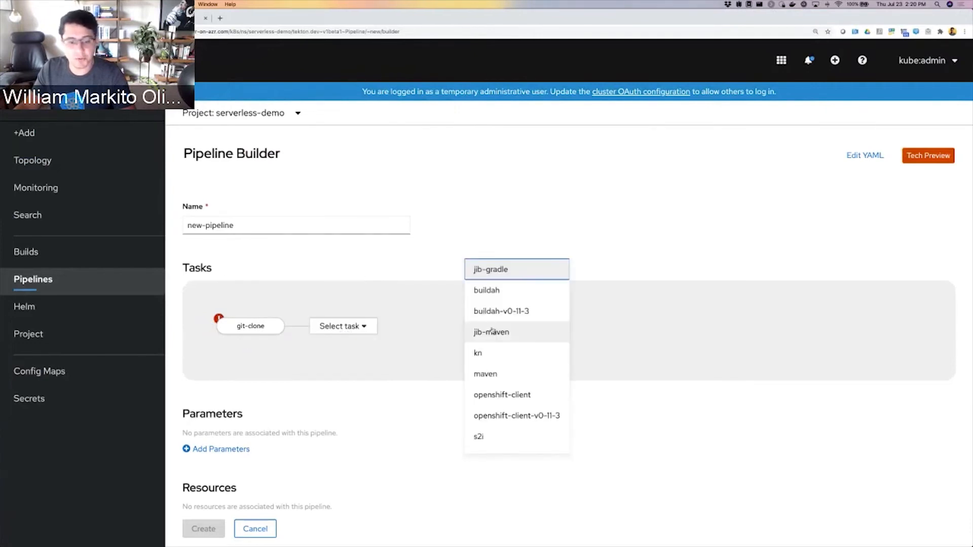
click(491, 269)
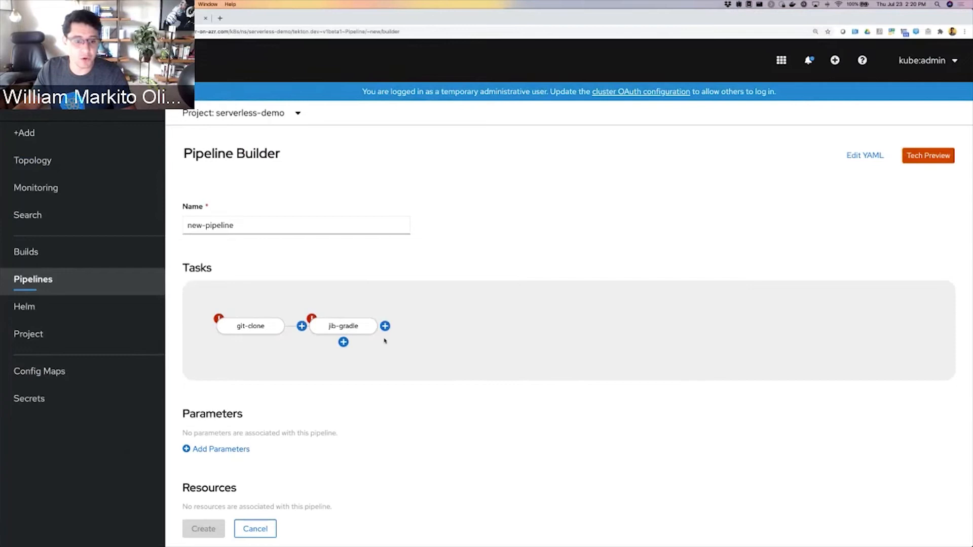
click(385, 327)
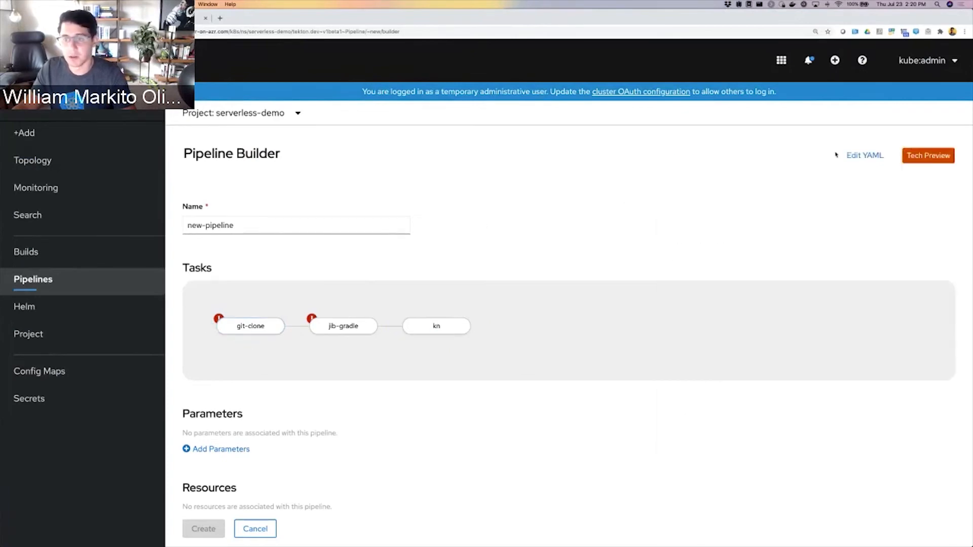
click(864, 155)
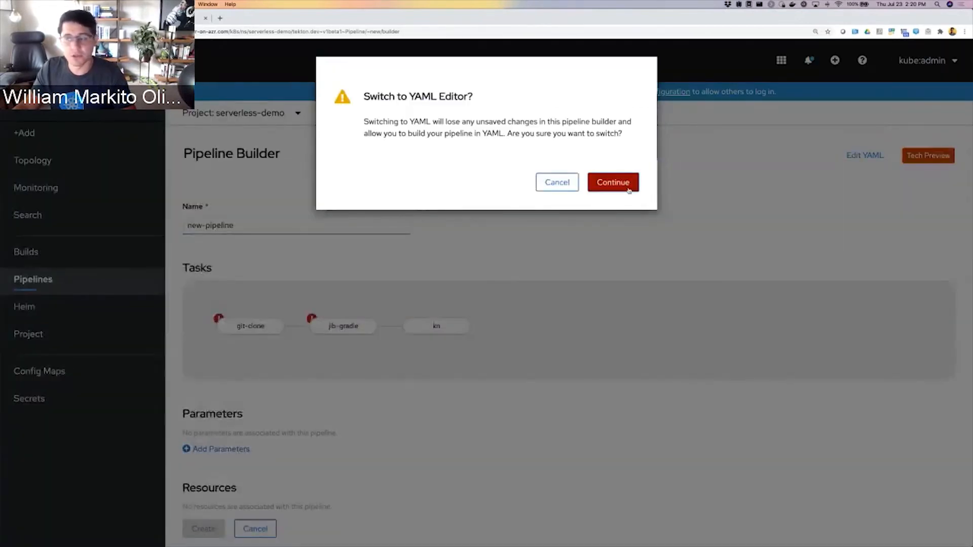
Create pipeline new-pipeline-2 from the pasted YAML
click(612, 182)
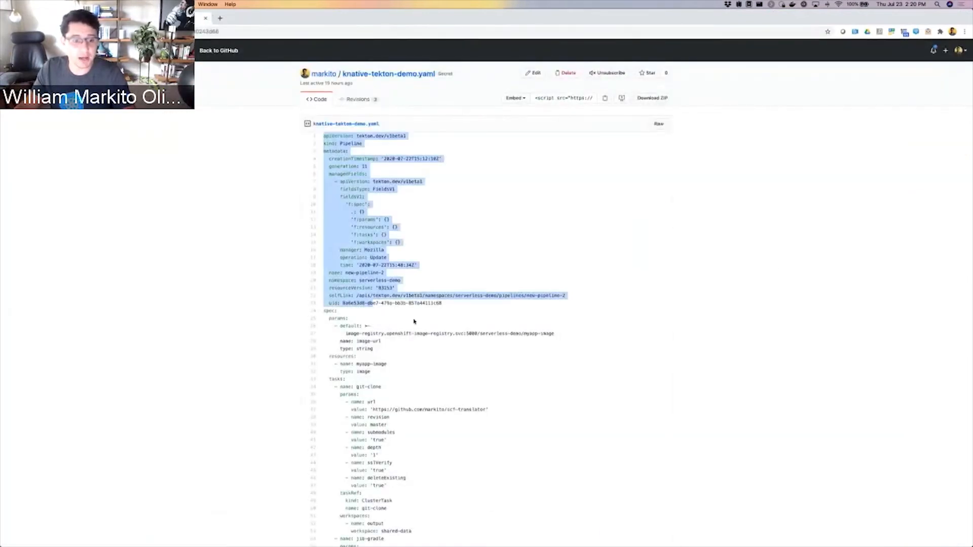
scroll(down, 3)
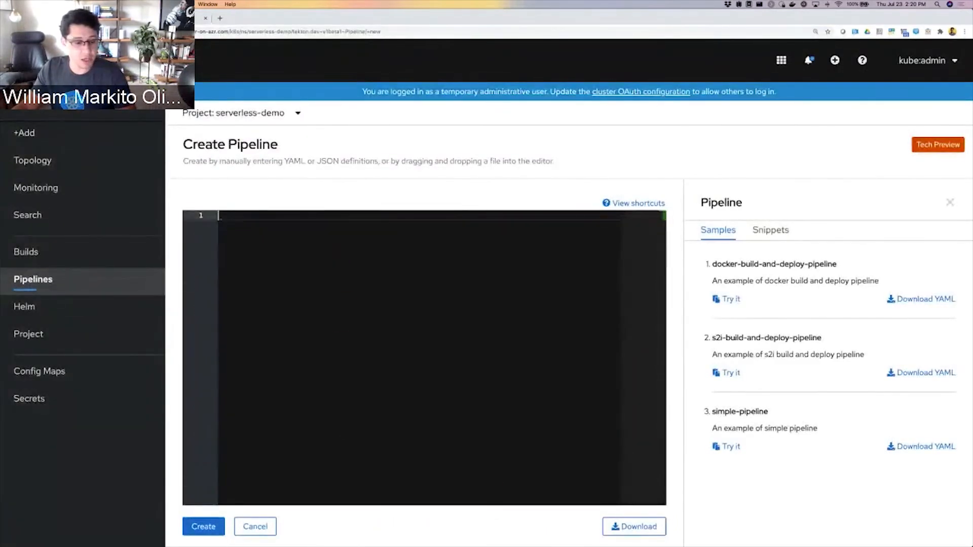
click(203, 526)
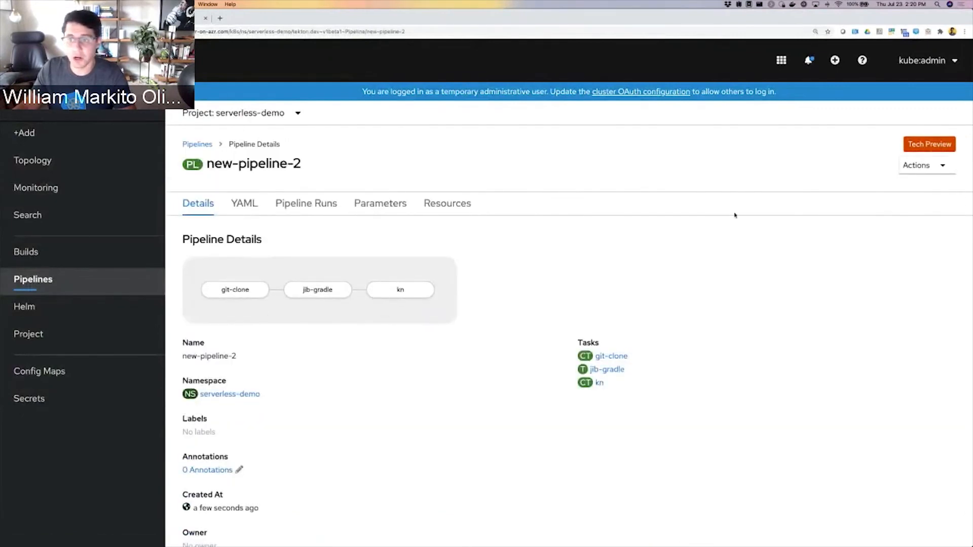
Start a run of new-pipeline-2 with shared-data workspace on the output persistent volume claim
click(924, 165)
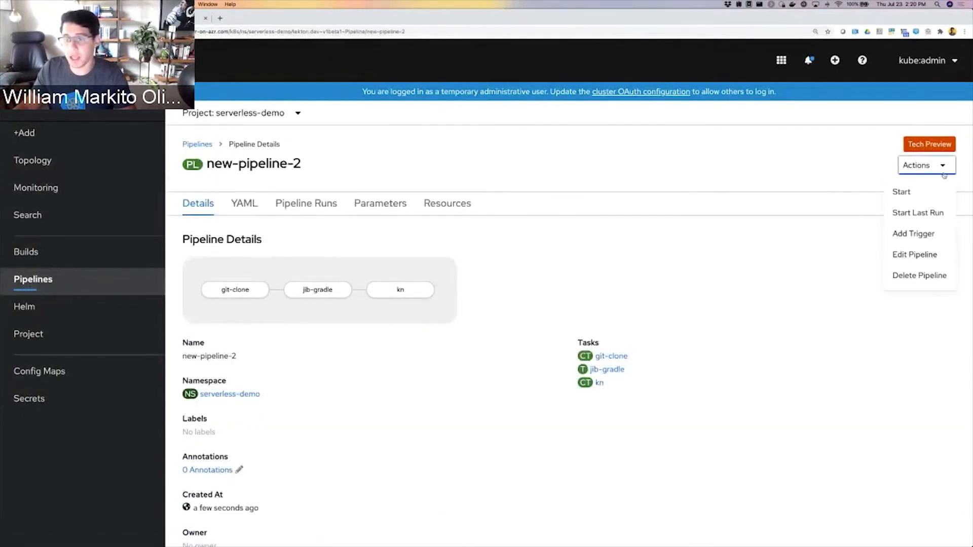
click(900, 191)
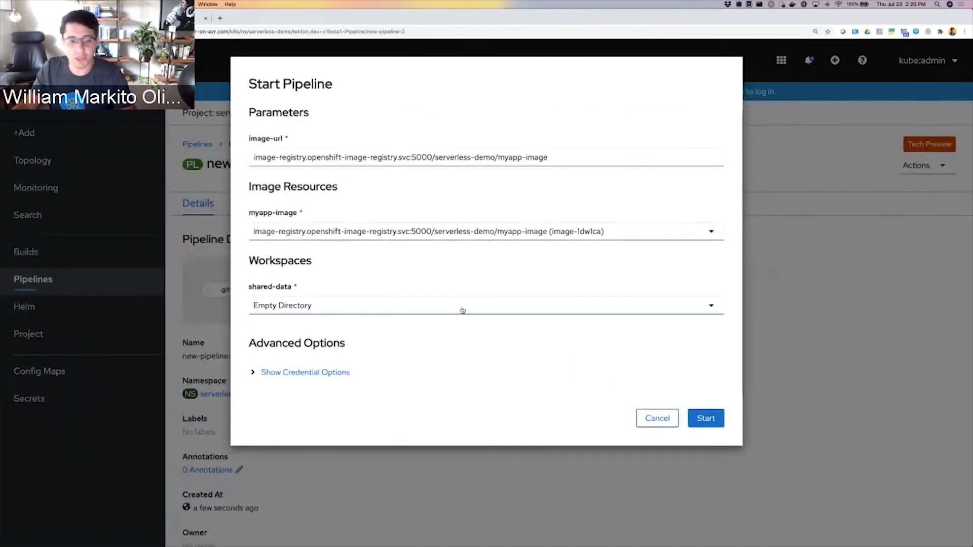
click(485, 305)
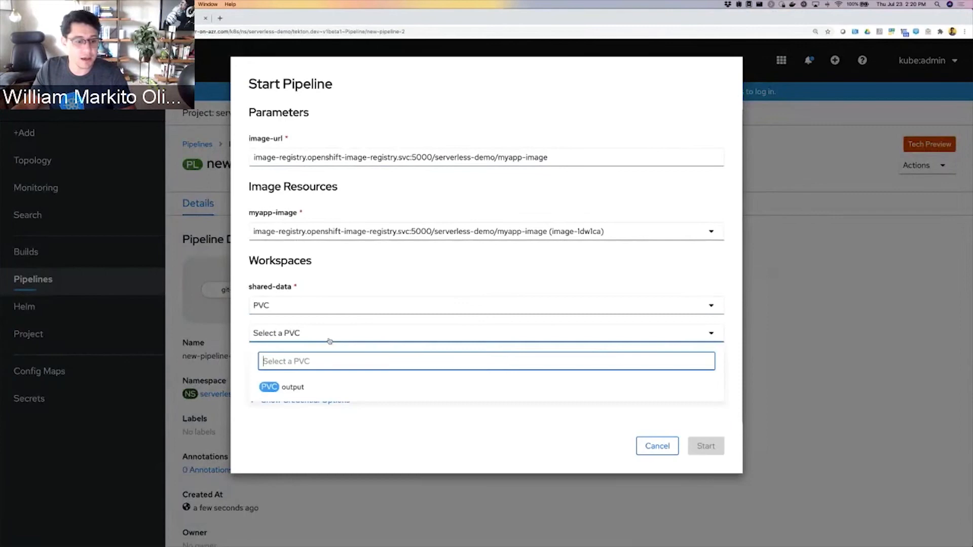
click(292, 386)
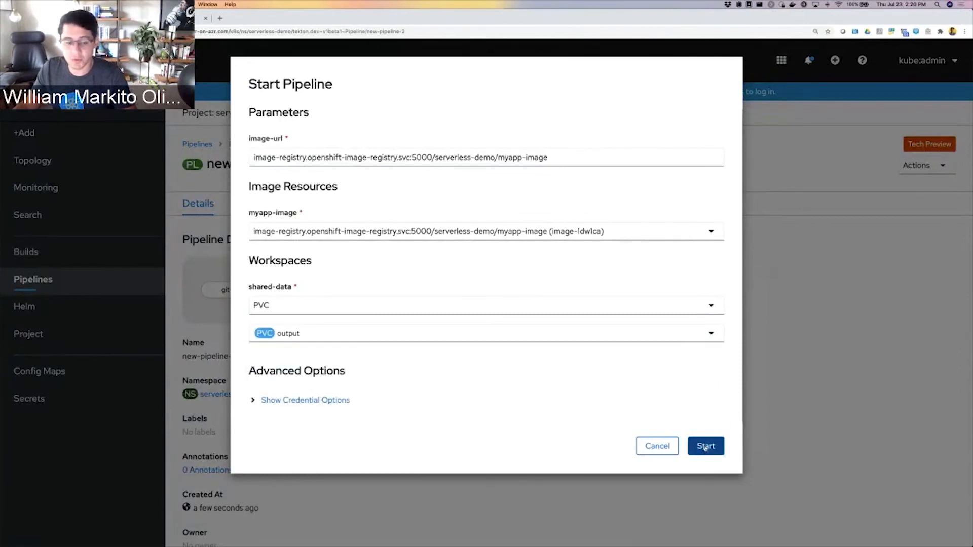
click(705, 445)
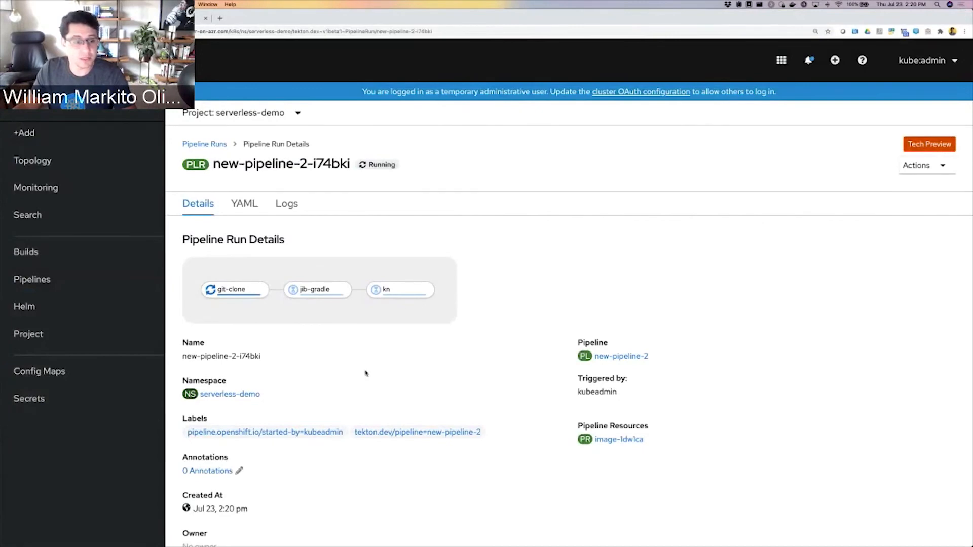
Check the running pipeline run's logs and details
click(286, 203)
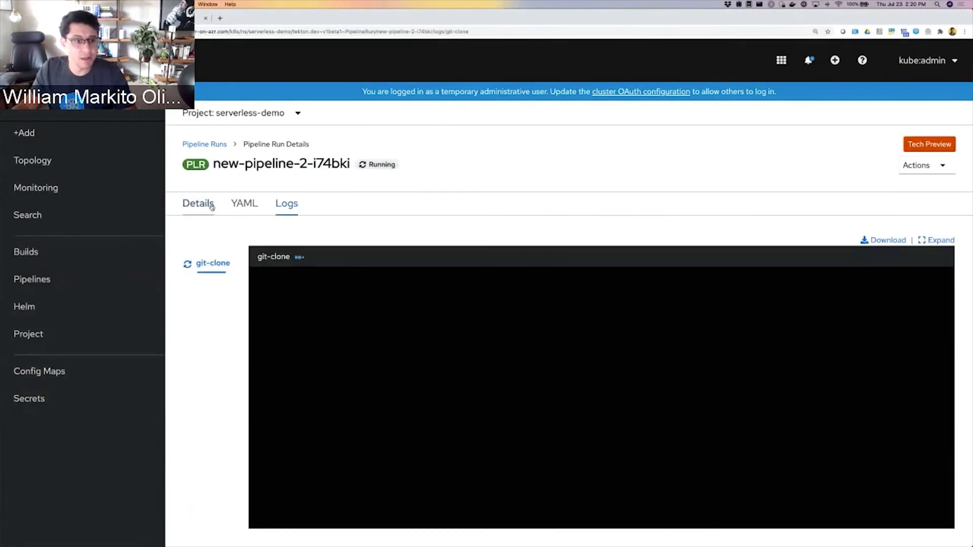
click(197, 203)
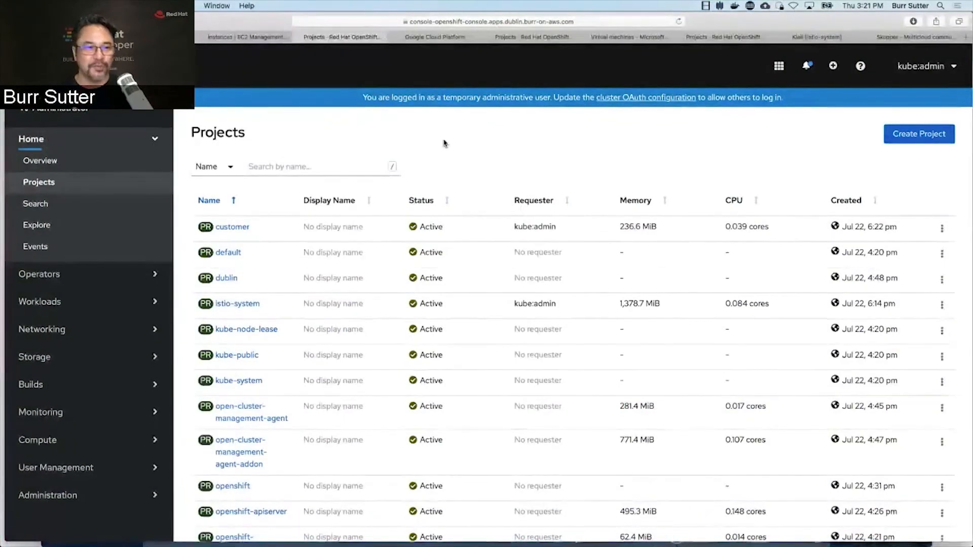
Launch the New with Wizard virtual machine creation from Workloads > Virtualization in project world
click(40, 302)
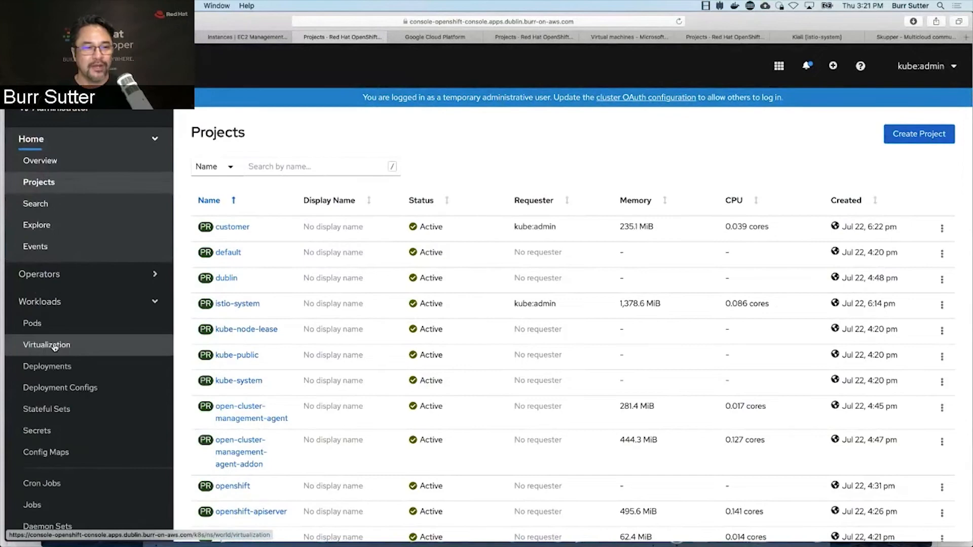
click(46, 344)
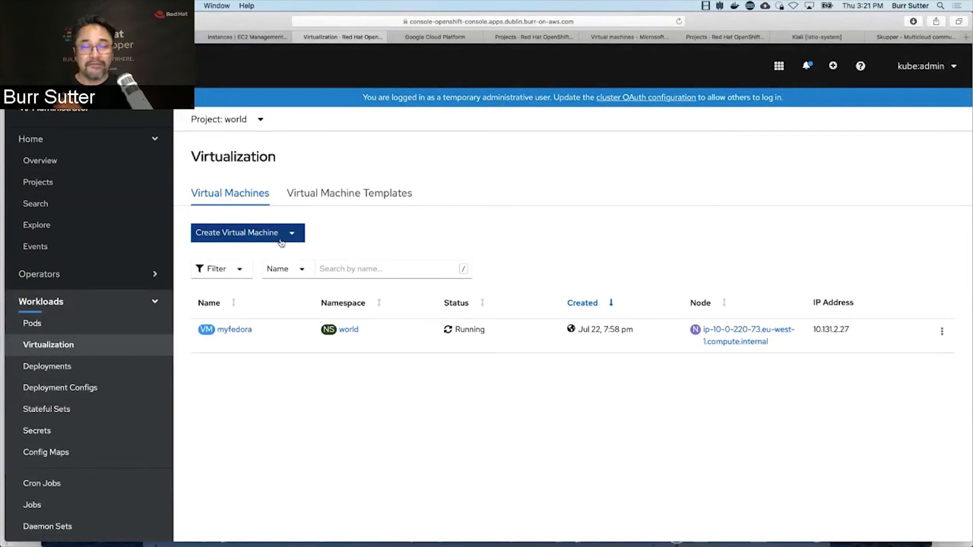
click(292, 233)
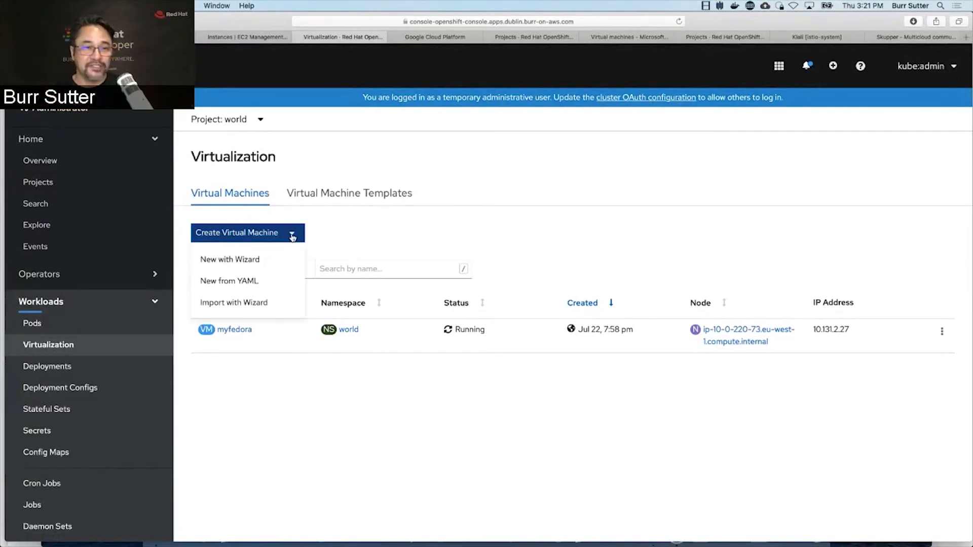
click(230, 260)
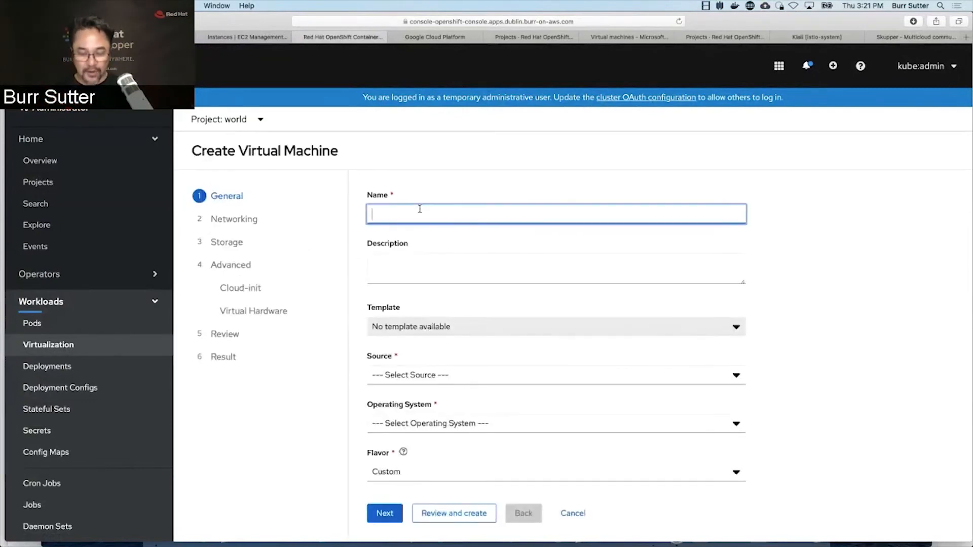
Name the VM accounting with Container source quay.io/kubevirt/fedora-cloud-registry-disk-demo
text(accounting)
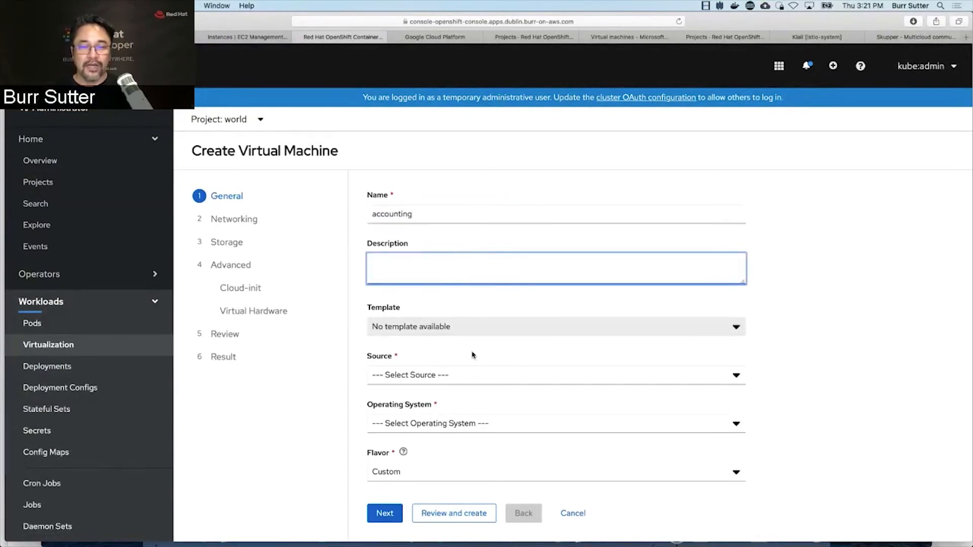
click(554, 375)
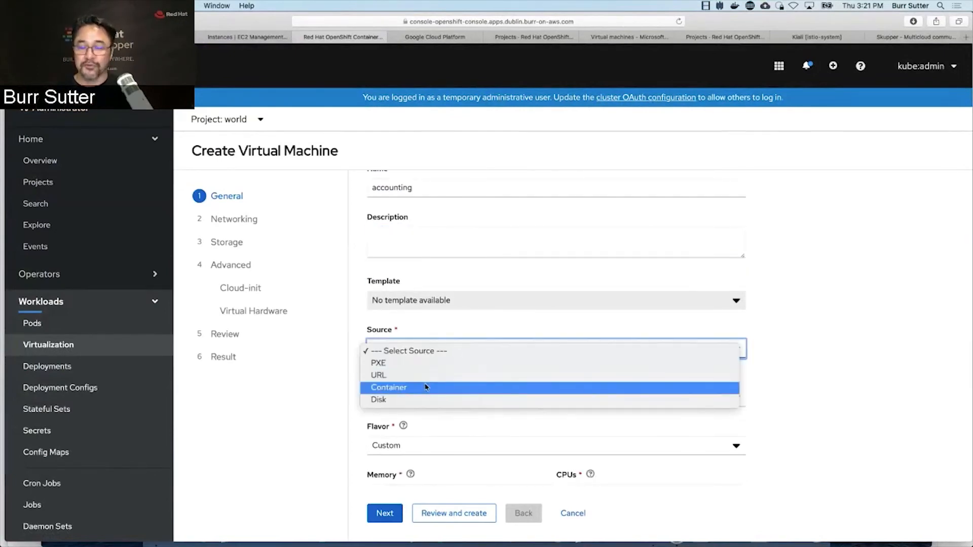
click(389, 387)
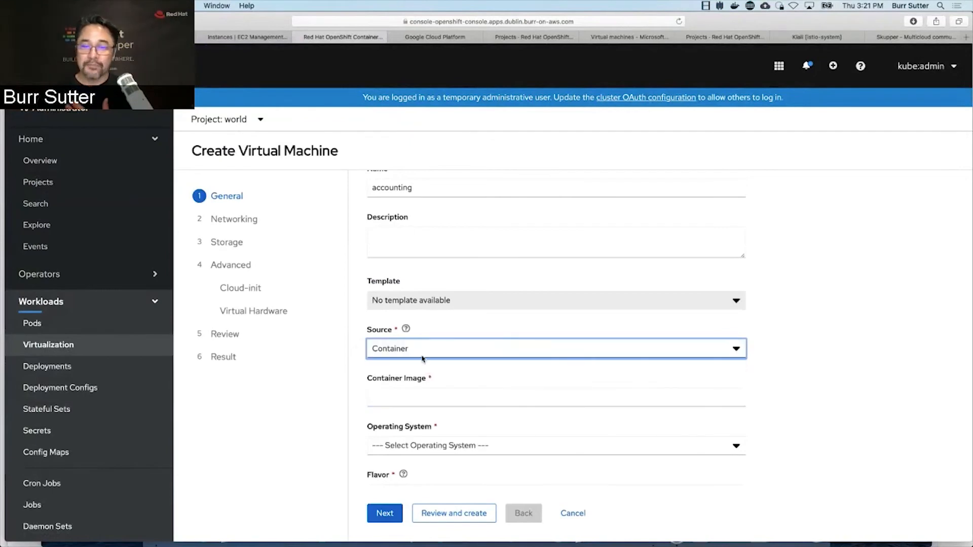
click(554, 347)
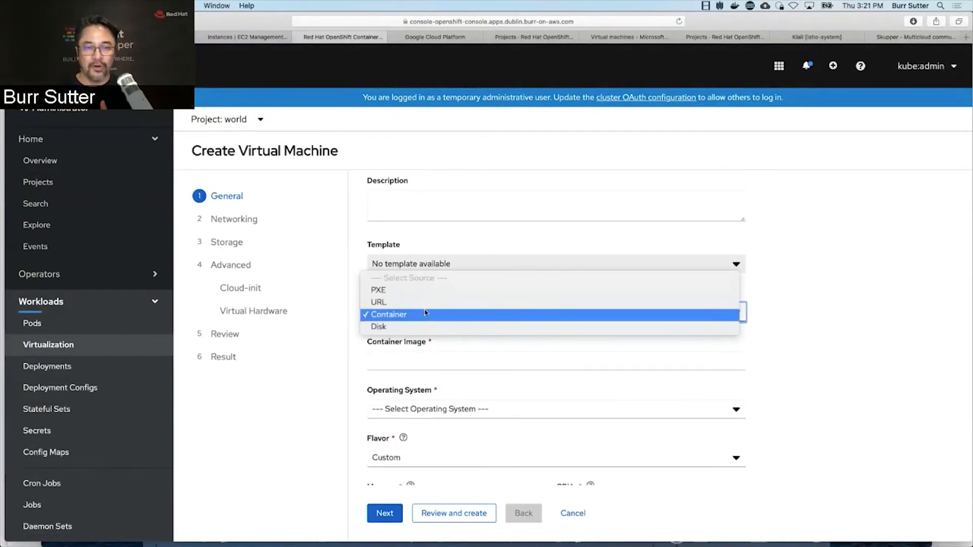
click(388, 314)
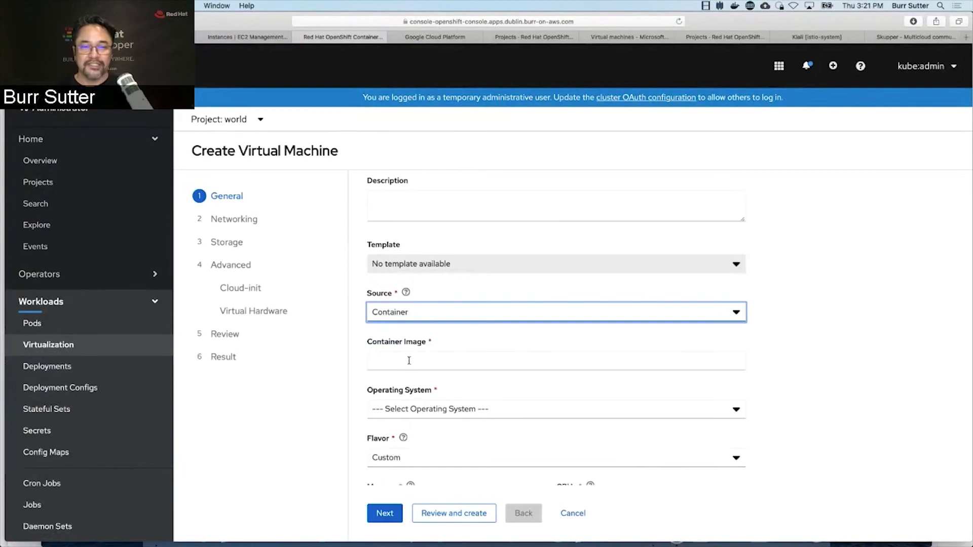
text(quay.io/kubevirt/fedora-cloud-registry-disk-demo)
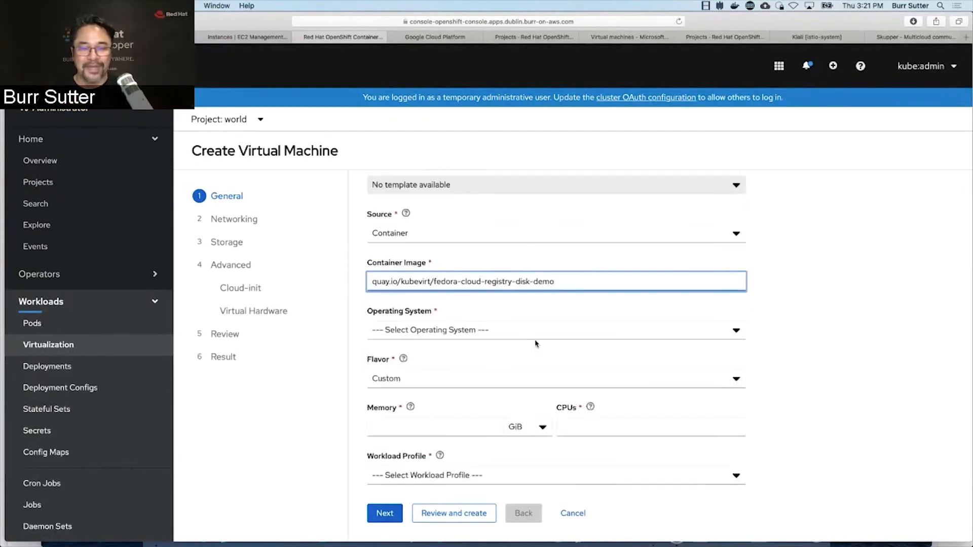
Choose Fedora 31, Small flavor and desktop workload profile
click(554, 330)
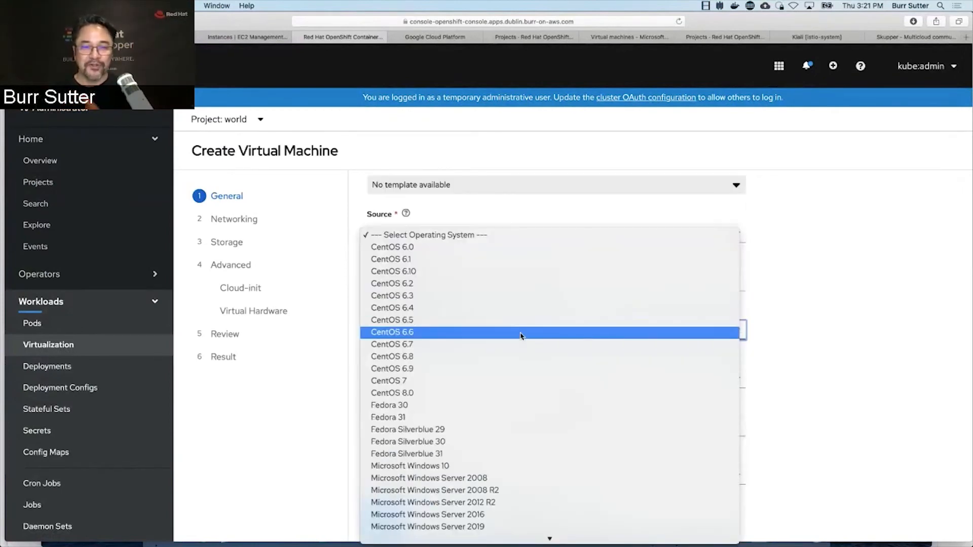
mouse_move(479, 418)
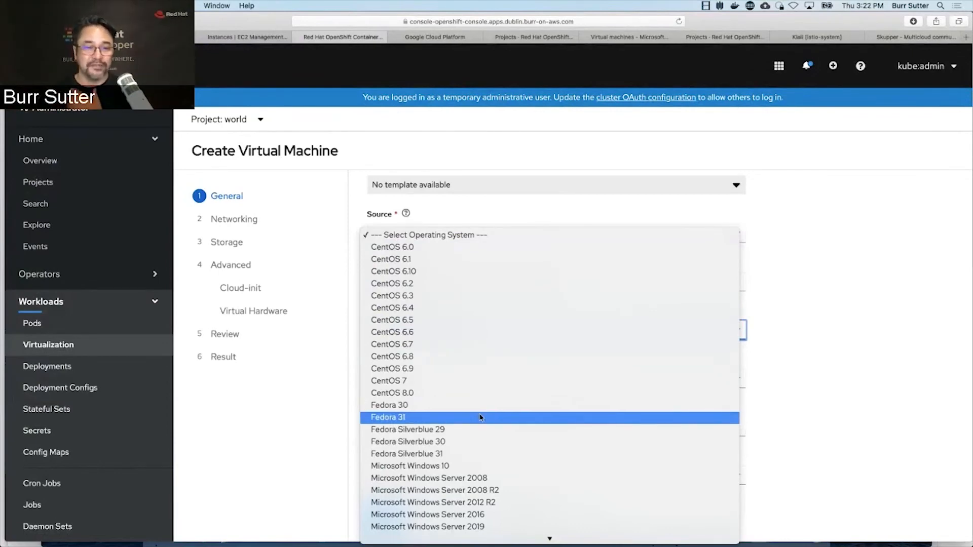
click(388, 416)
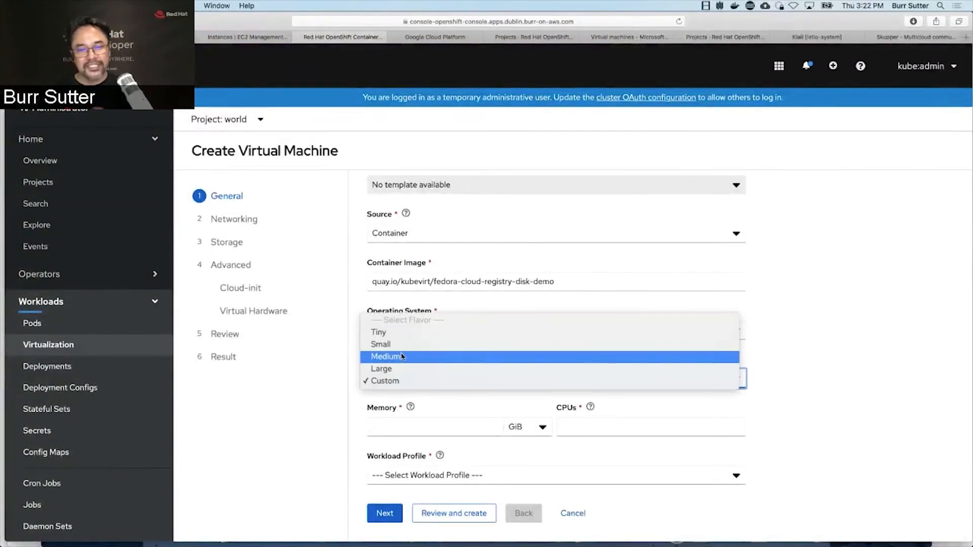
click(386, 356)
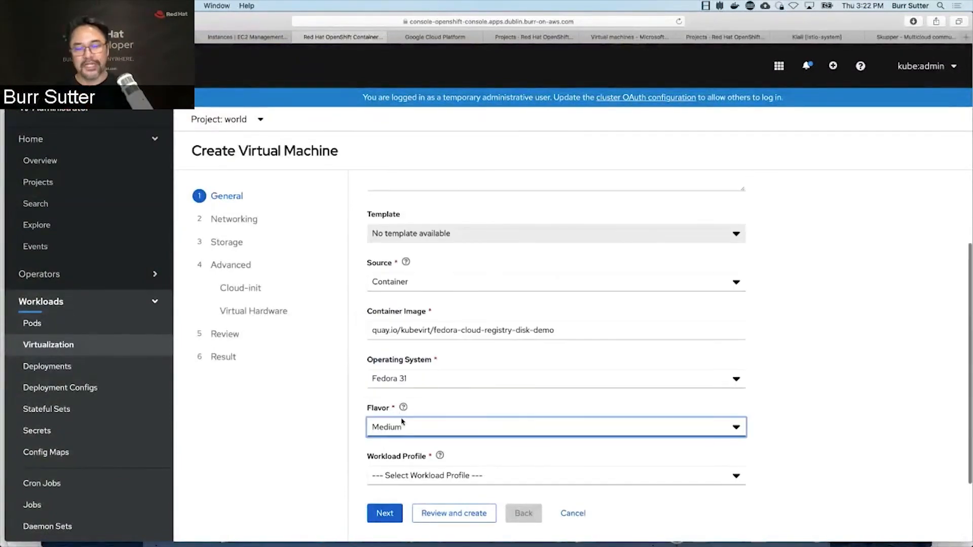
click(554, 427)
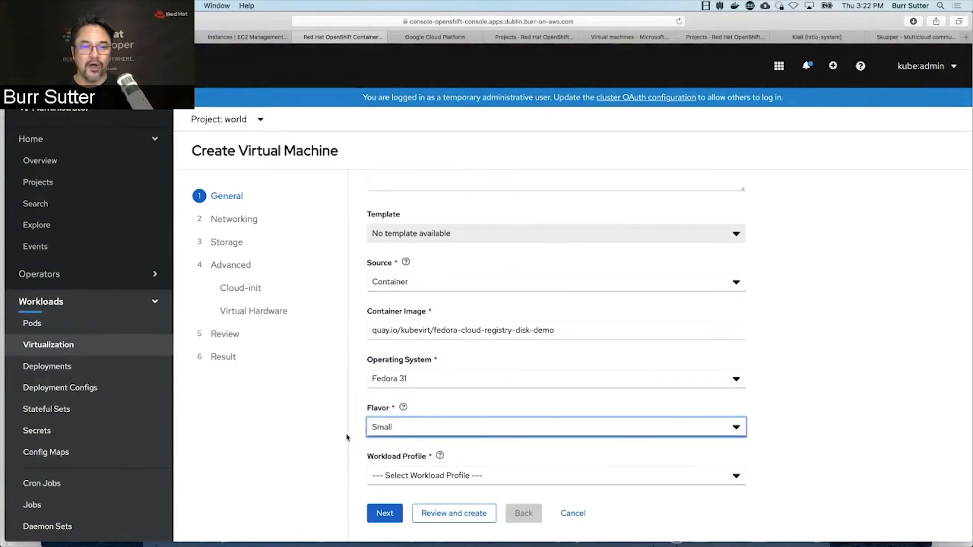
click(555, 475)
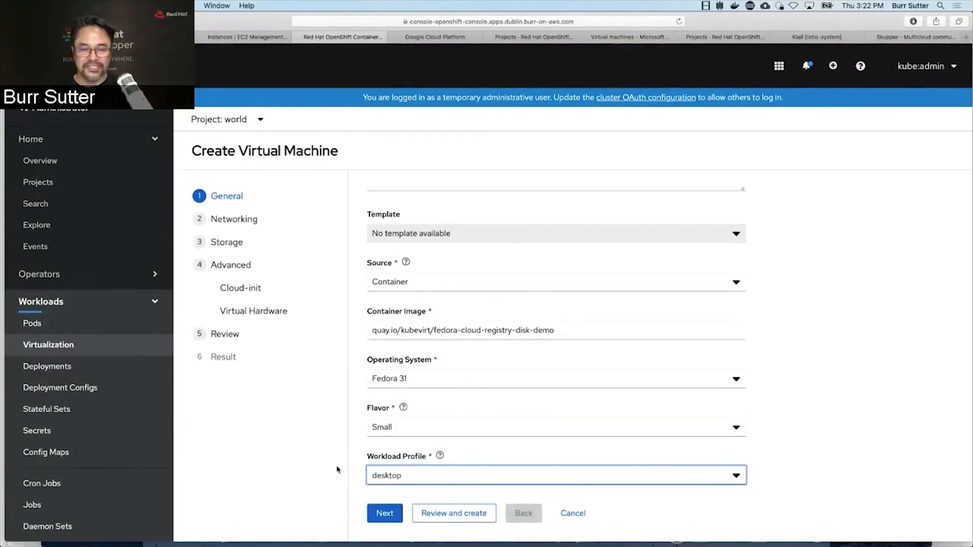
mouse_move(335, 467)
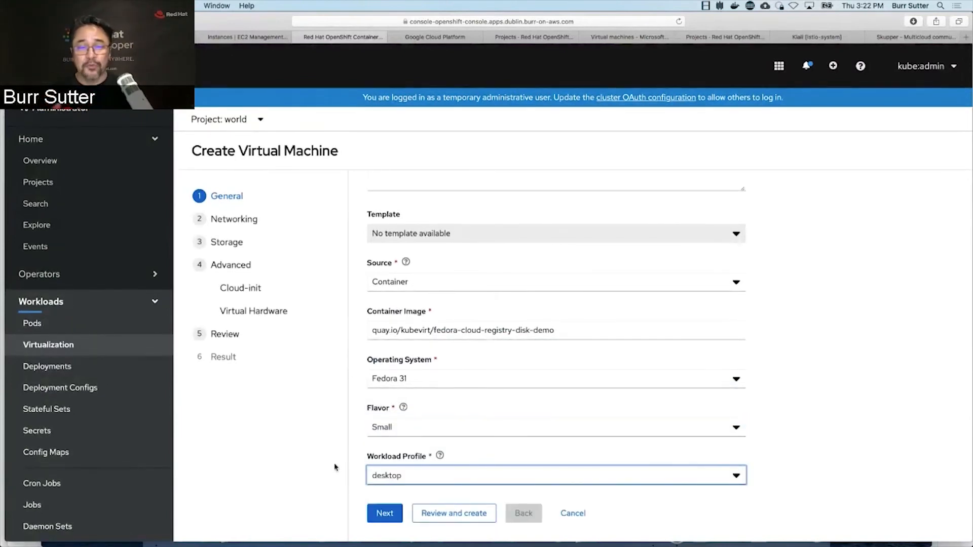
Advance through to Review and create the accounting virtual machine
click(384, 513)
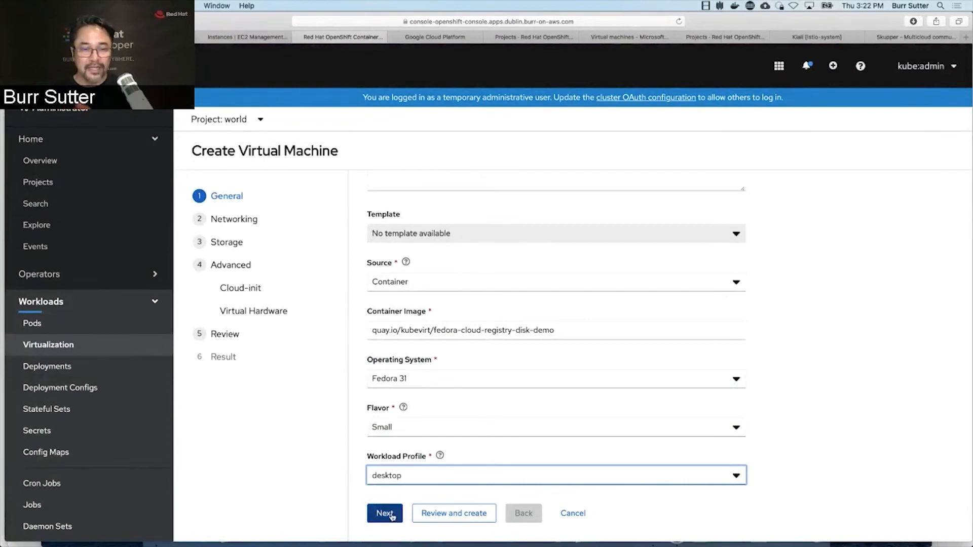
click(384, 513)
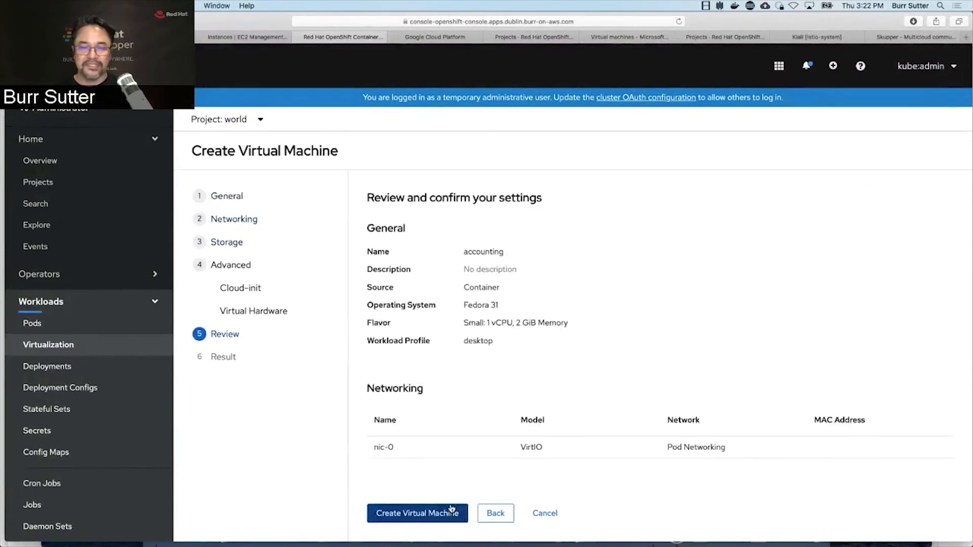
click(416, 512)
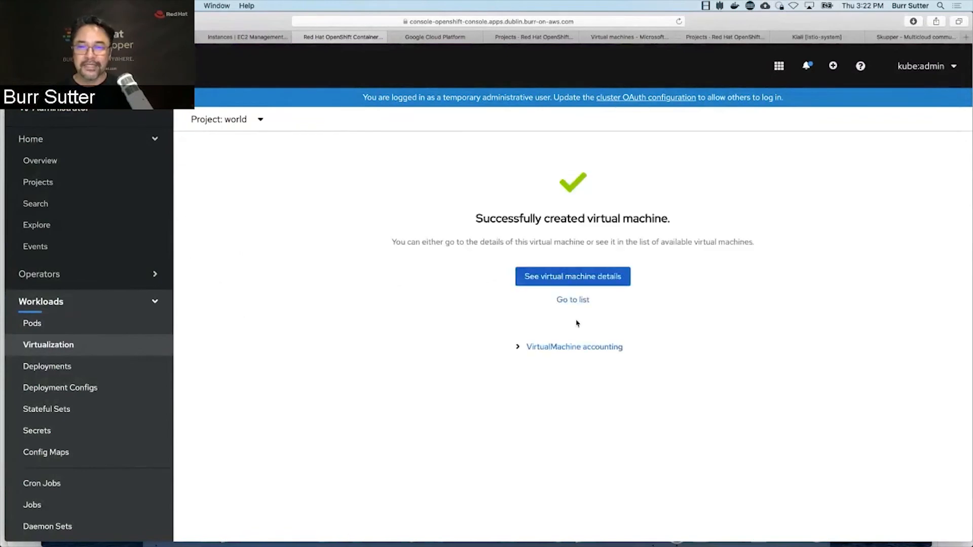
Start the accounting VM from the list and view the running myfedora VM's overview
click(571, 300)
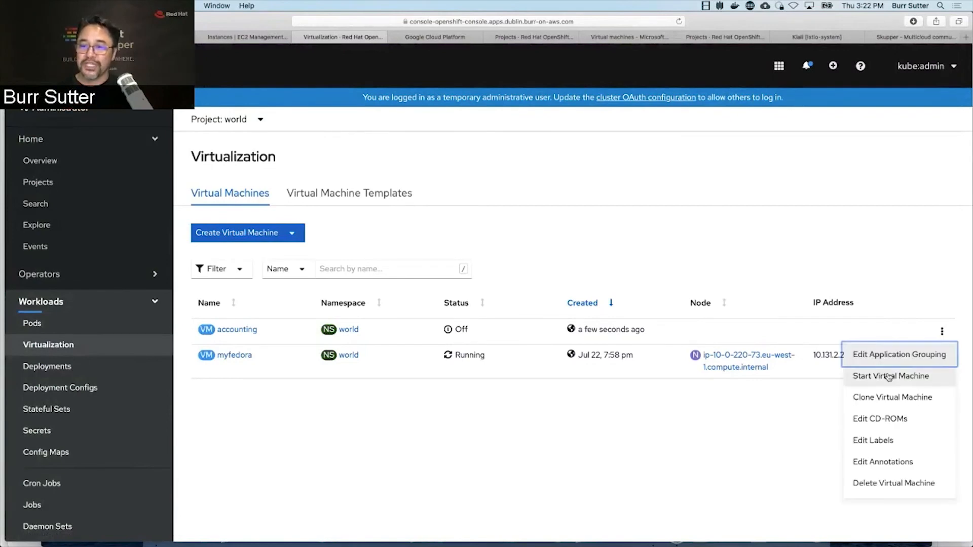
click(891, 376)
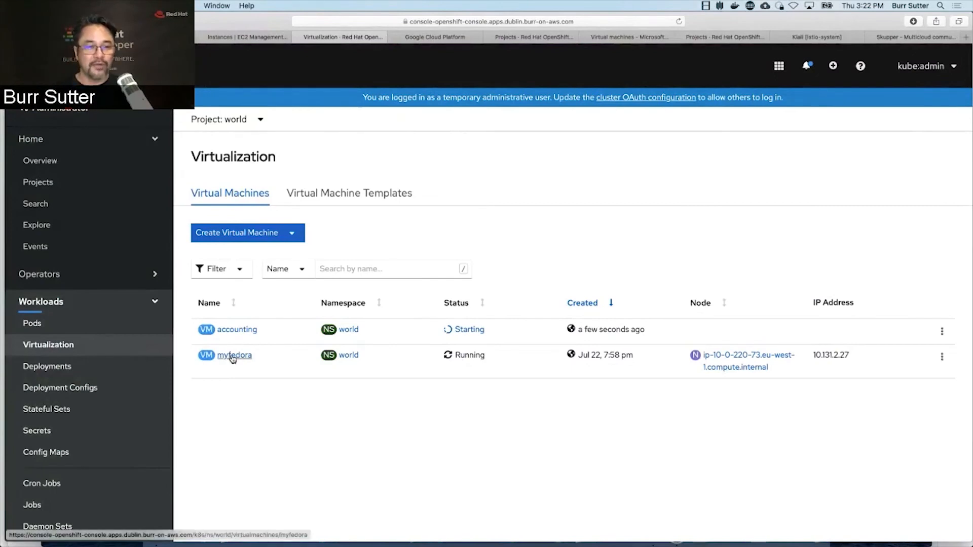
click(234, 355)
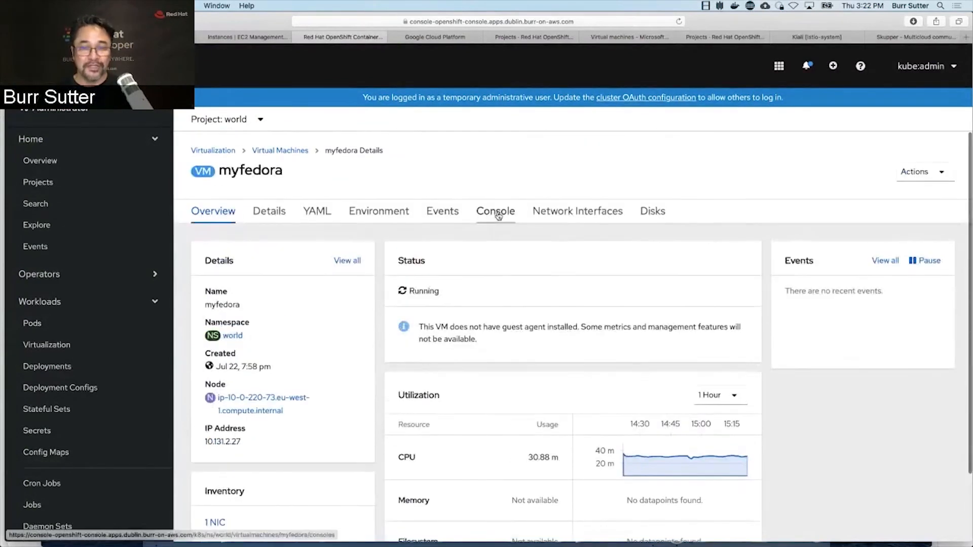
Run 'sudo systemctl' and 'ls' in the myfedora VM console to list its systemd units
click(496, 211)
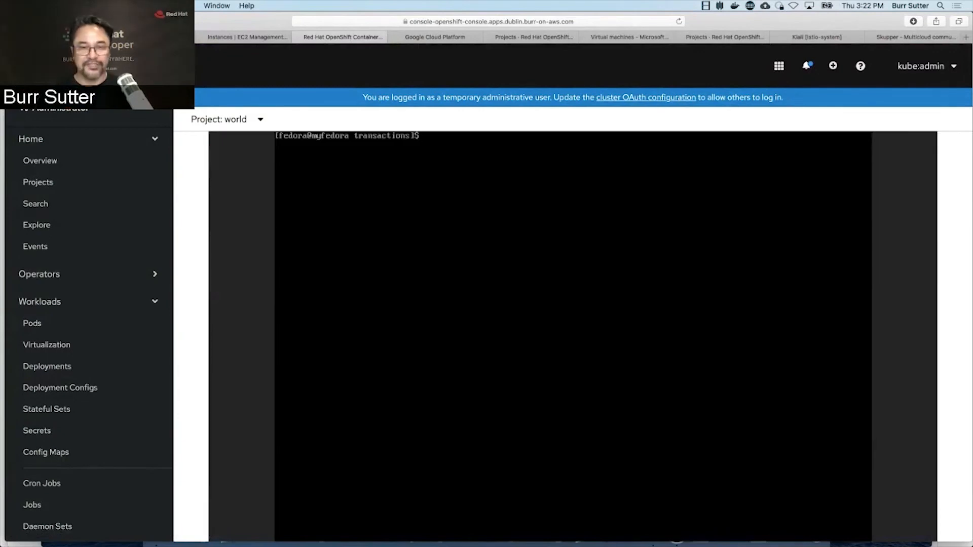
text(sd)
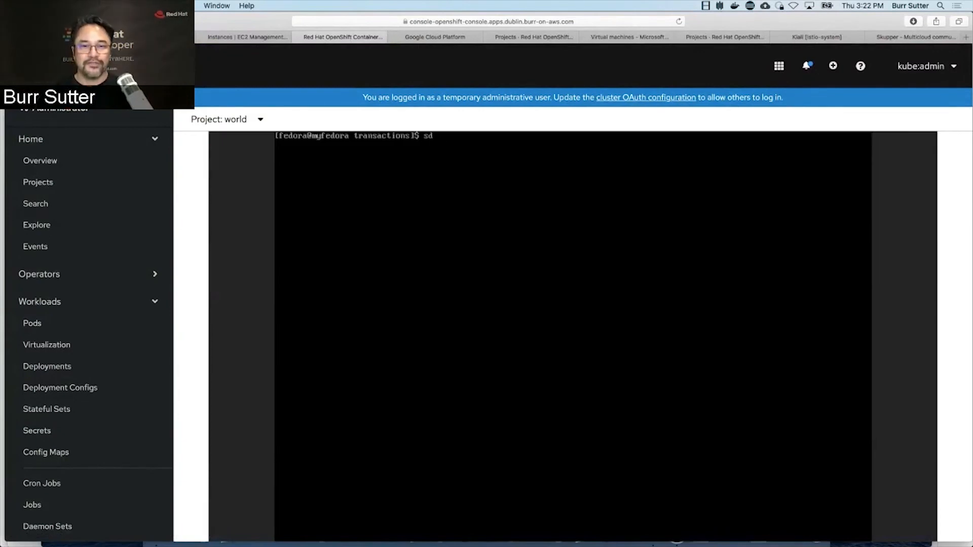
text(sudo systemc)
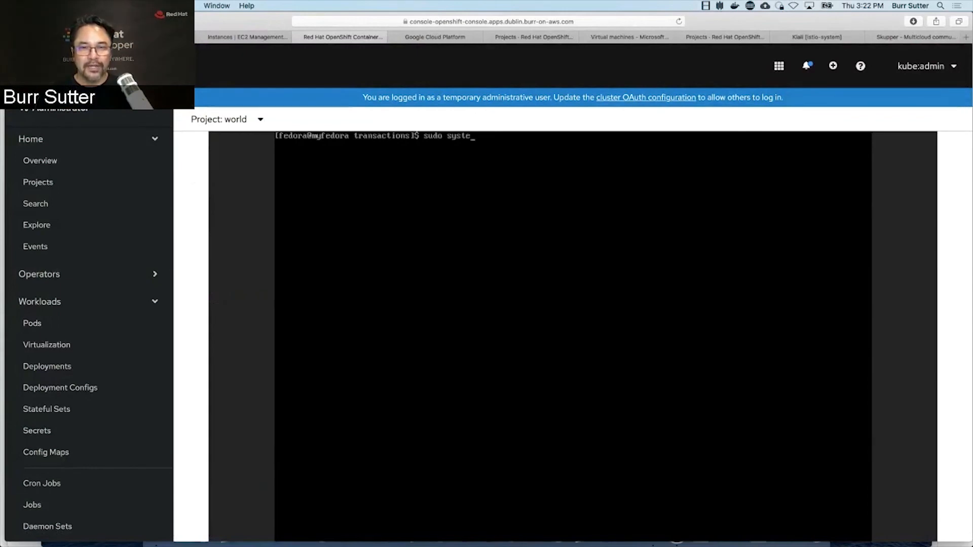
text(mctl)
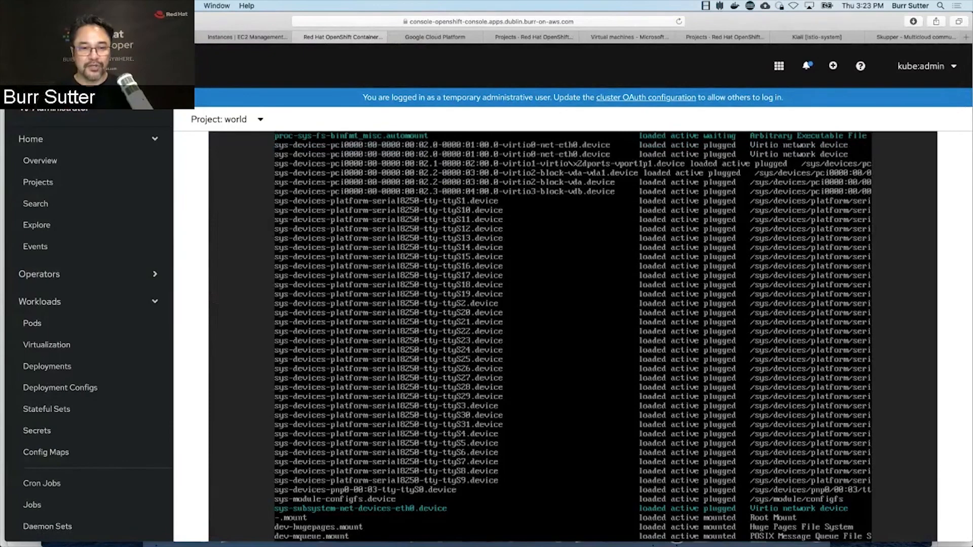
scroll(down, 3)
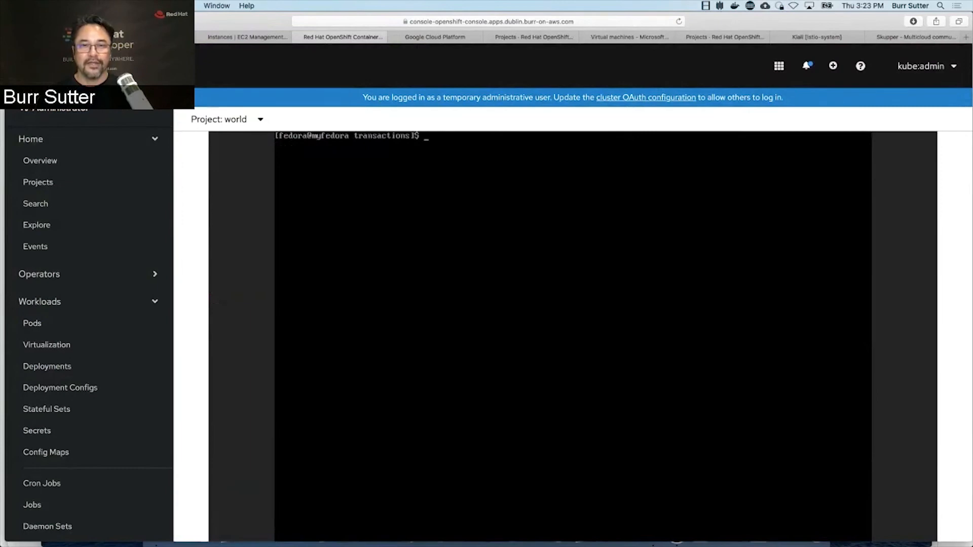
text(ls)
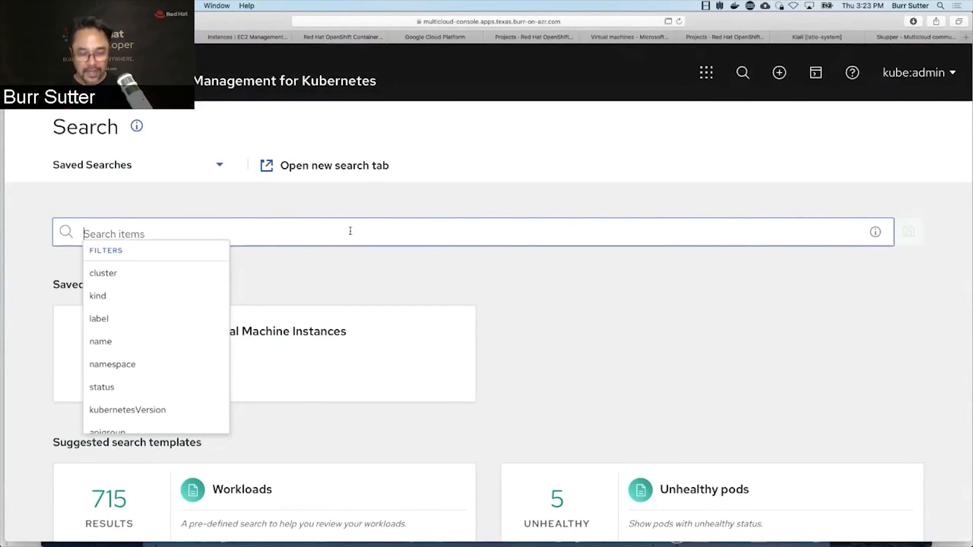
Search ACM for kind:virtualmachine, listing accounting and myfedora in the dublin cluster
click(97, 296)
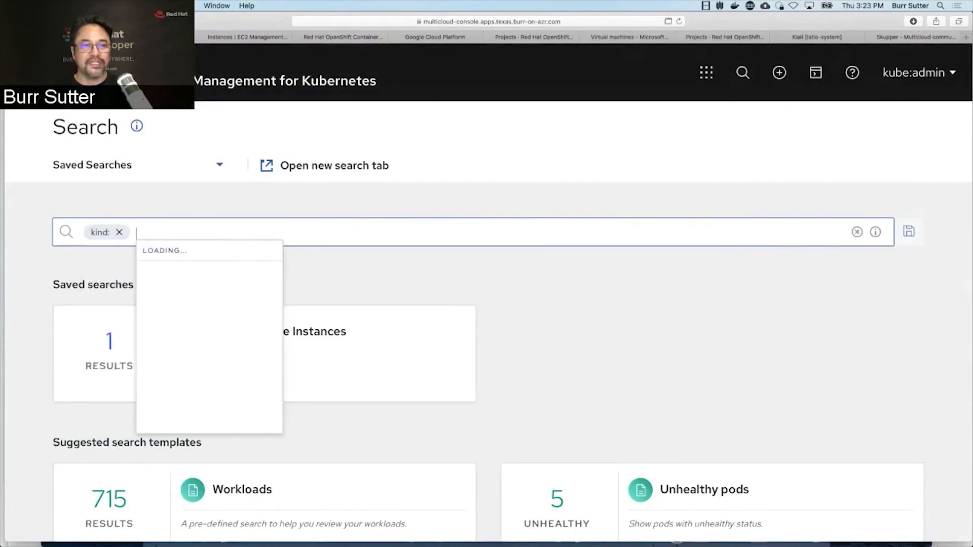
text(vir)
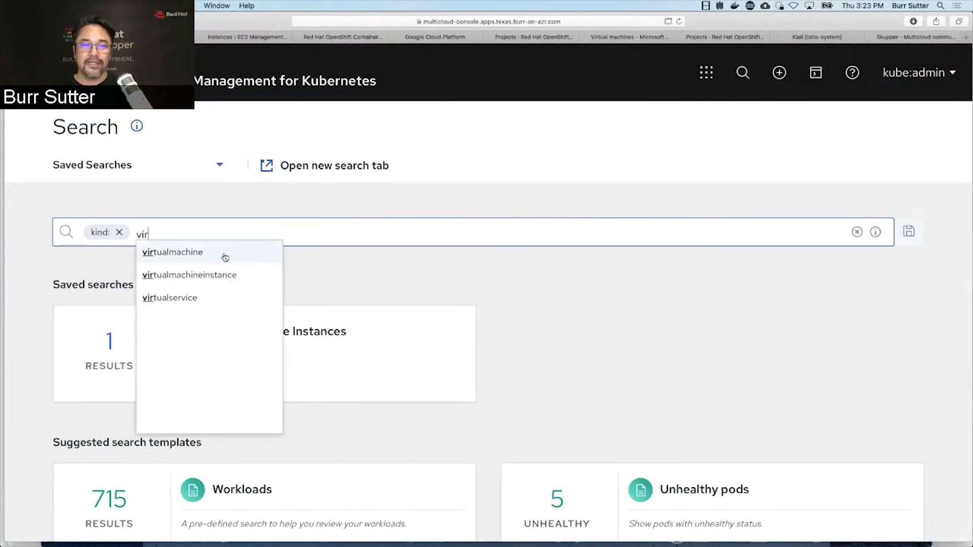
click(172, 252)
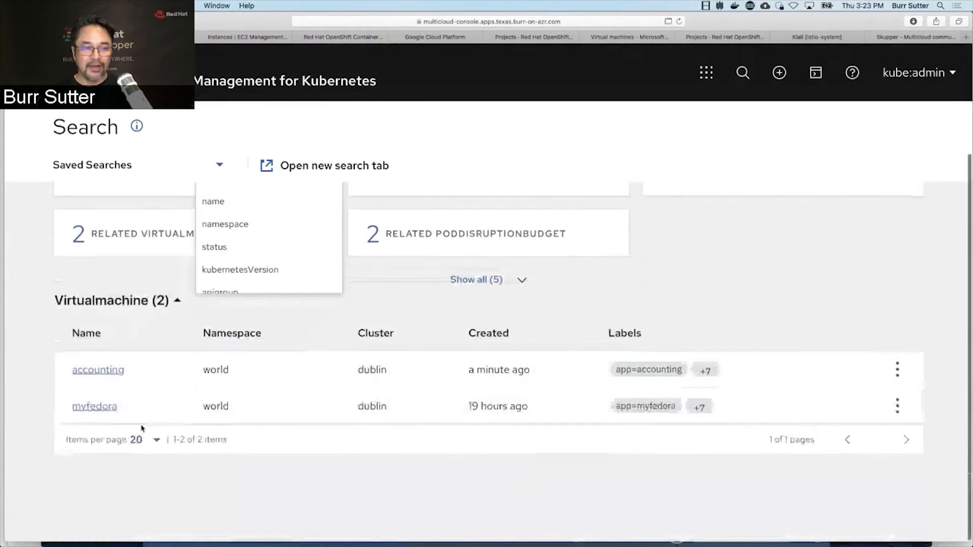
mouse_move(149, 405)
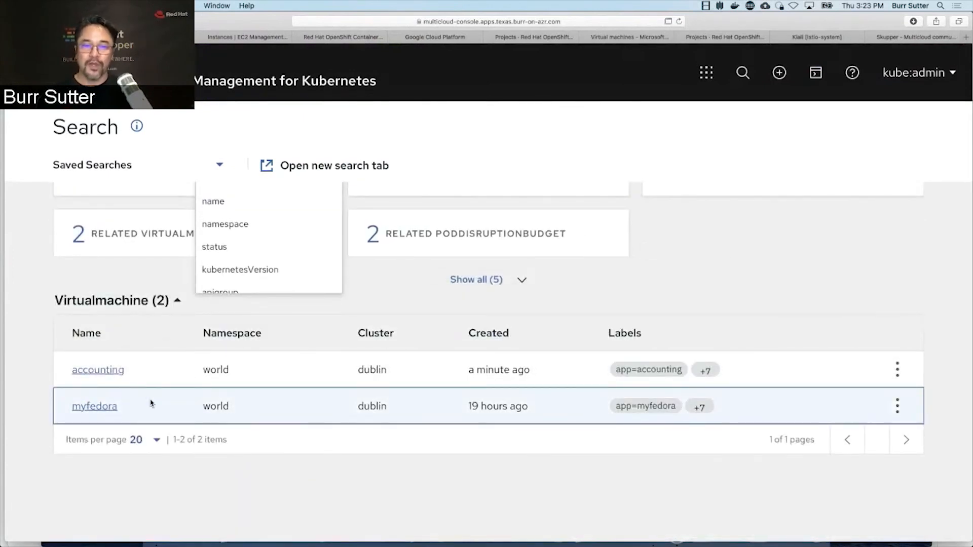